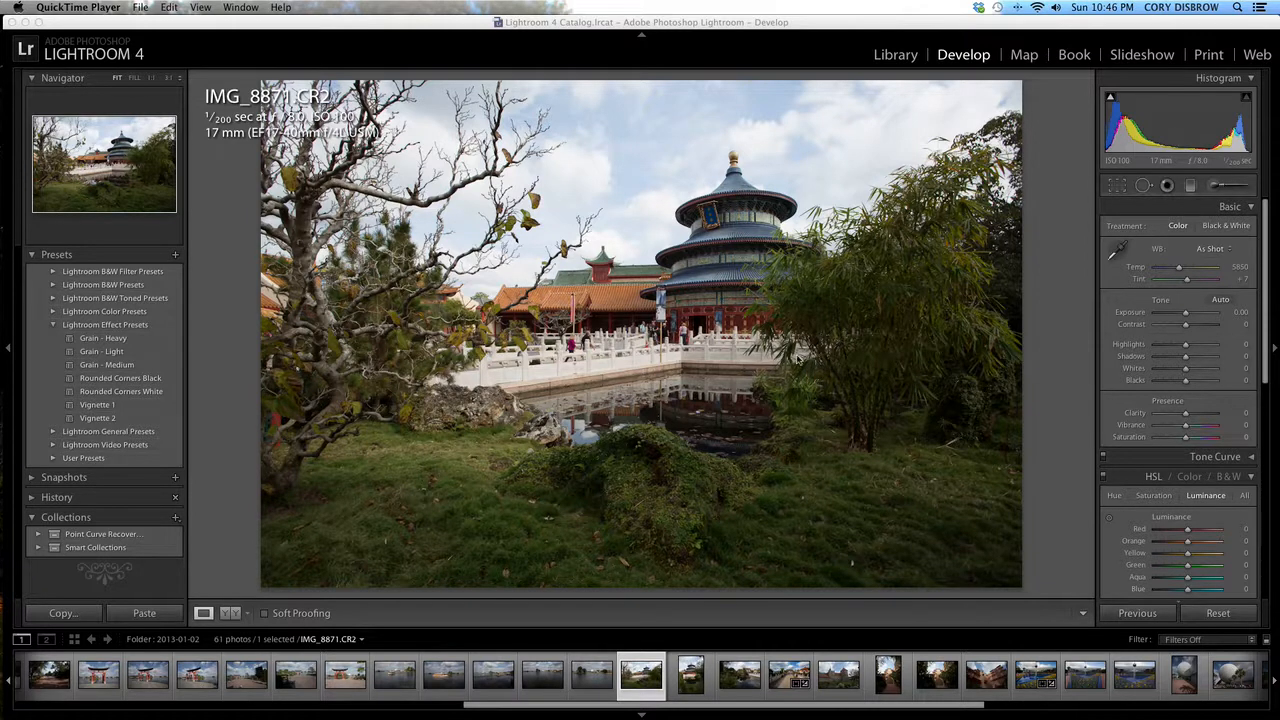
pyautogui.moveTo(844, 304)
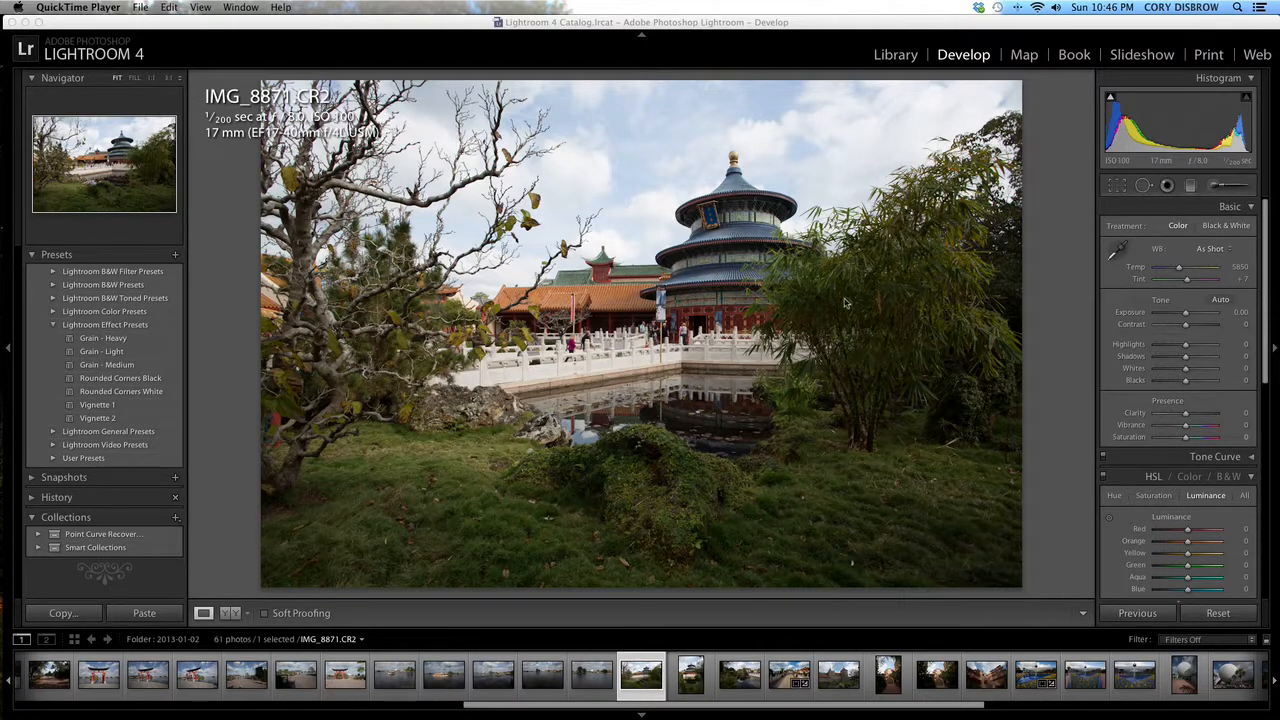
pyautogui.moveTo(628, 390)
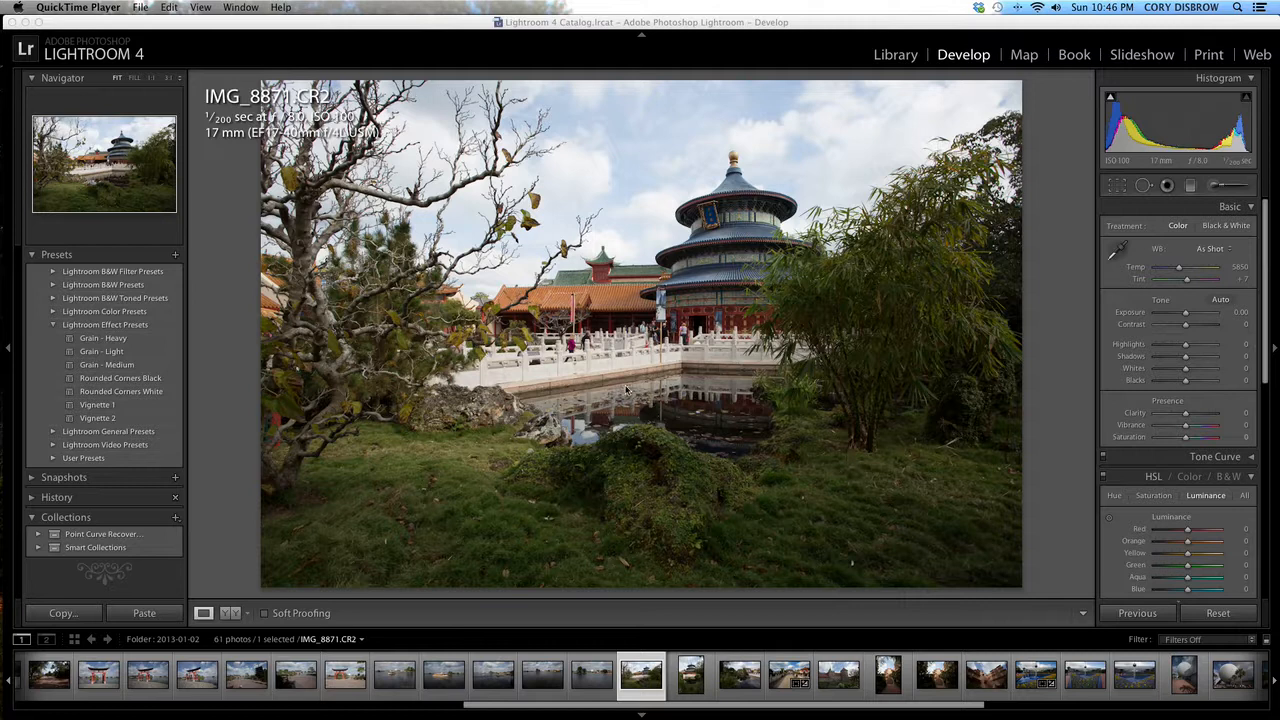
pyautogui.moveTo(690, 316)
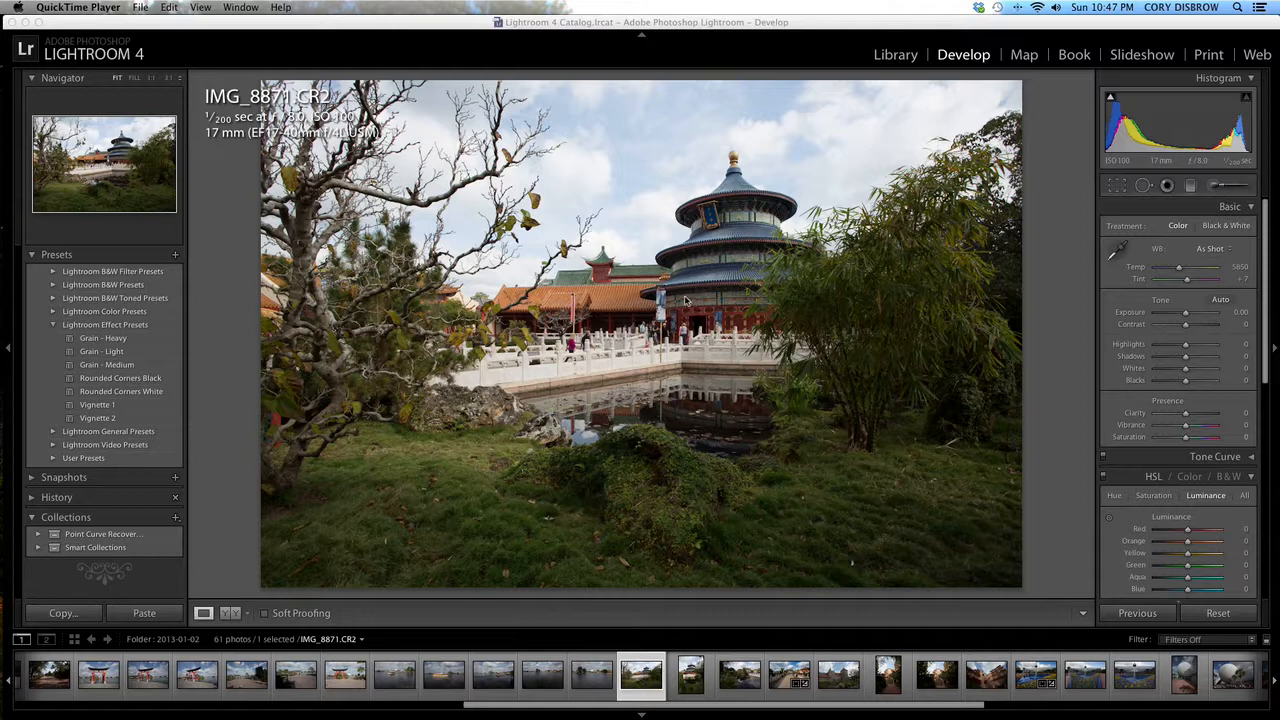
pyautogui.moveTo(612, 300)
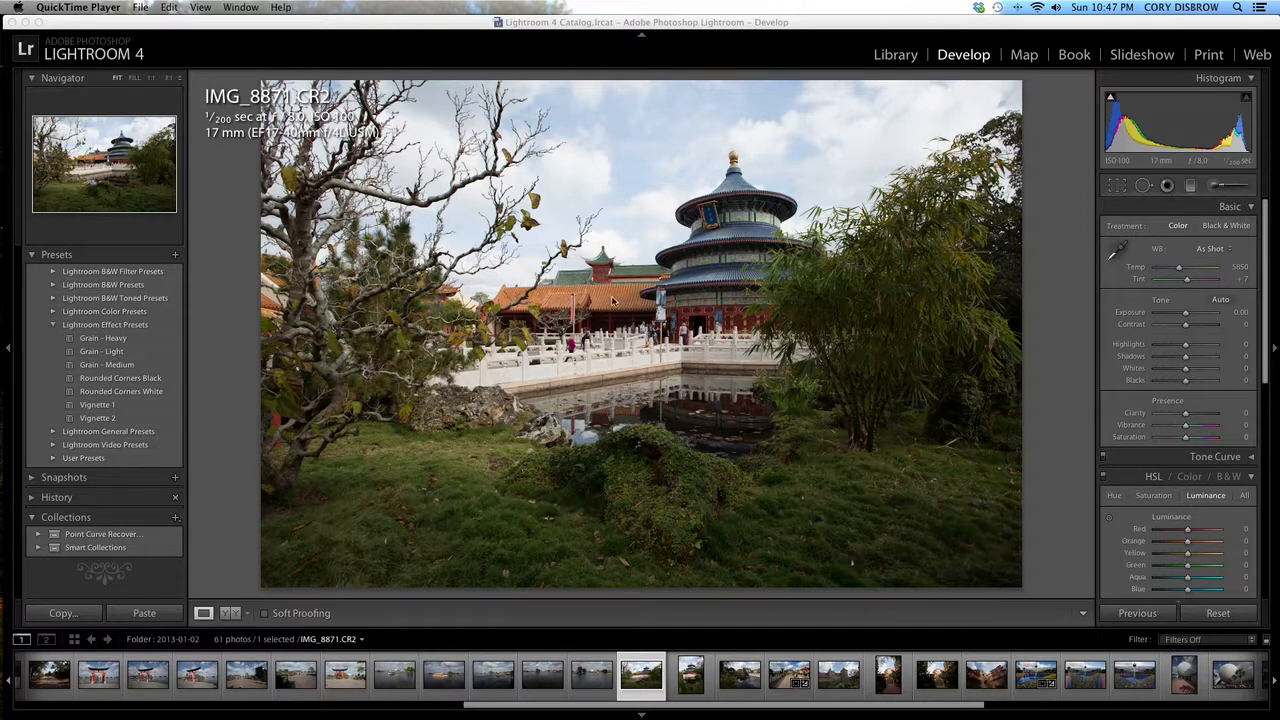
pyautogui.moveTo(658, 292)
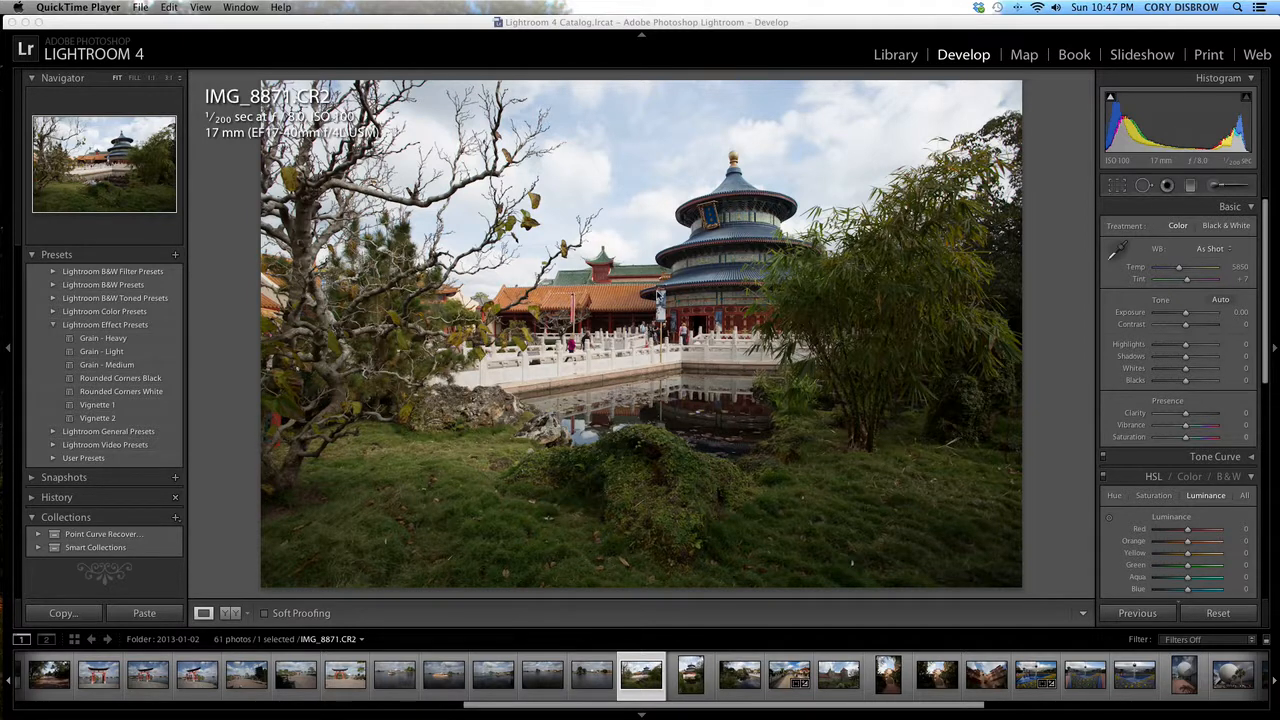
pyautogui.moveTo(1208, 254)
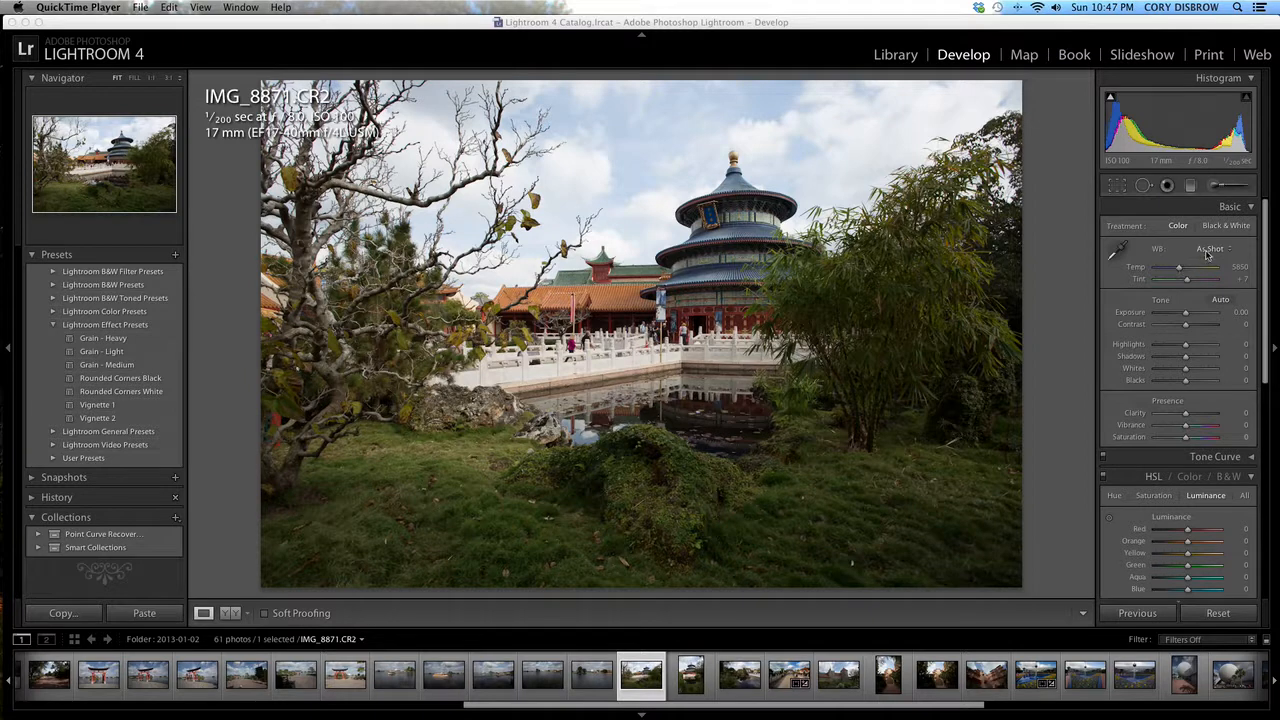
# - Apply Auto white balance, then nudge Temp and Tint to a custom setting
pyautogui.click(1210, 248)
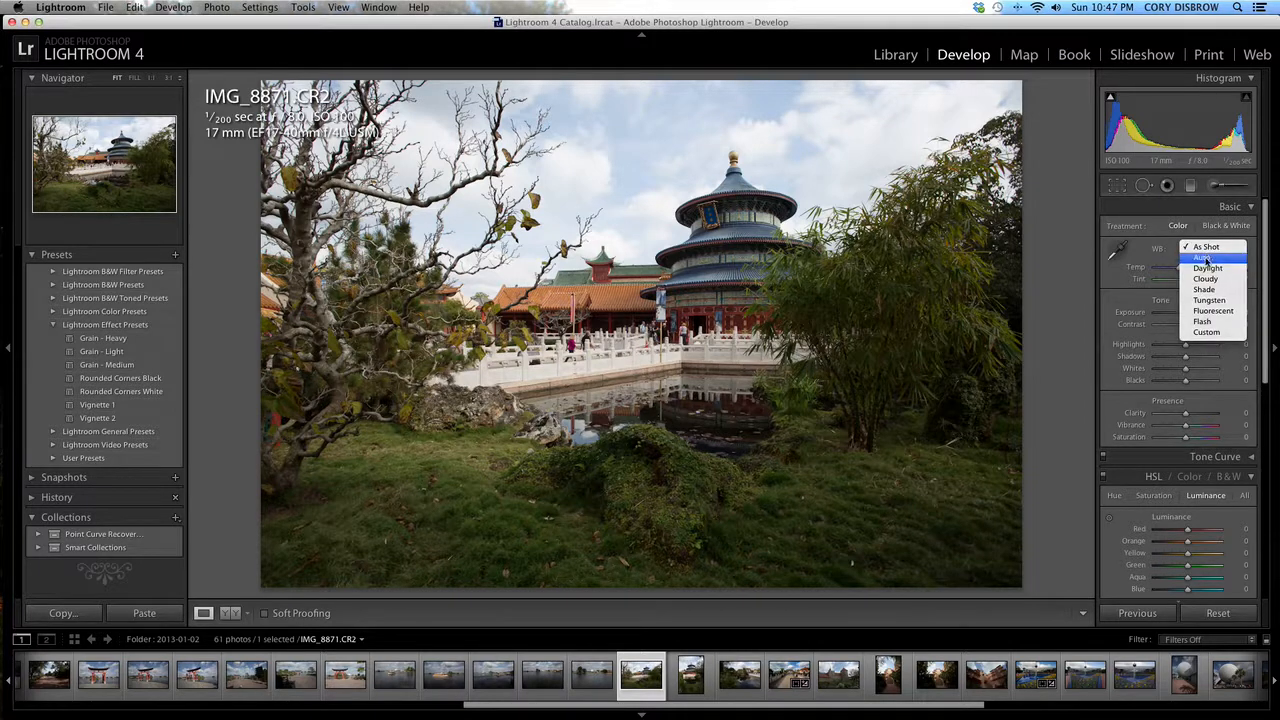
pyautogui.click(1204, 256)
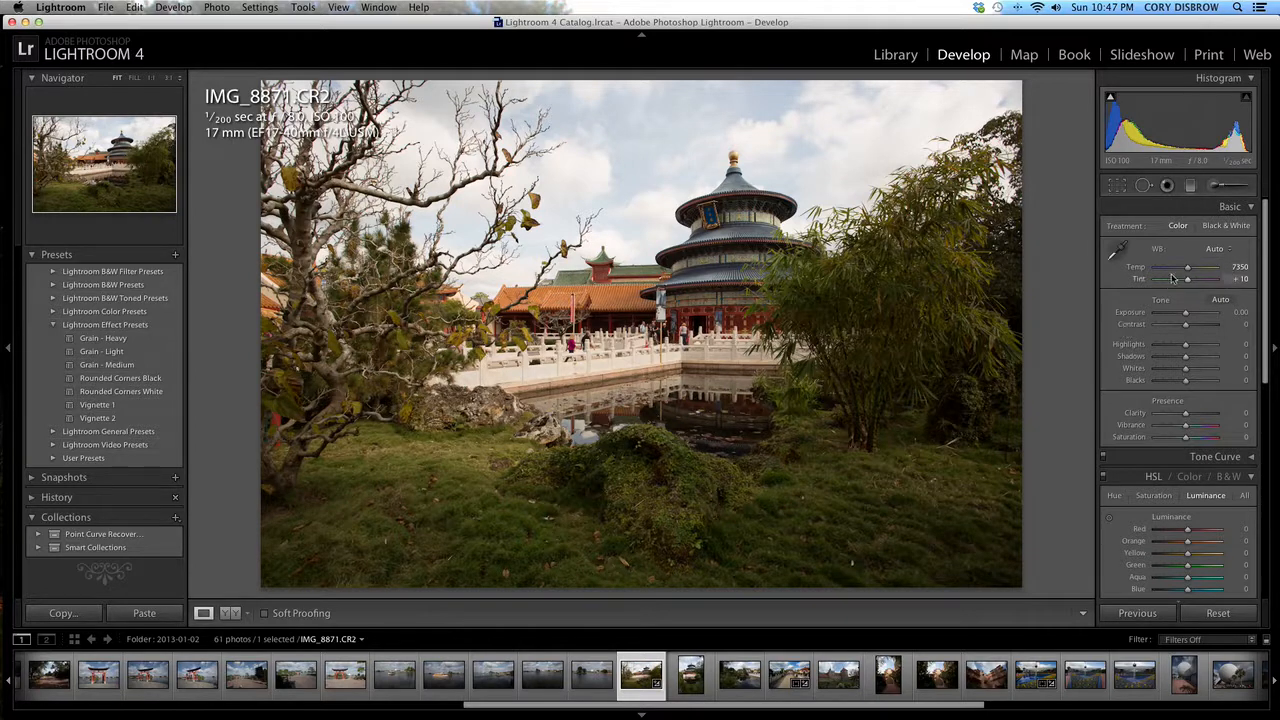
pyautogui.moveTo(1200, 268); pyautogui.dragTo(1184, 268)
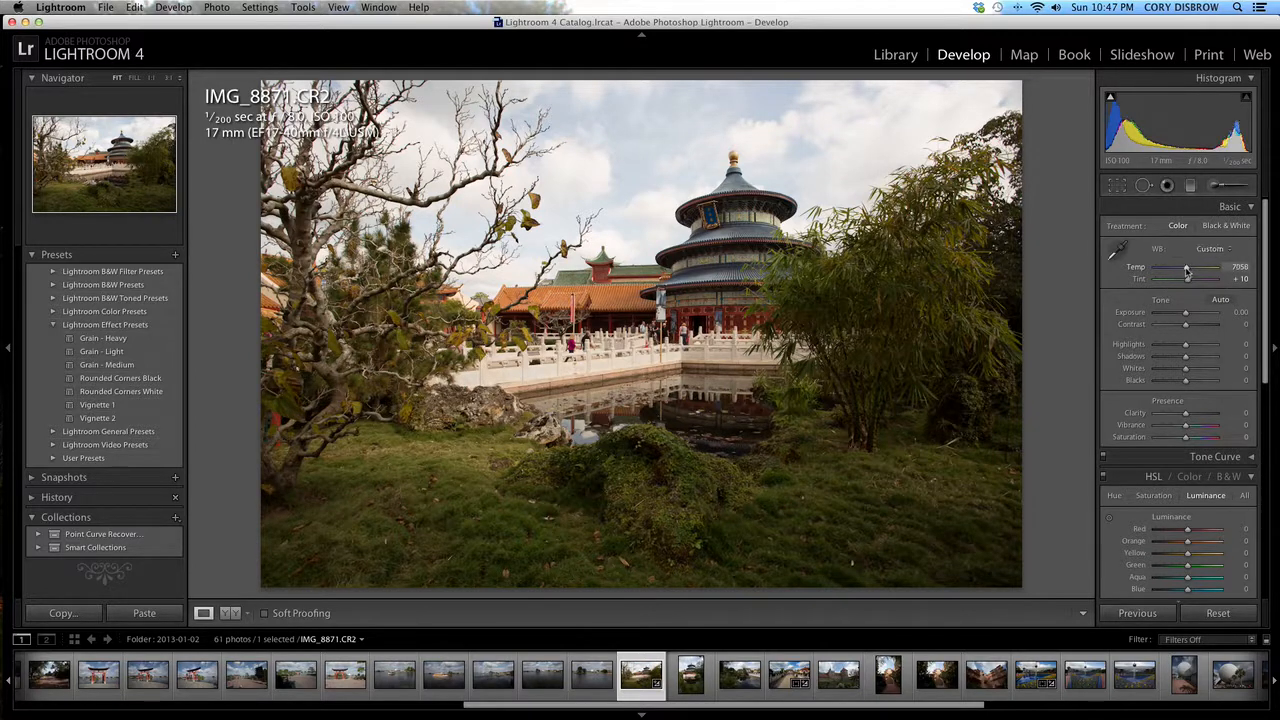
pyautogui.moveTo(1218, 276); pyautogui.dragTo(1180, 276)
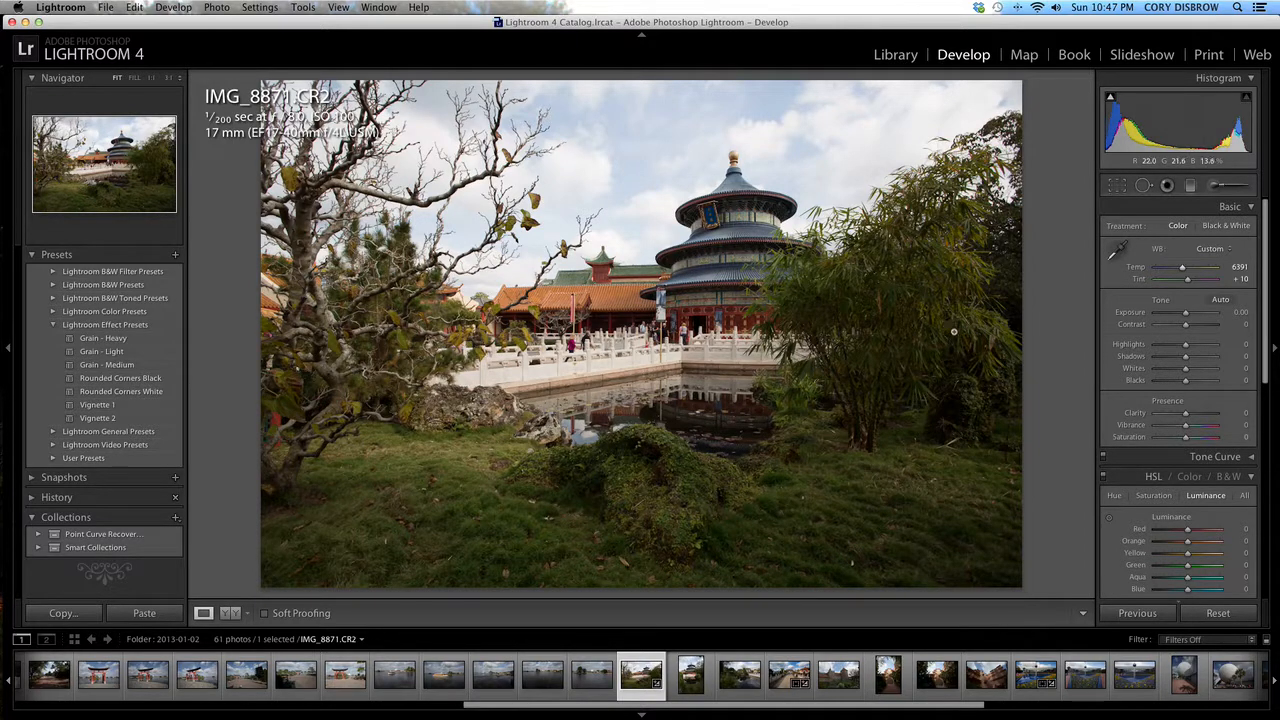
pyautogui.moveTo(1012, 332)
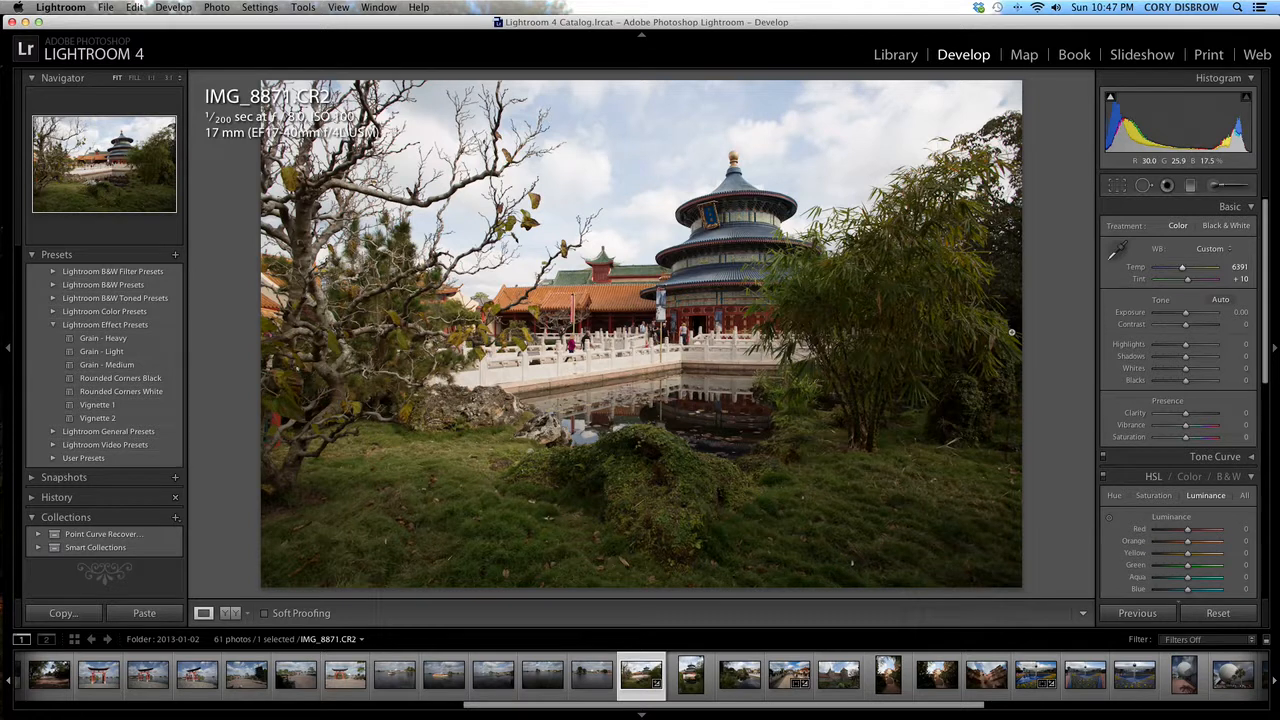
pyautogui.click(1116, 184)
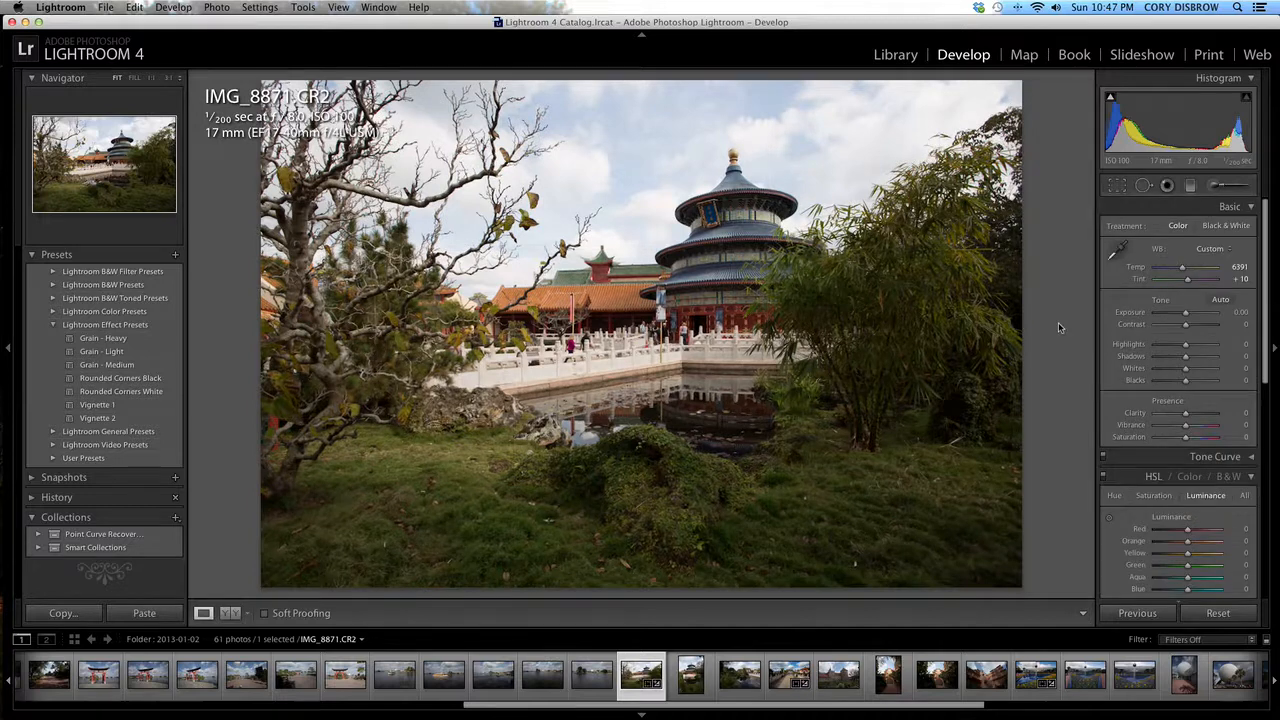
pyautogui.click(1116, 184)
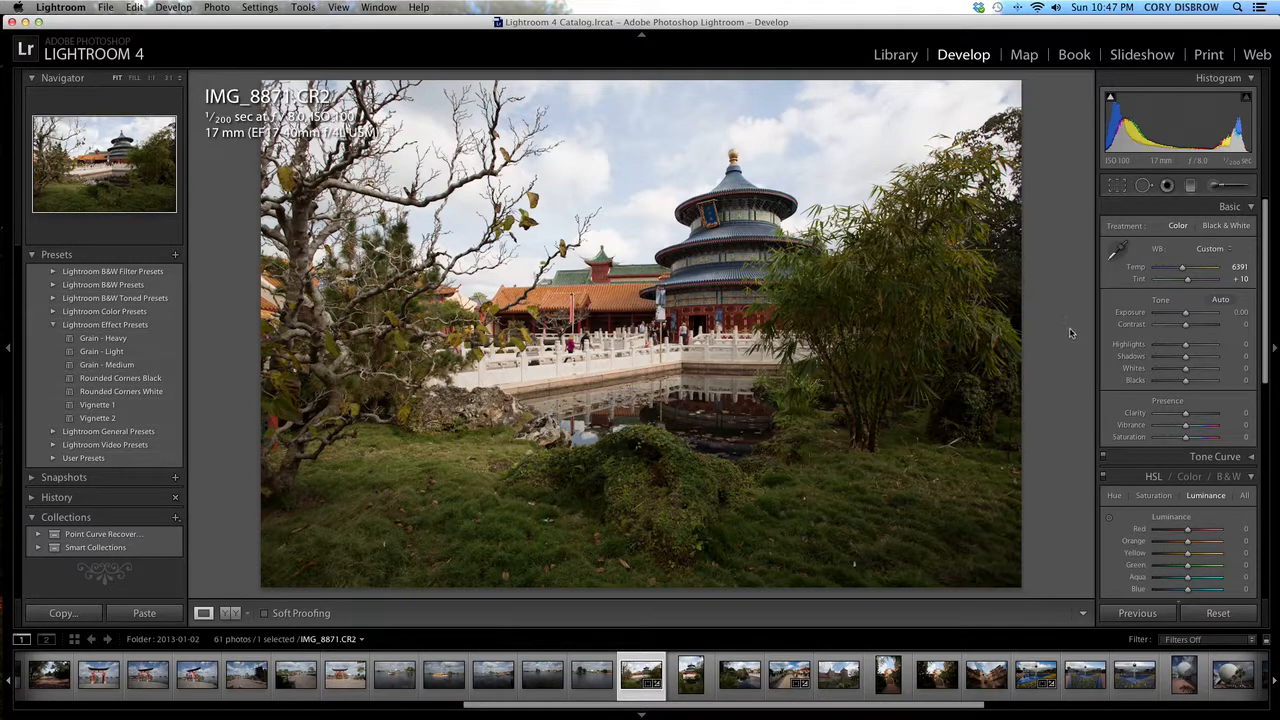
pyautogui.moveTo(576, 170)
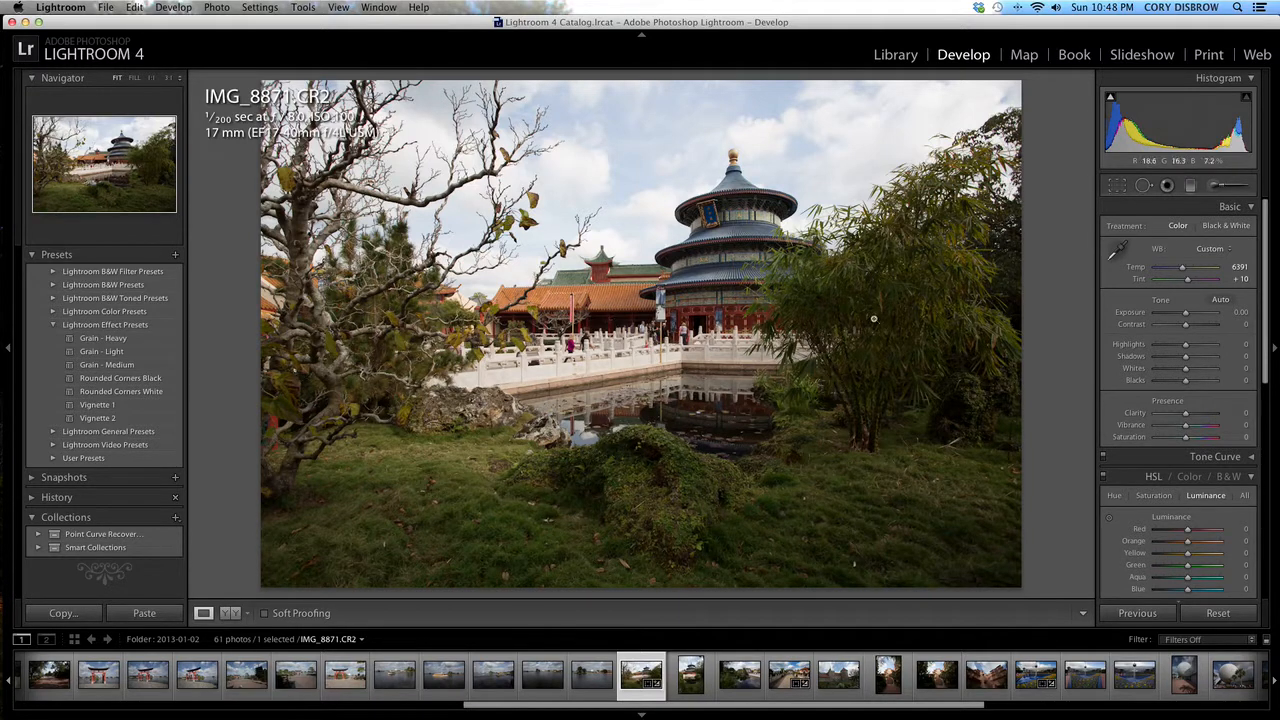
pyautogui.moveTo(1096, 330)
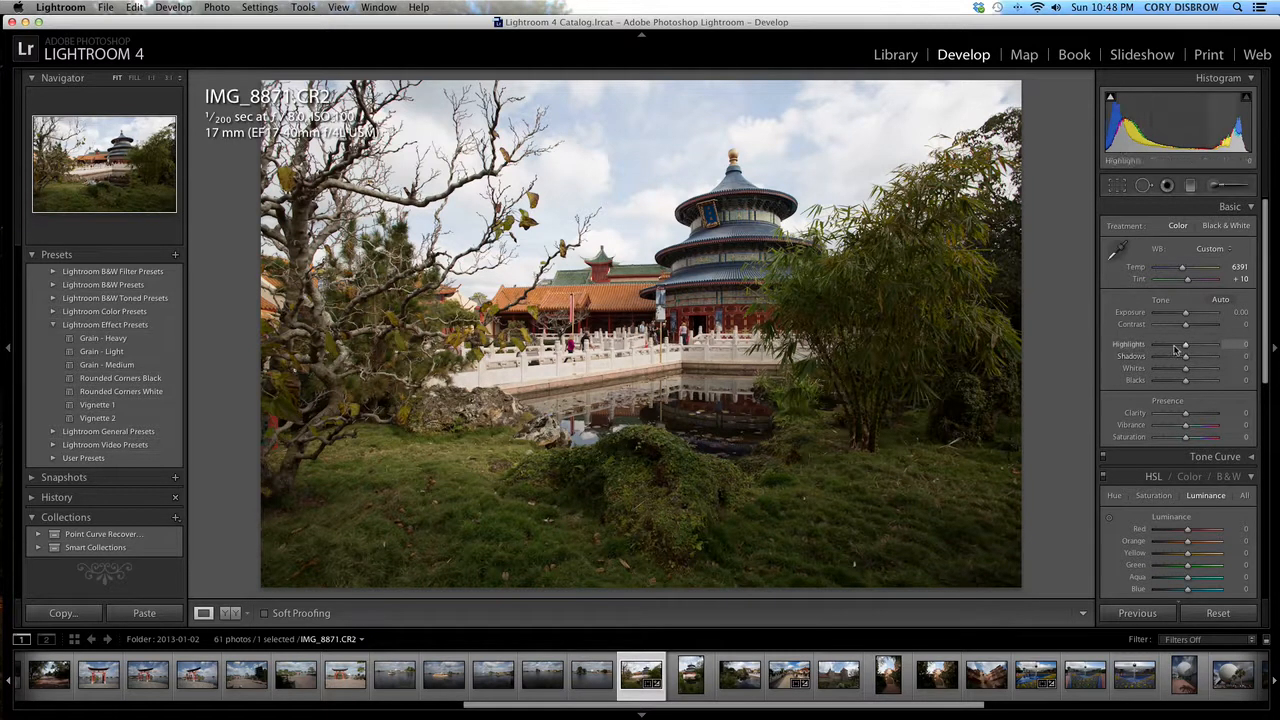
# - Pull Highlights down to about -34 to recover sky detail
pyautogui.moveTo(1184, 344); pyautogui.dragTo(1178, 344)
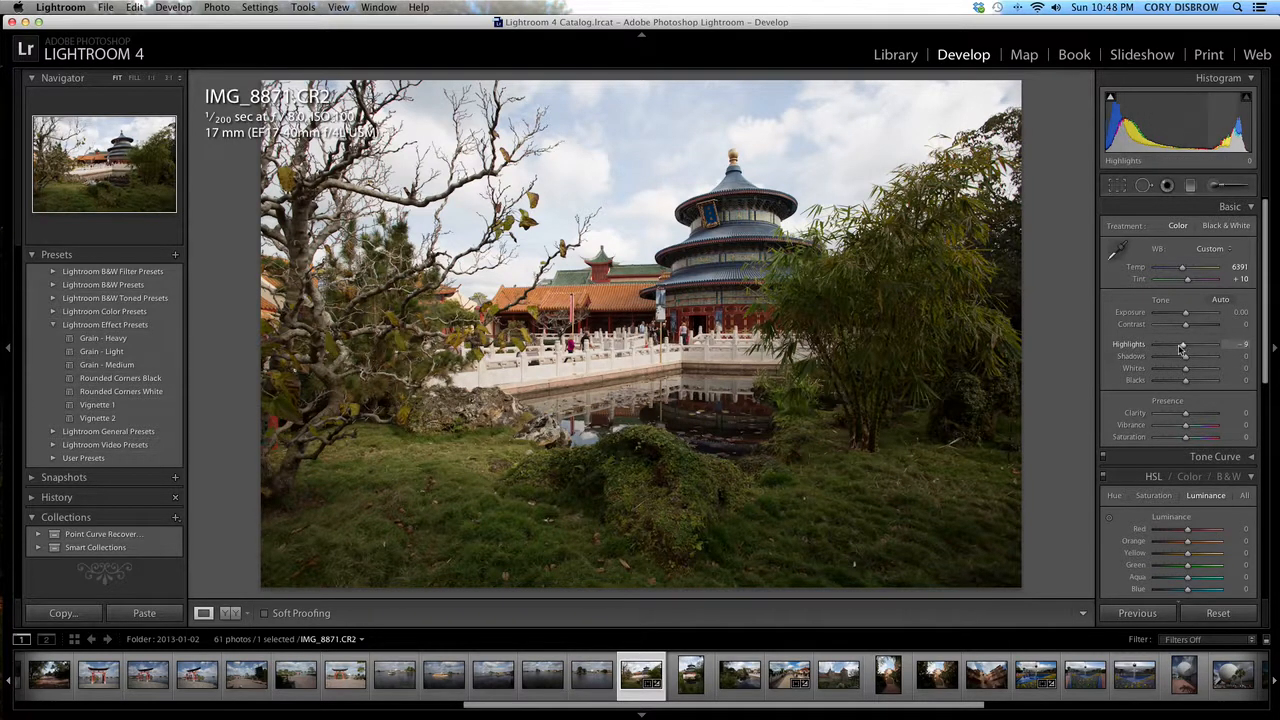
pyautogui.moveTo(1200, 344); pyautogui.dragTo(1176, 344)
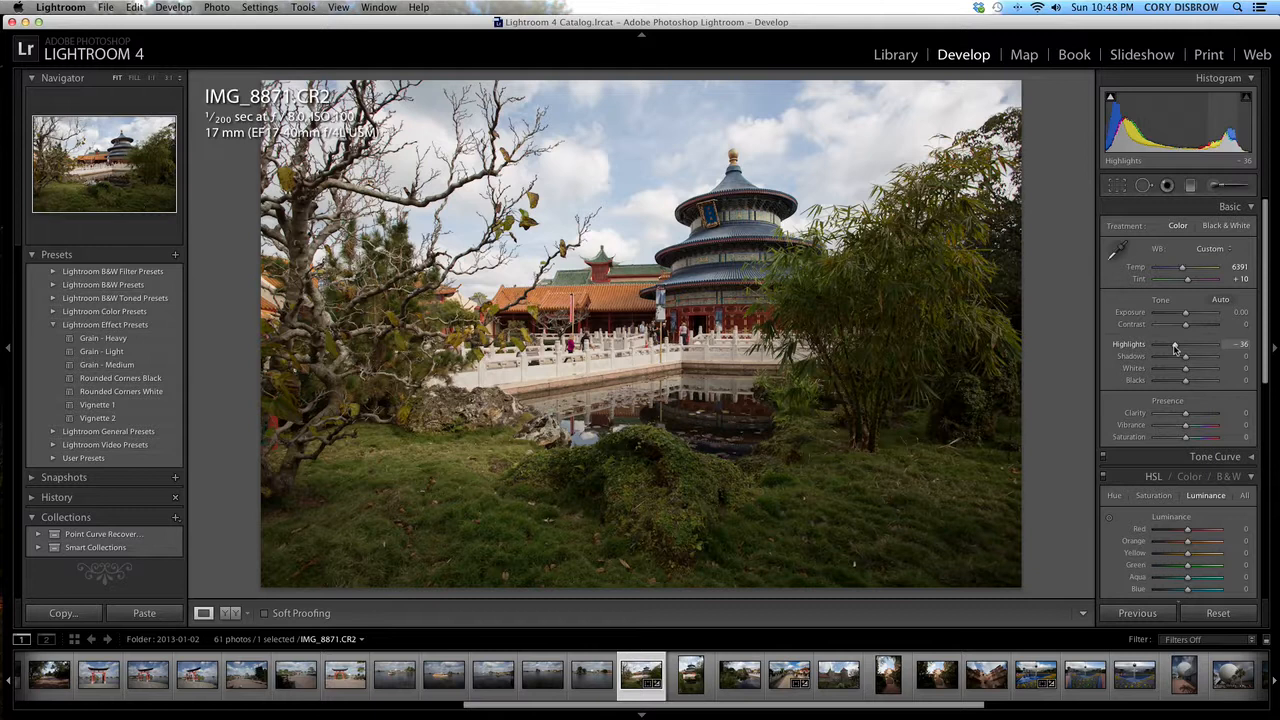
pyautogui.moveTo(1180, 344); pyautogui.dragTo(1172, 344)
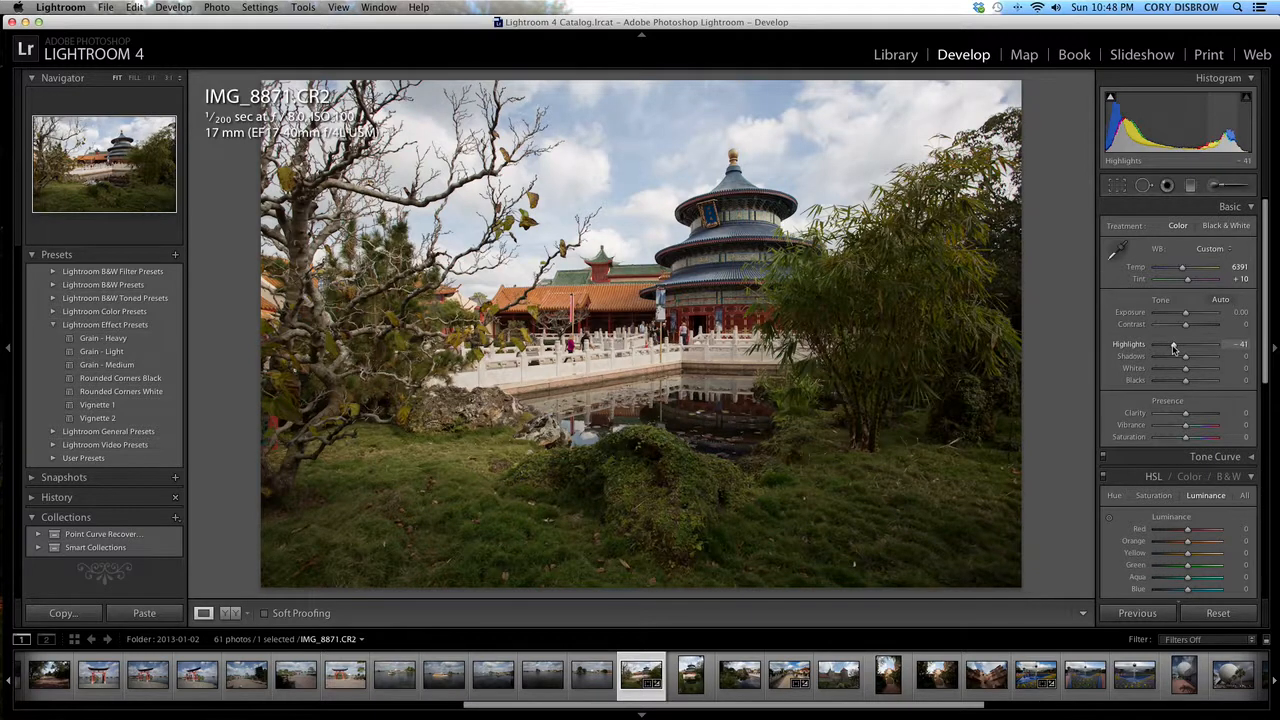
pyautogui.moveTo(1184, 344); pyautogui.dragTo(1162, 344)
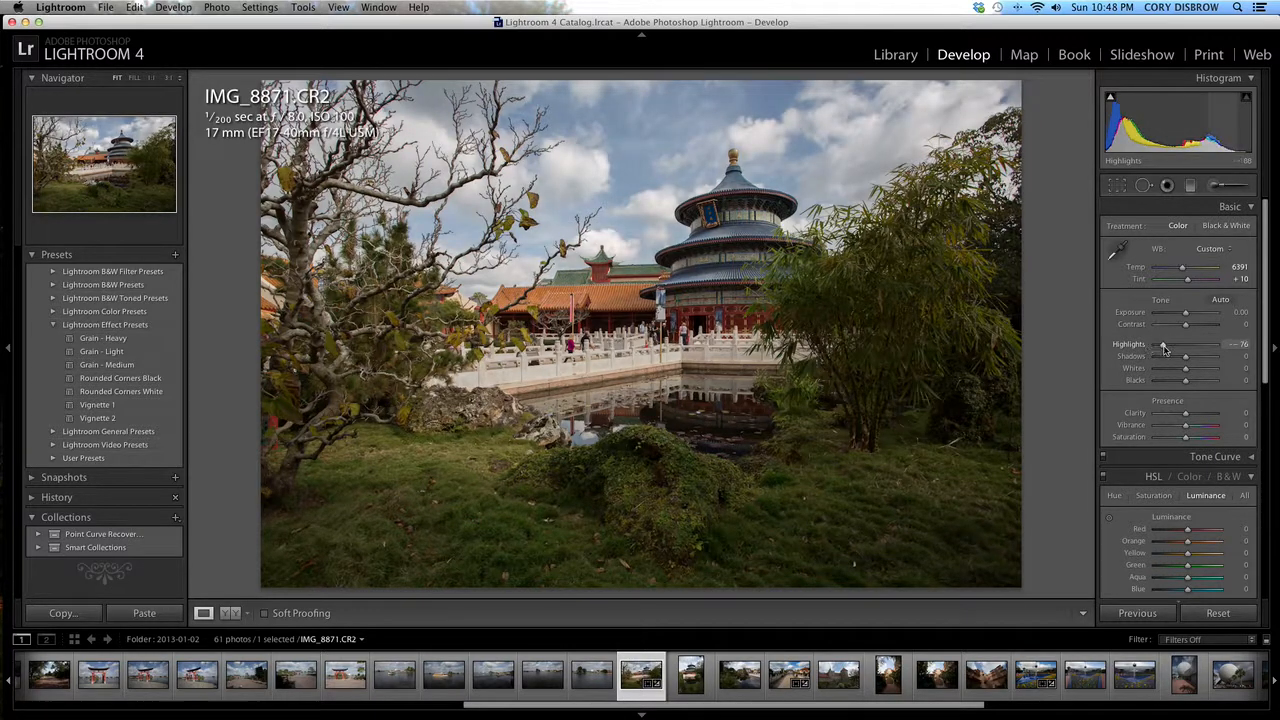
pyautogui.moveTo(1164, 348); pyautogui.dragTo(1176, 348)
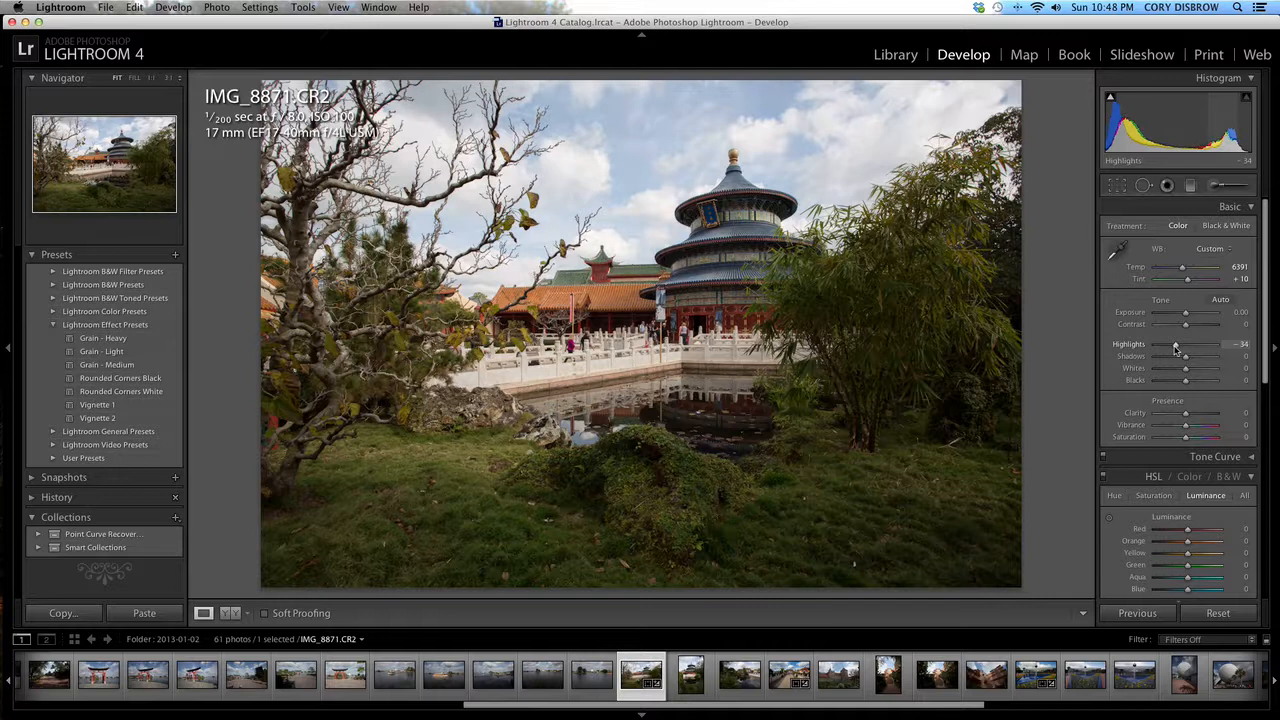
pyautogui.moveTo(1184, 344); pyautogui.dragTo(1180, 344)
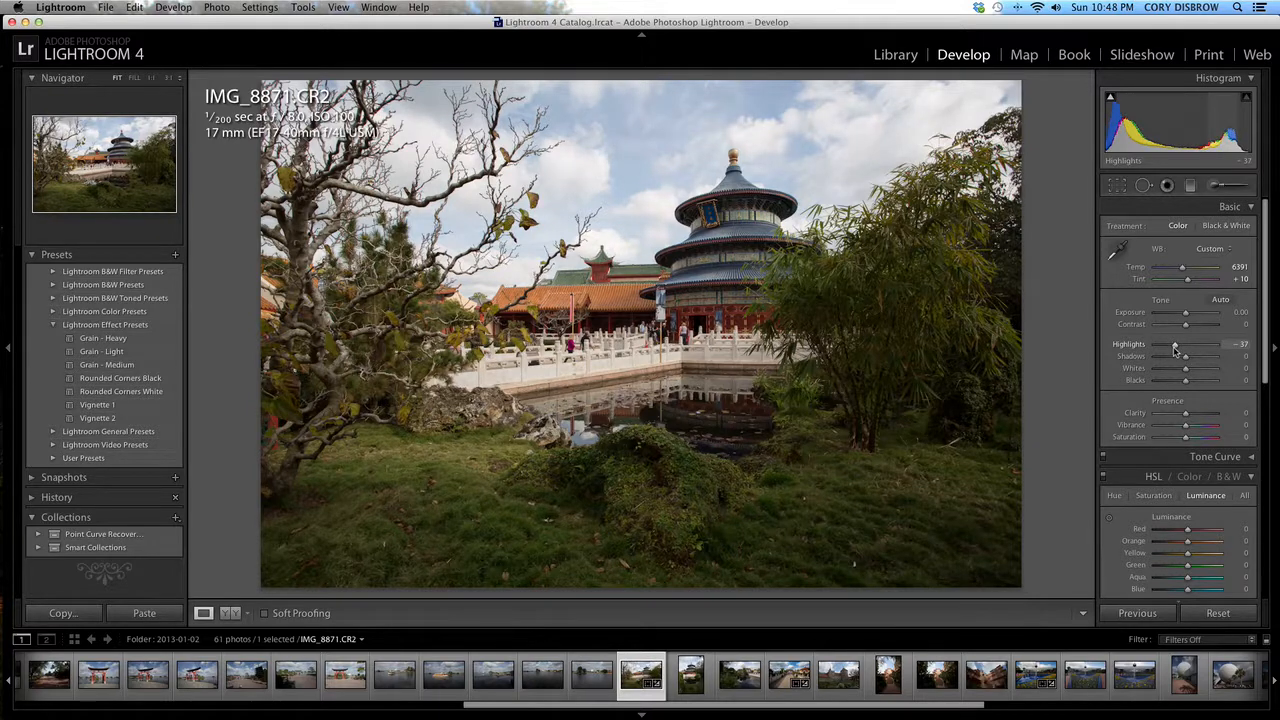
pyautogui.moveTo(1176, 344); pyautogui.dragTo(1174, 344)
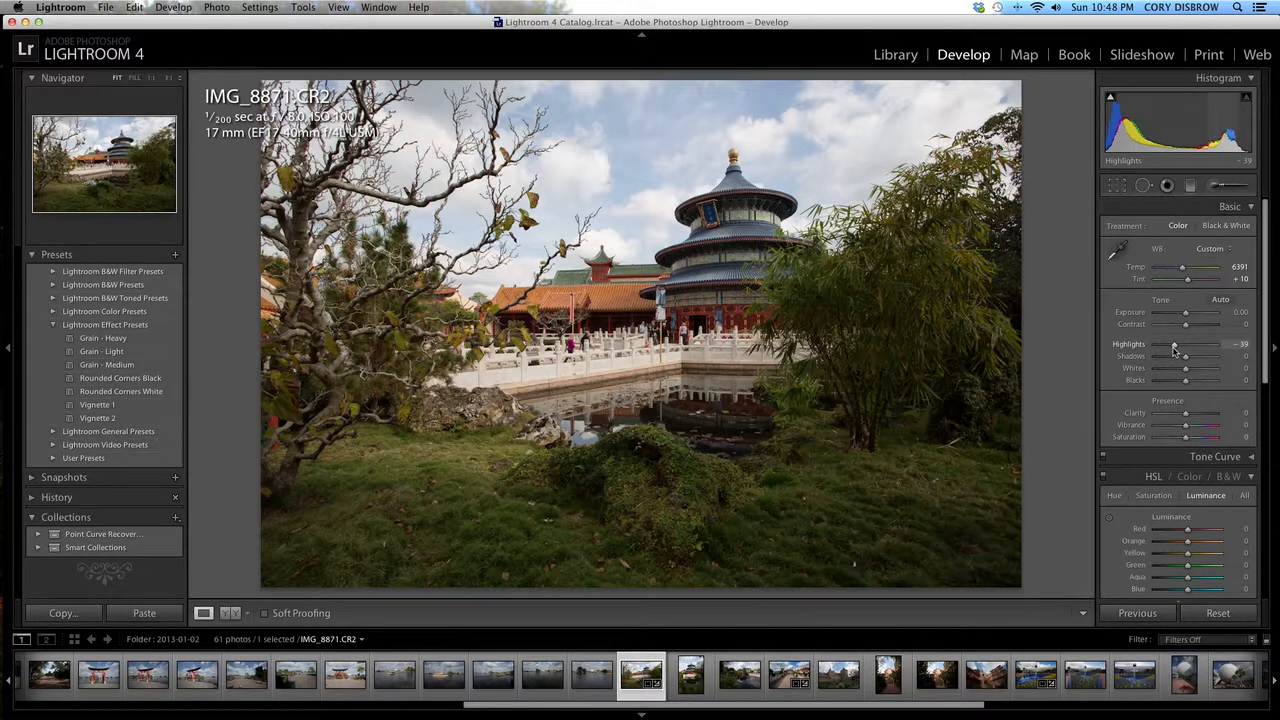
pyautogui.moveTo(1176, 344); pyautogui.dragTo(1178, 344)
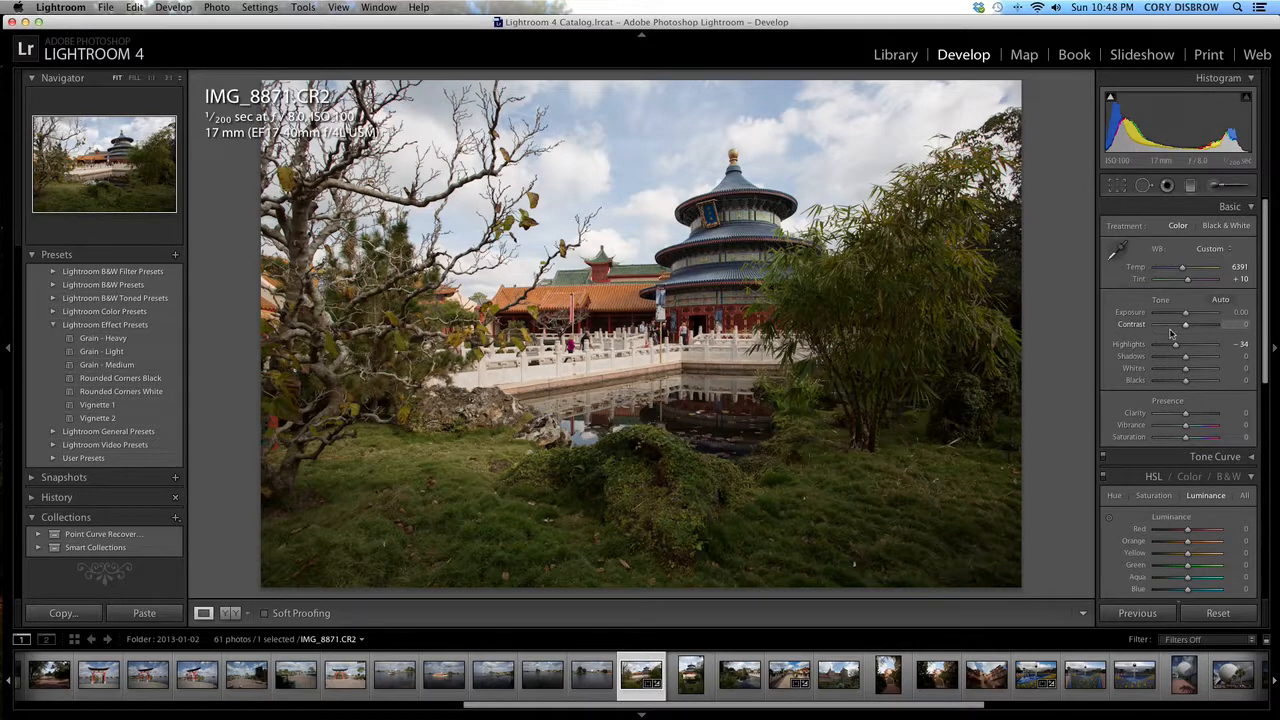
# - Lift Shadows to about +36 to brighten the darker areas
pyautogui.moveTo(1184, 356); pyautogui.dragTo(1210, 356)
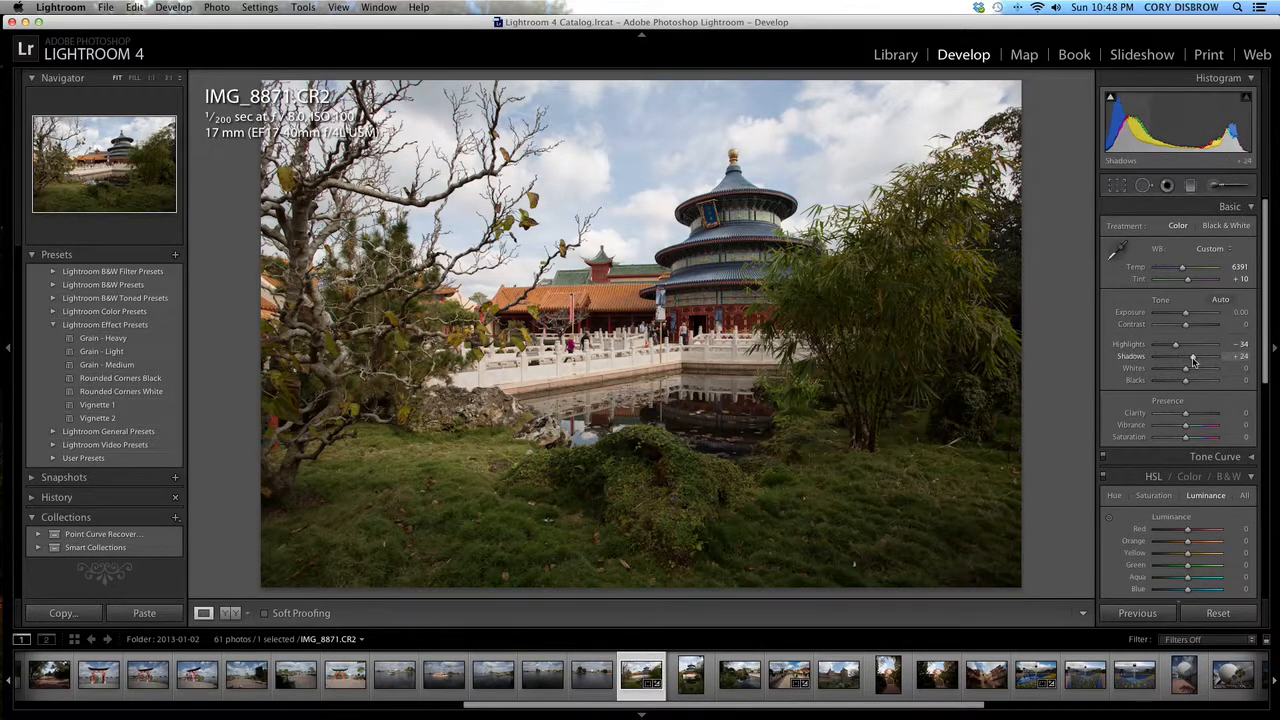
pyautogui.moveTo(1180, 356); pyautogui.dragTo(1190, 356)
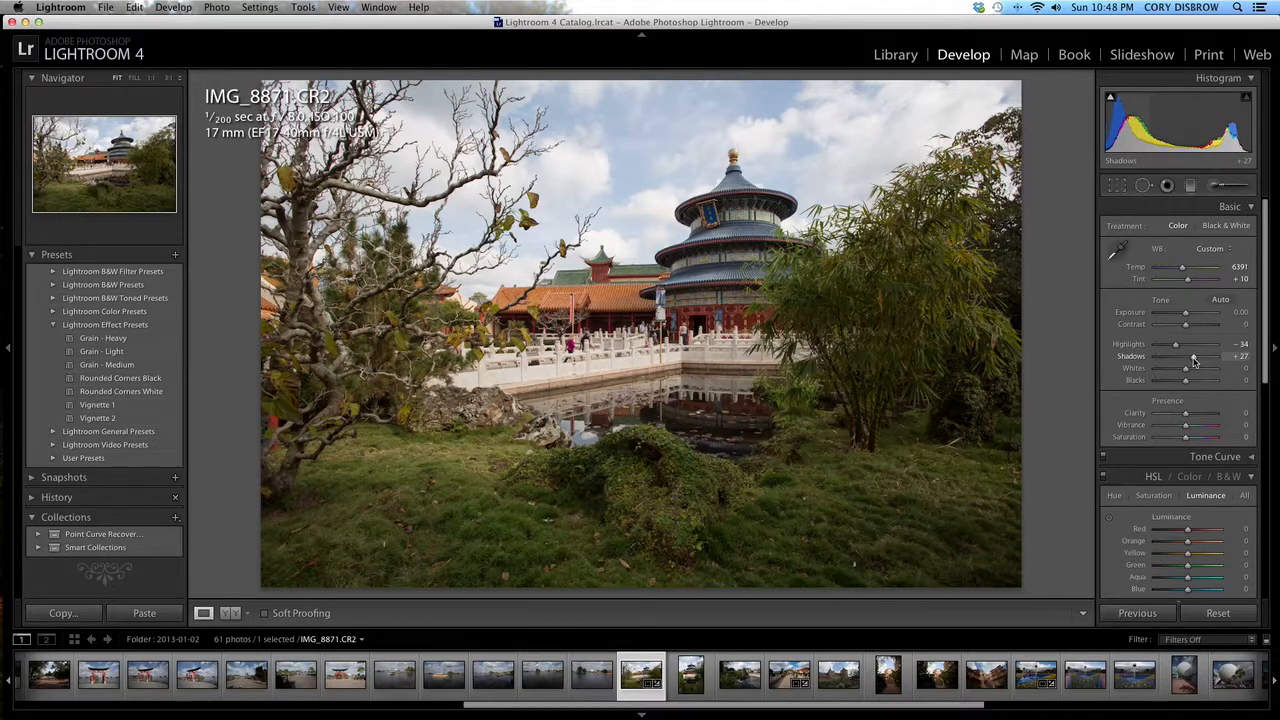
pyautogui.moveTo(1184, 356); pyautogui.dragTo(1190, 356)
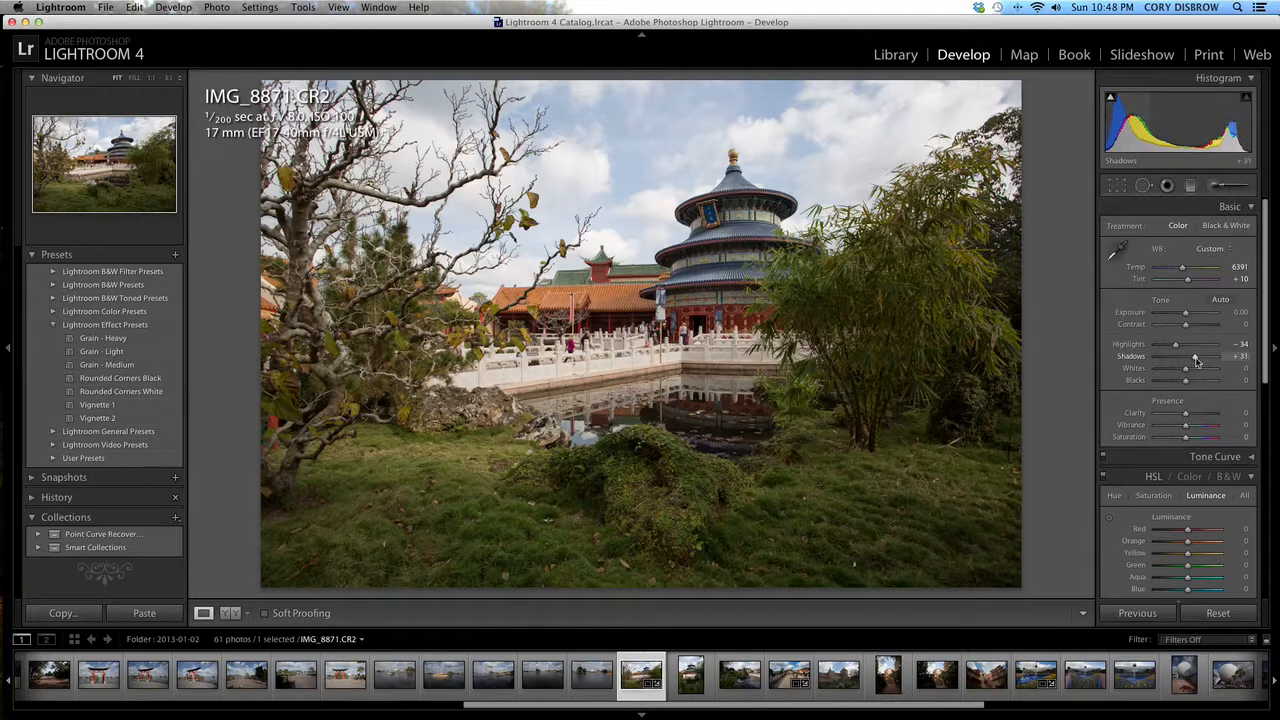
pyautogui.moveTo(1184, 356); pyautogui.dragTo(1200, 356)
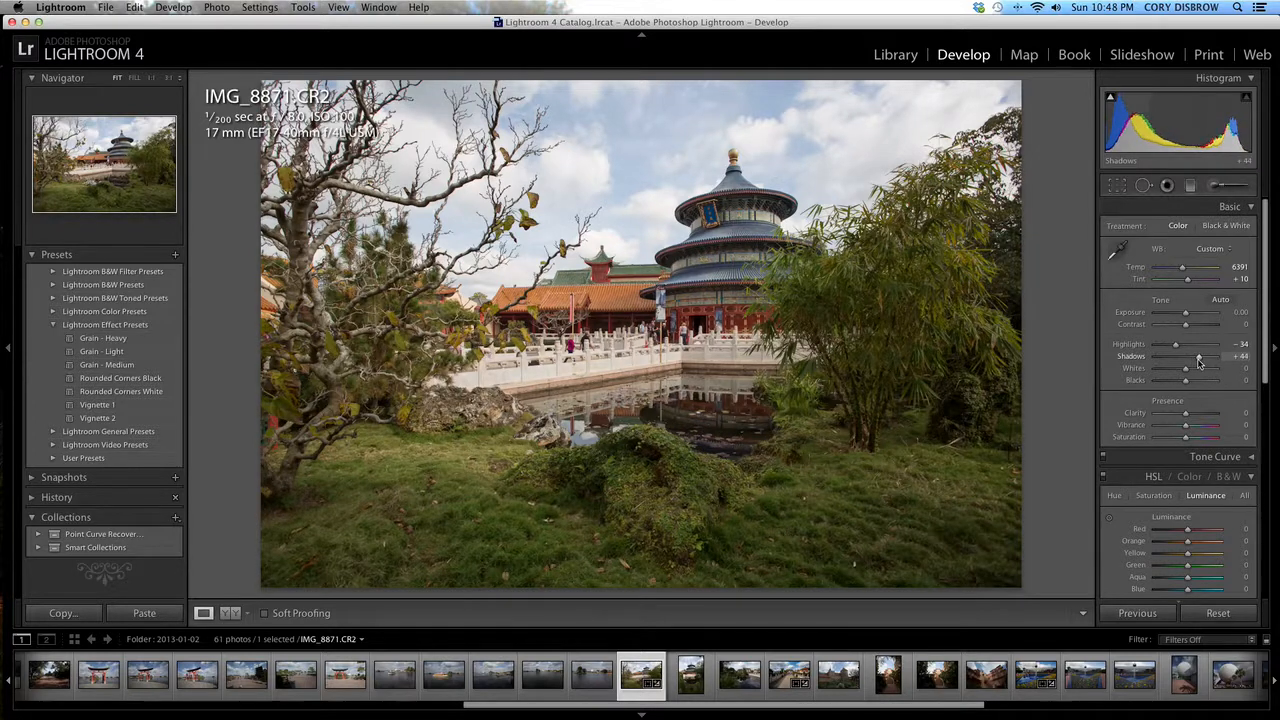
pyautogui.moveTo(1200, 356); pyautogui.dragTo(1196, 356)
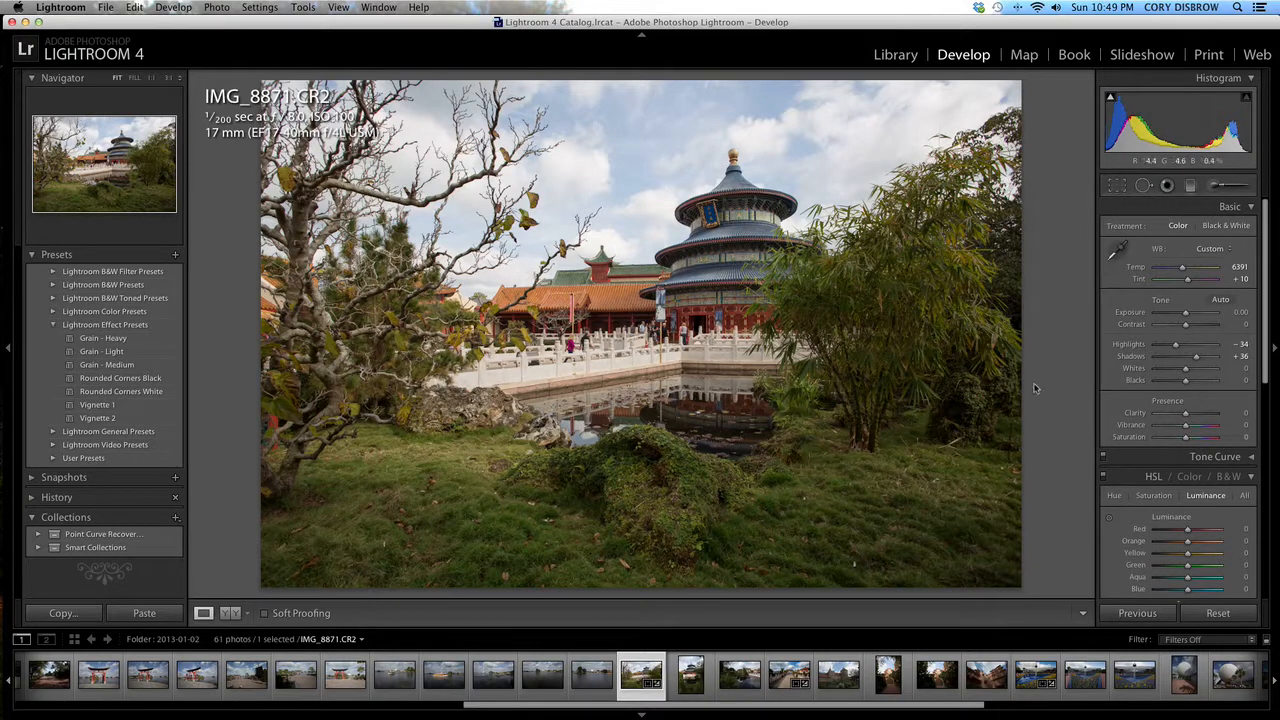
# - Set the Sharpening Amount and Alt-drag Masking so sharpening falls mainly on edges
pyautogui.scroll(-3)
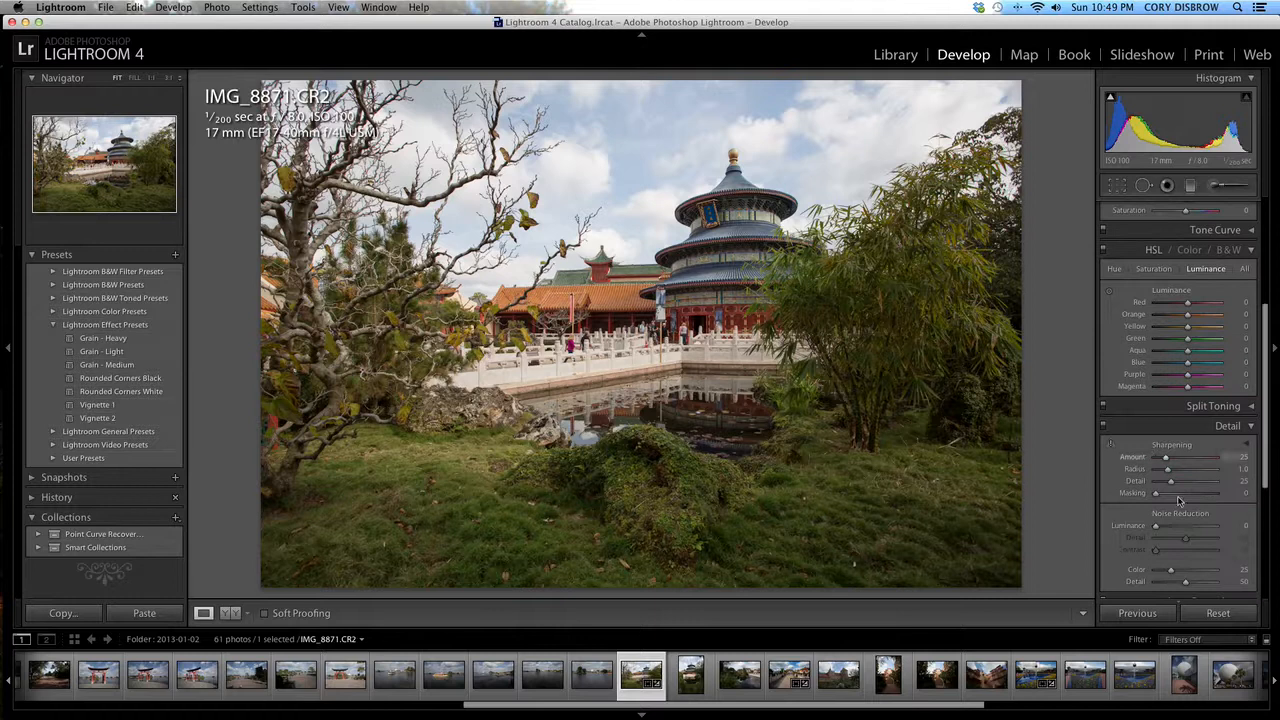
pyautogui.moveTo(1164, 492); pyautogui.dragTo(1184, 492)
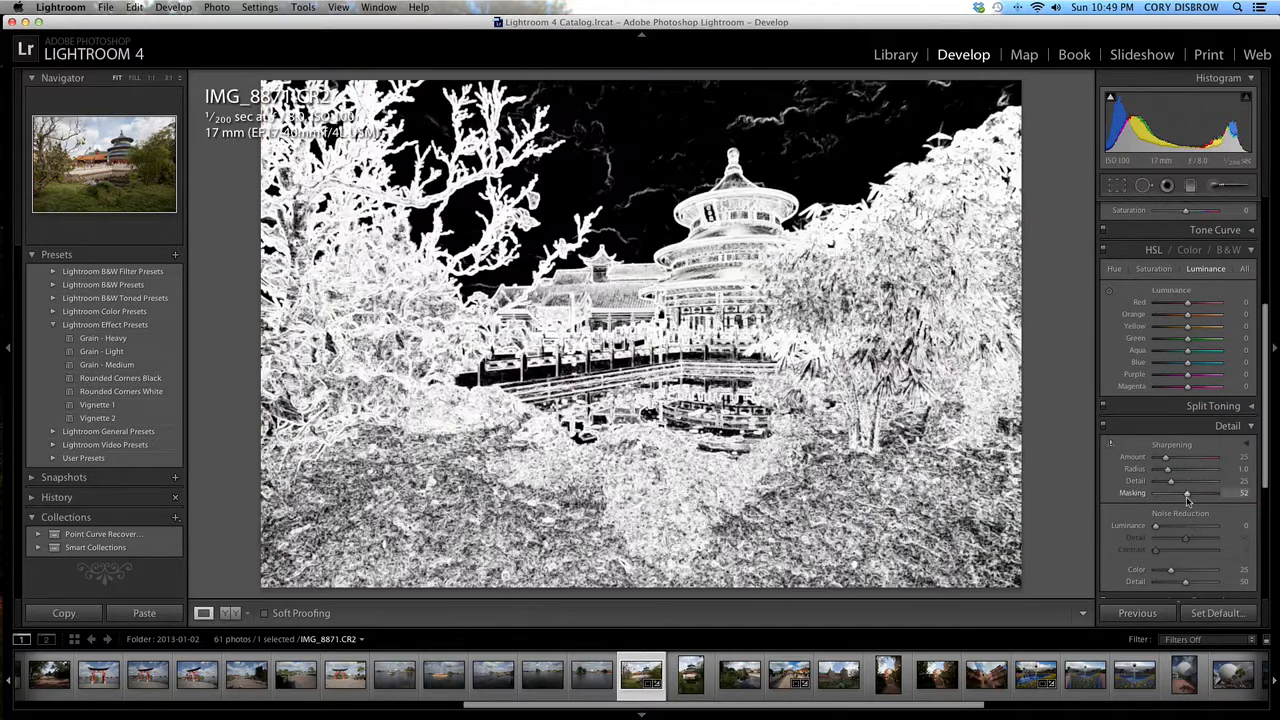
pyautogui.moveTo(1184, 492); pyautogui.dragTo(1156, 492)
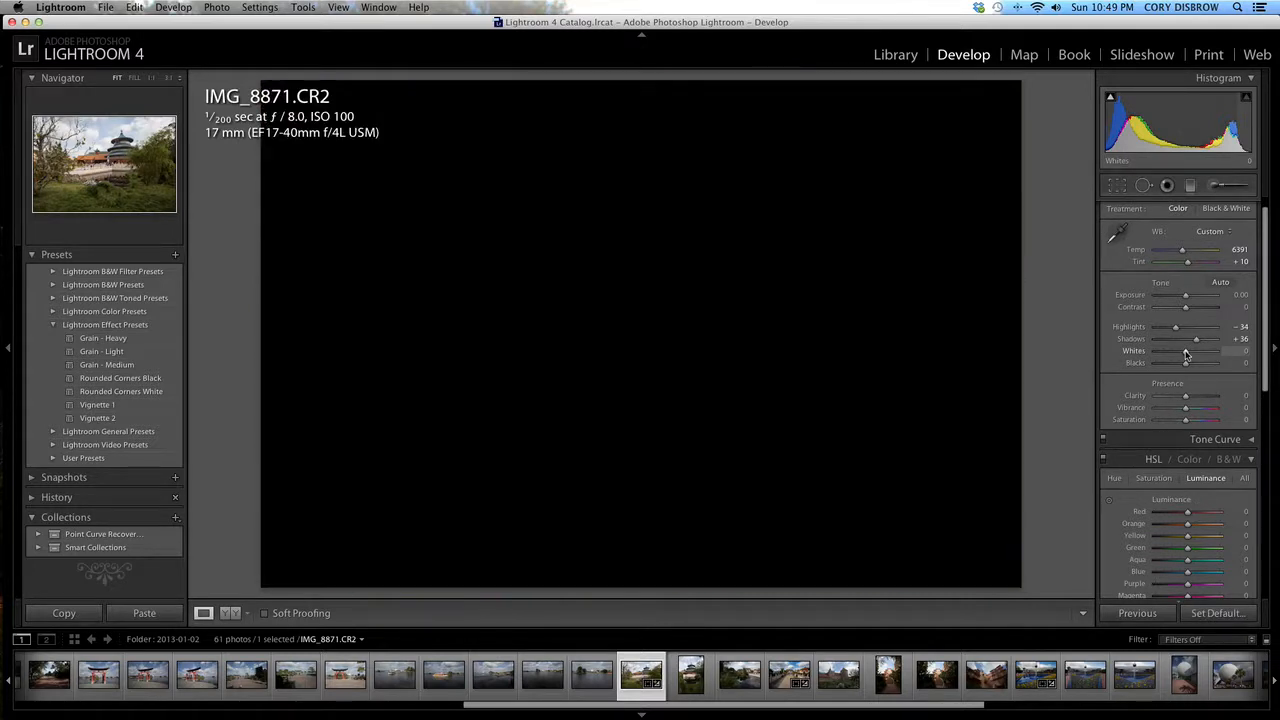
# - Raise Whites with the clipping preview until just short of clipping
pyautogui.moveTo(1186, 350); pyautogui.dragTo(1190, 350)
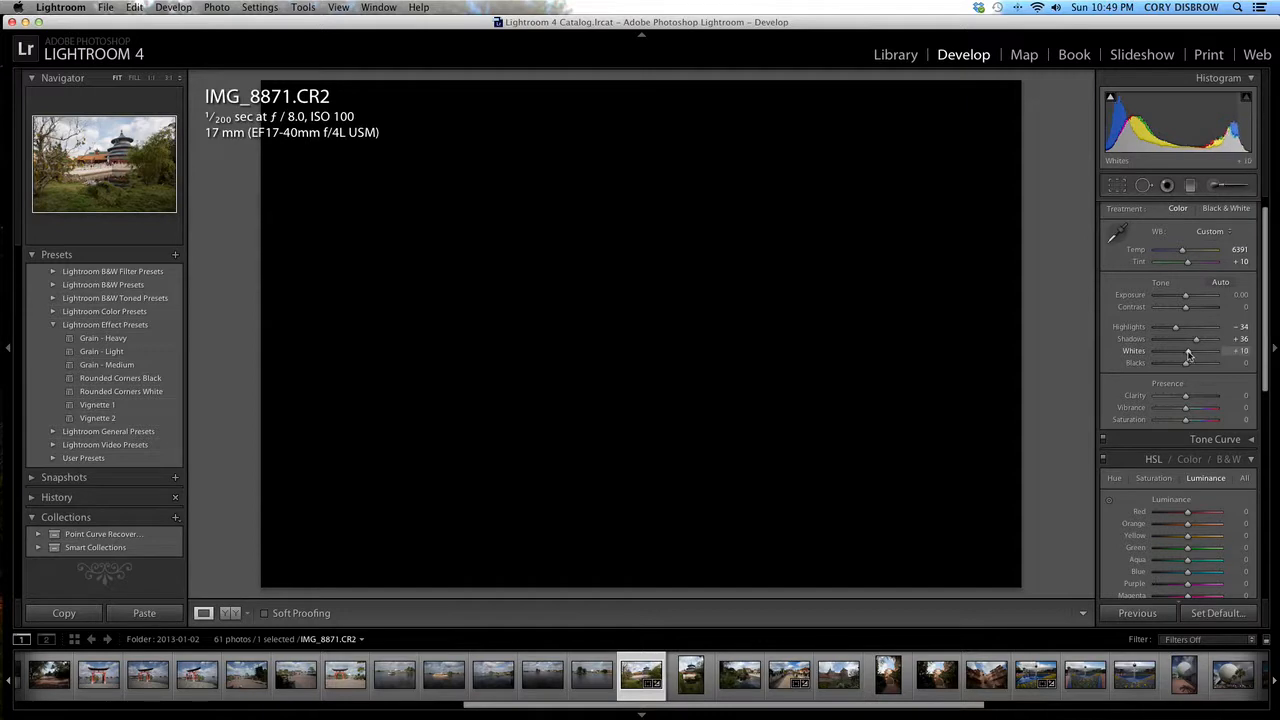
pyautogui.moveTo(1186, 352); pyautogui.dragTo(1216, 352)
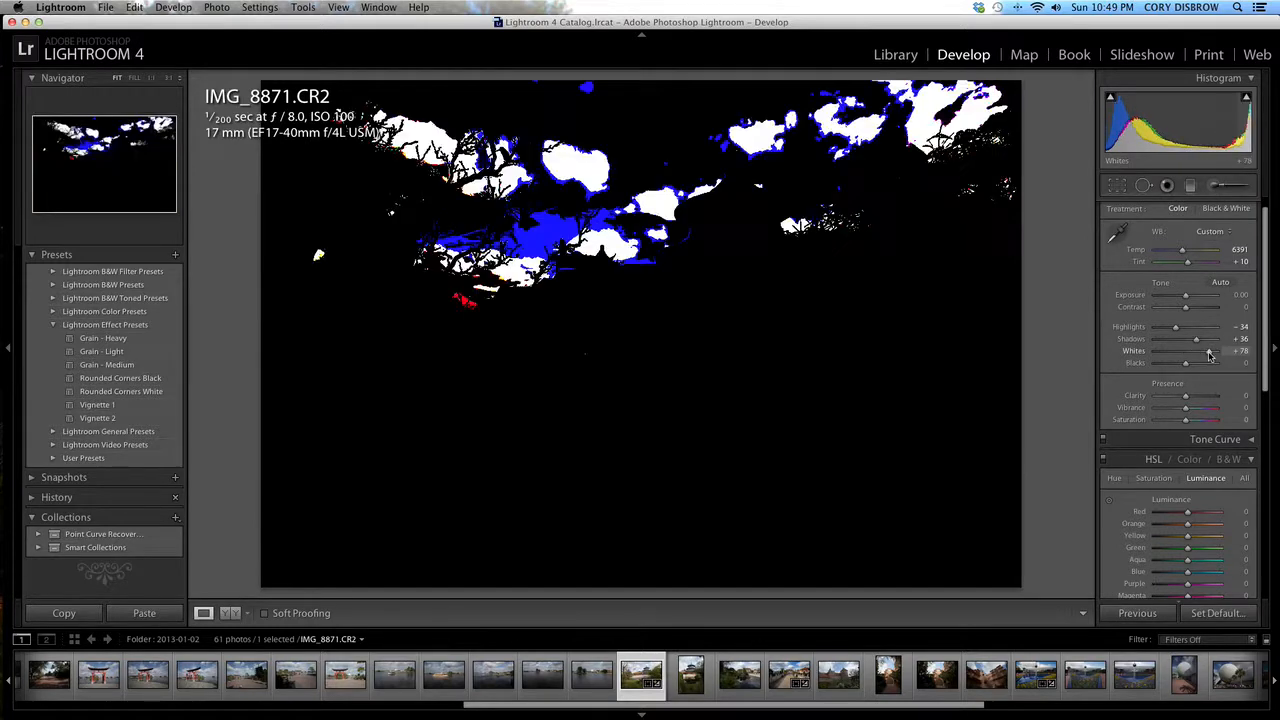
pyautogui.moveTo(1212, 352); pyautogui.dragTo(1204, 352)
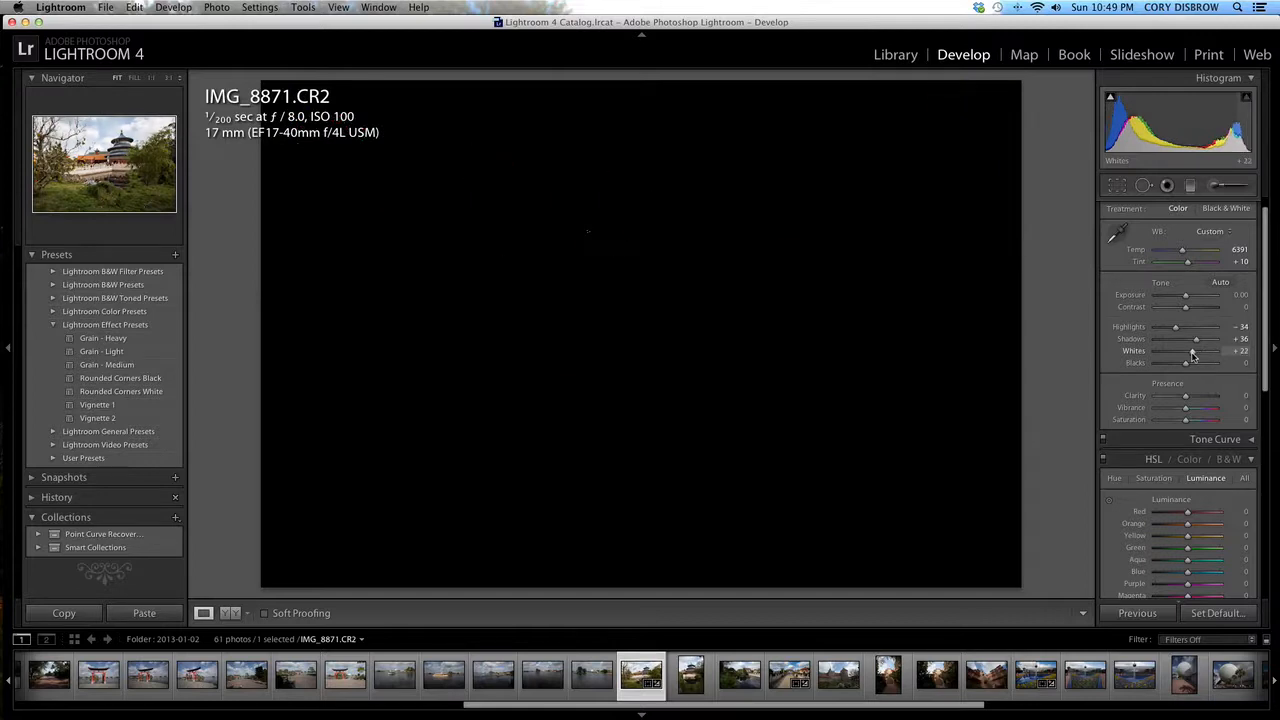
pyautogui.moveTo(1204, 350); pyautogui.dragTo(1216, 350)
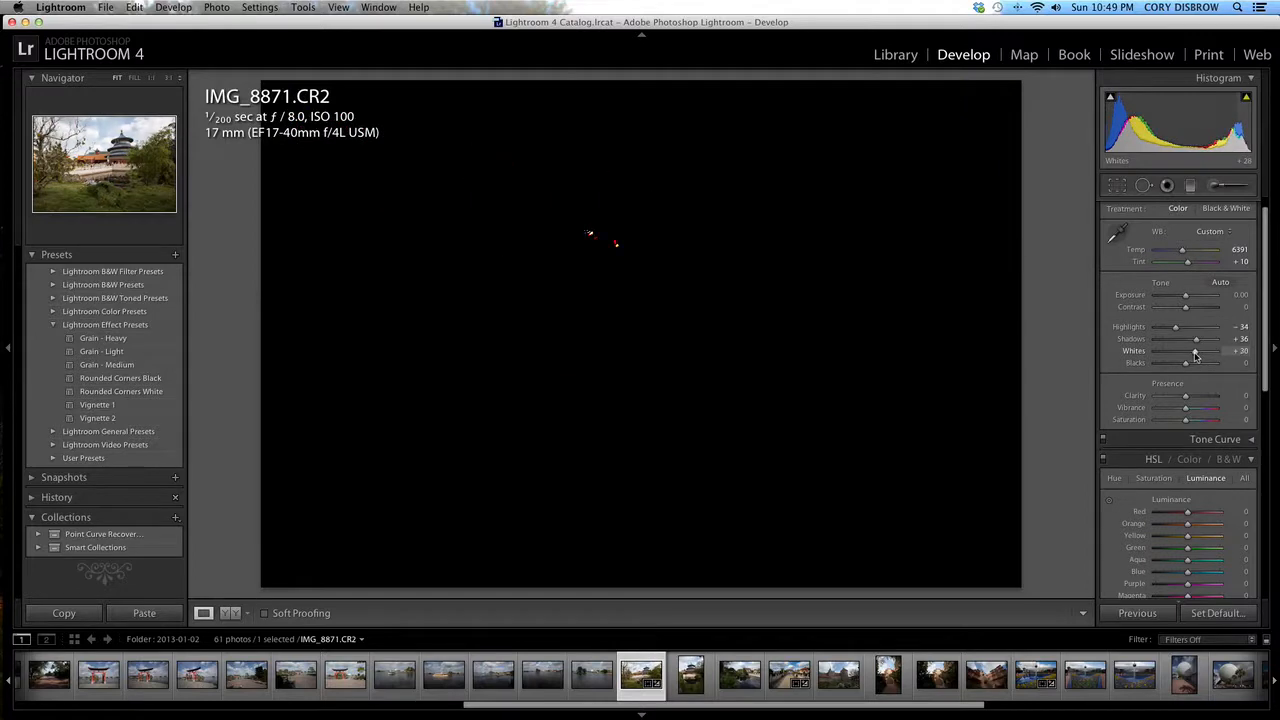
pyautogui.moveTo(1196, 352); pyautogui.dragTo(1200, 352)
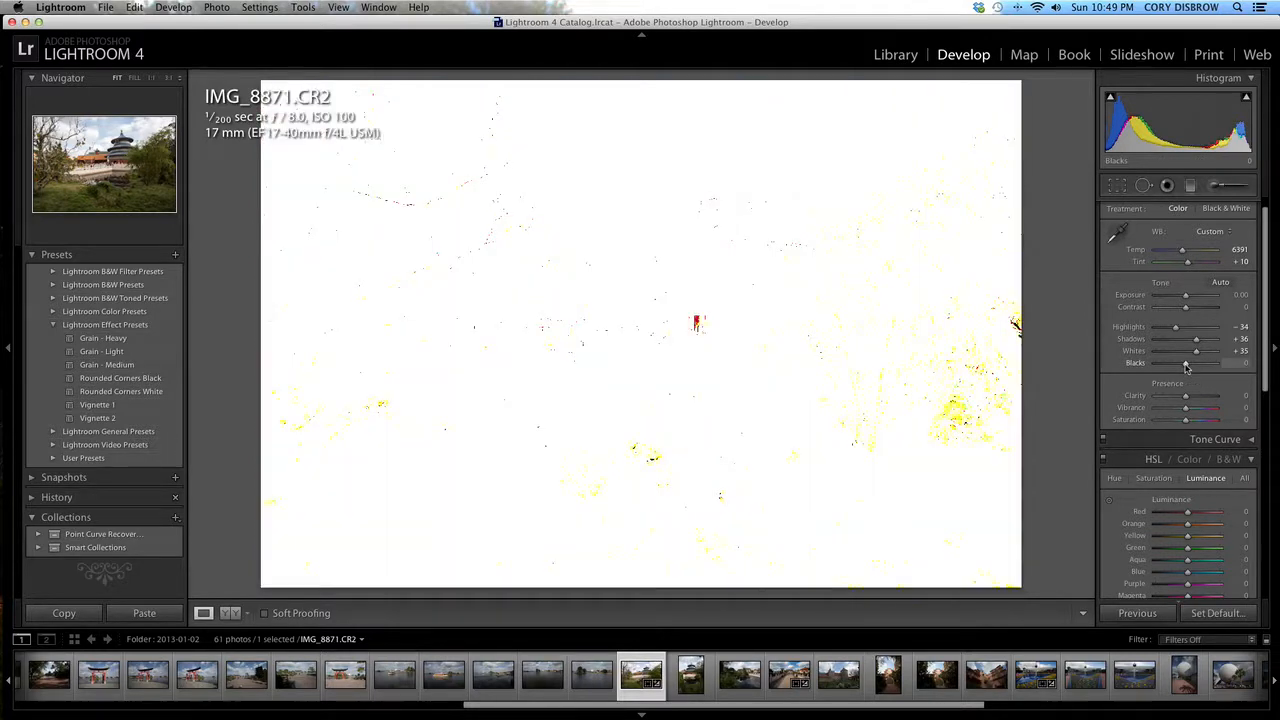
# - Deepen Blacks until only the darkest areas begin to clip
pyautogui.moveTo(1184, 364); pyautogui.dragTo(1204, 364)
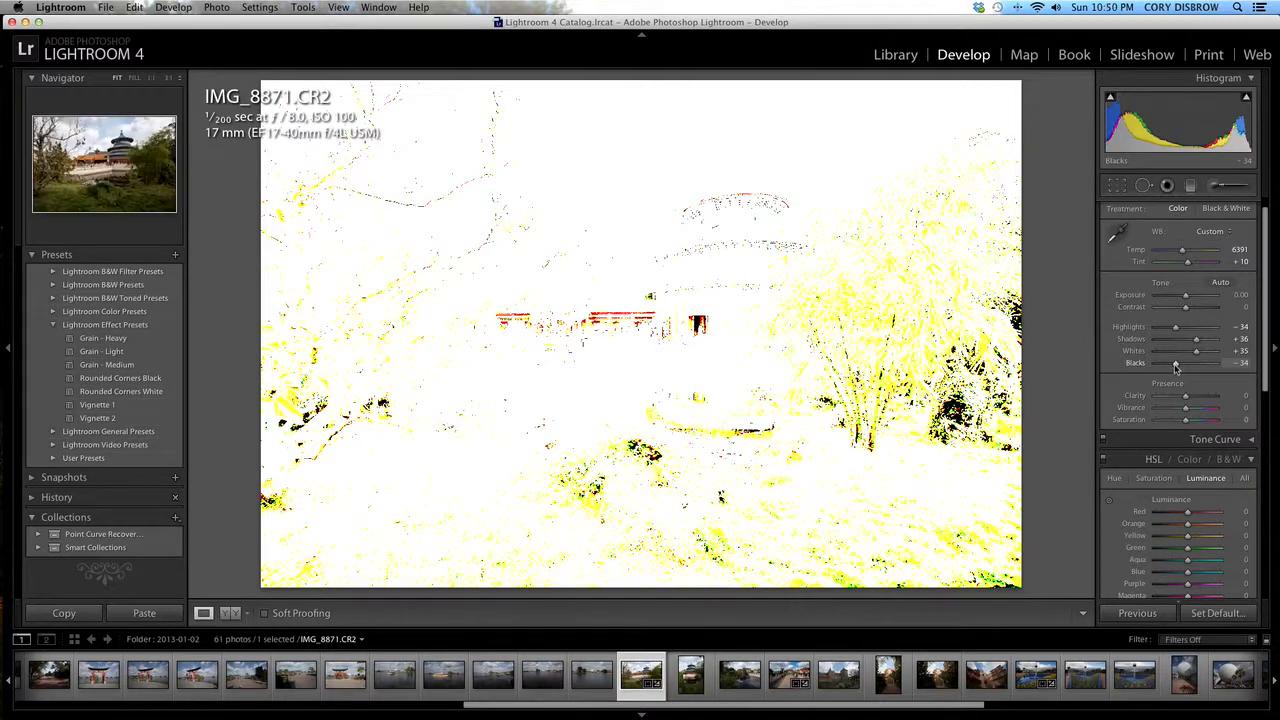
pyautogui.moveTo(1178, 364); pyautogui.dragTo(1174, 364)
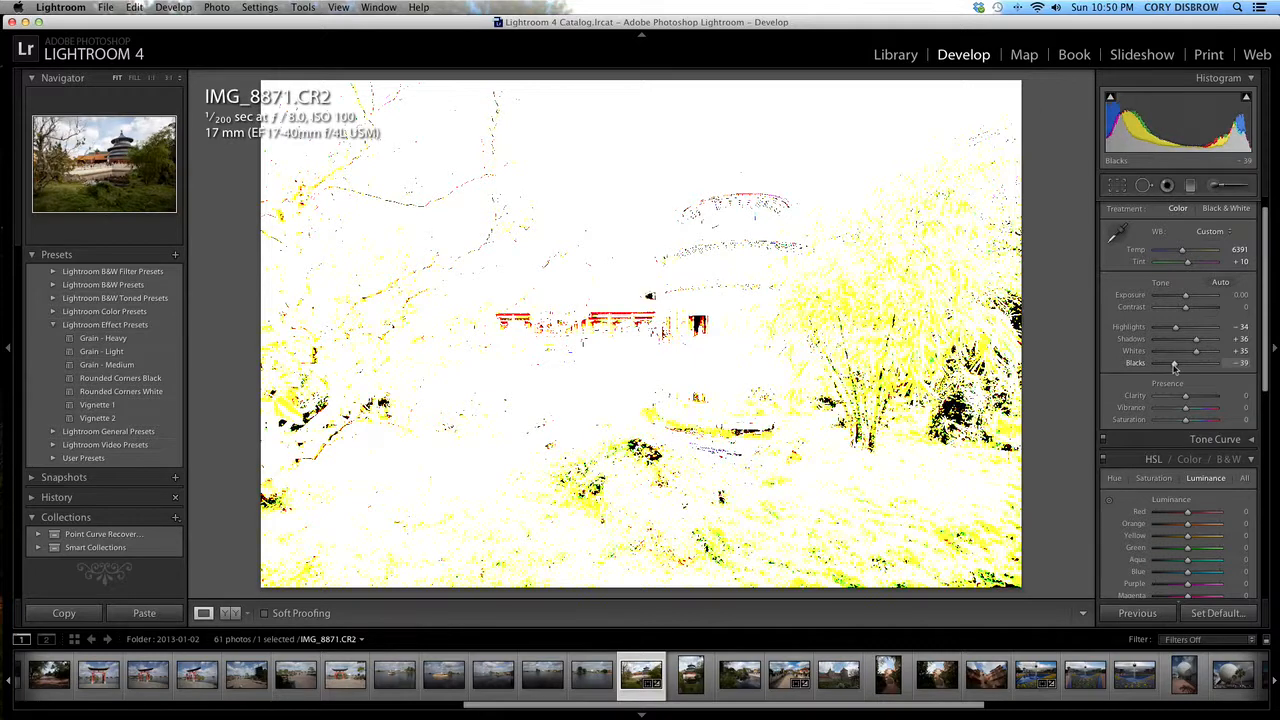
pyautogui.moveTo(1210, 364); pyautogui.dragTo(1212, 364)
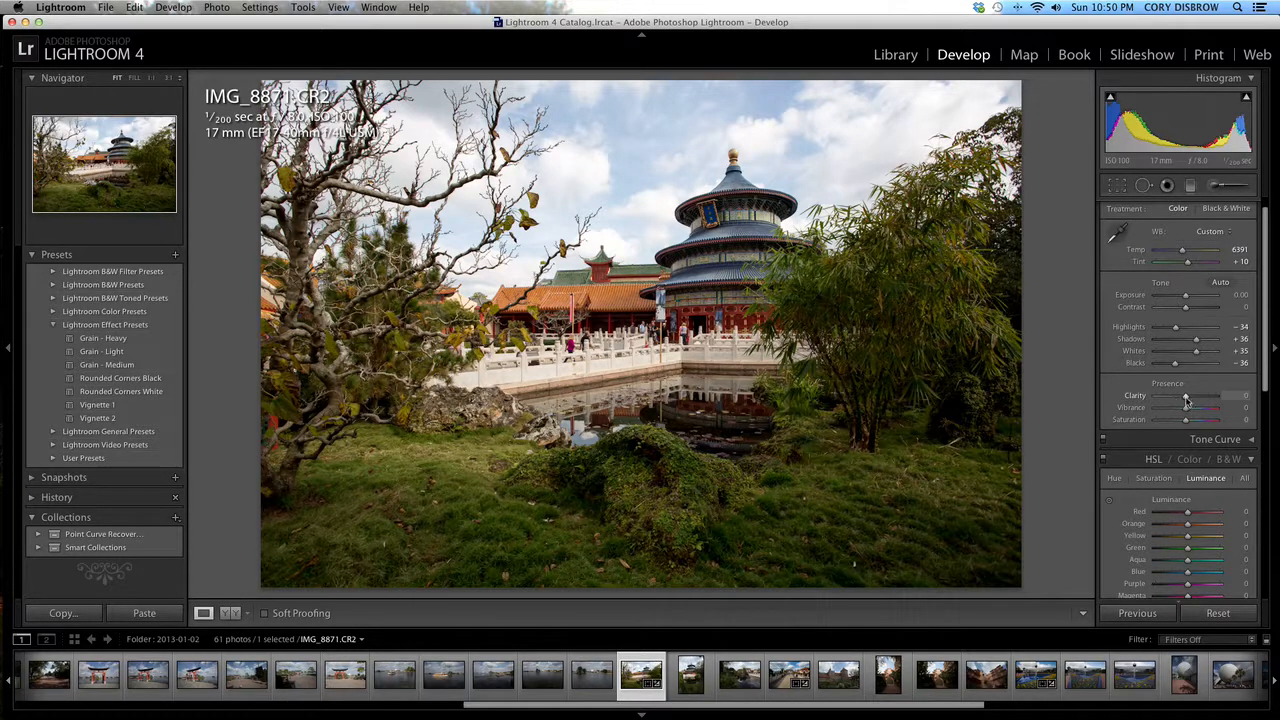
# - Raise Clarity for midtone contrast and give Vibrance a moderate boost
pyautogui.moveTo(1184, 396); pyautogui.dragTo(1196, 396)
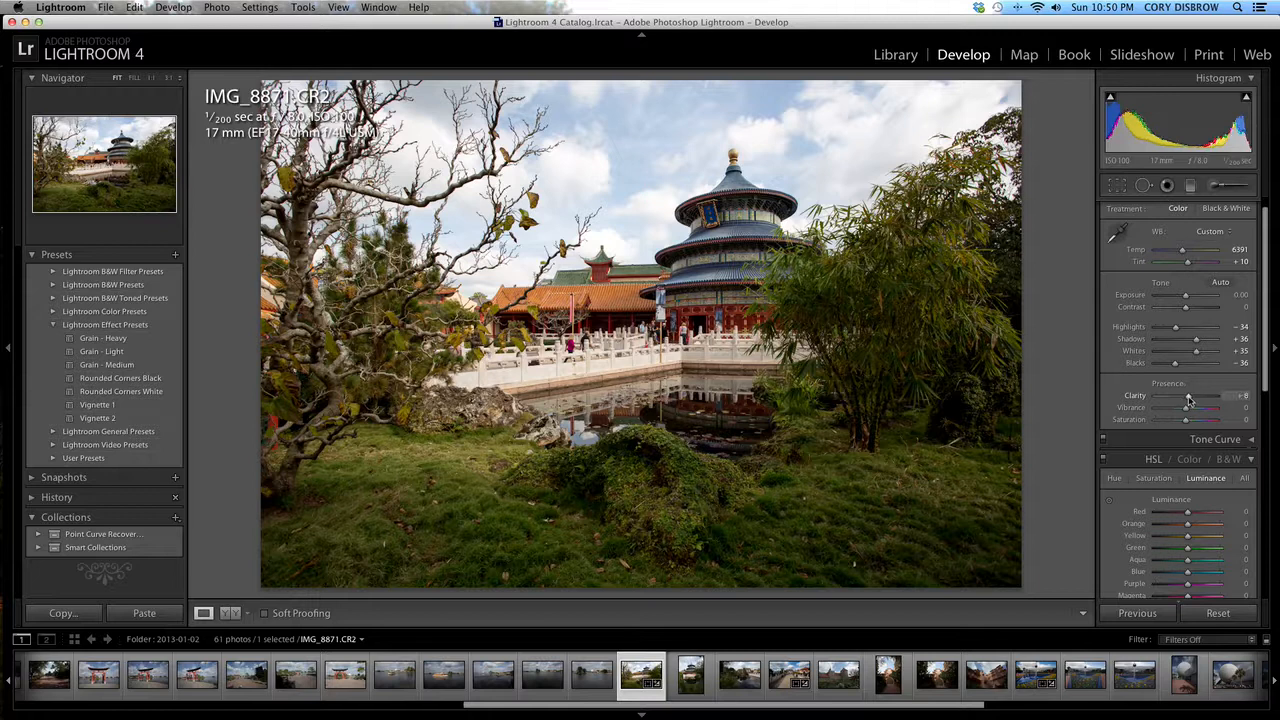
pyautogui.moveTo(1184, 396); pyautogui.dragTo(1196, 396)
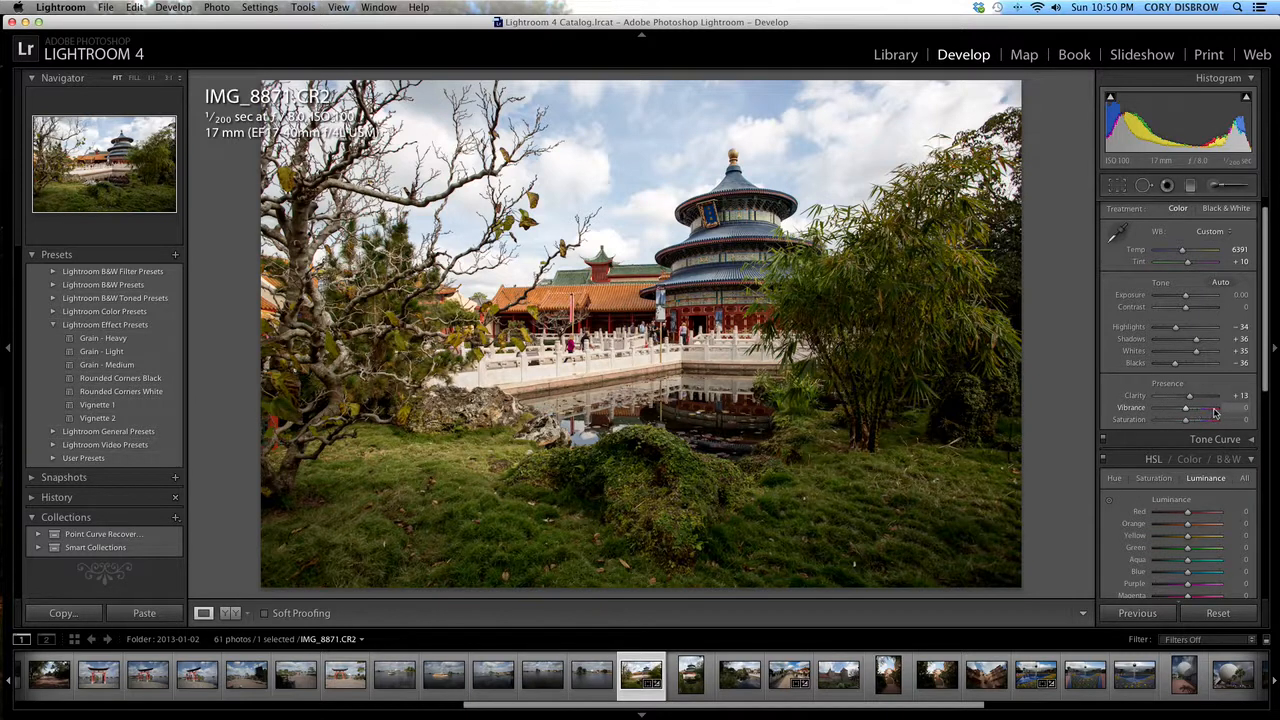
pyautogui.moveTo(1188, 408); pyautogui.dragTo(1224, 408)
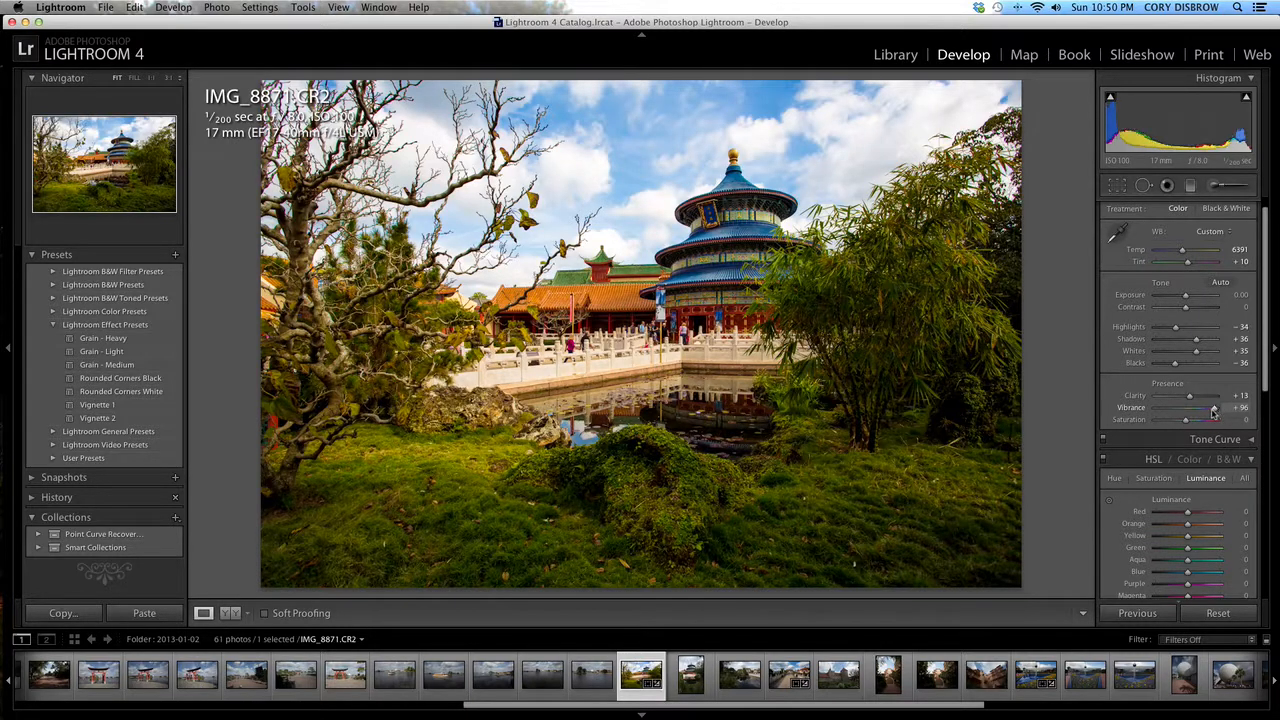
pyautogui.moveTo(1210, 408); pyautogui.dragTo(1196, 408)
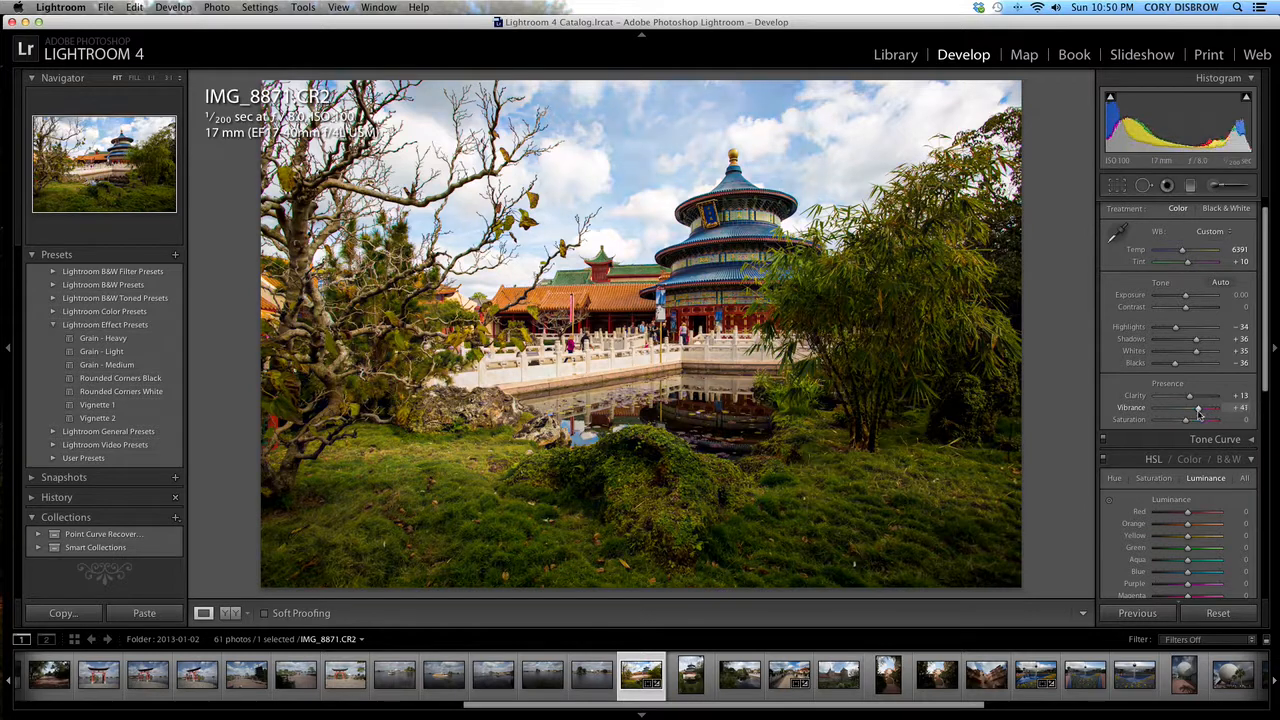
pyautogui.moveTo(1220, 408); pyautogui.dragTo(1200, 408)
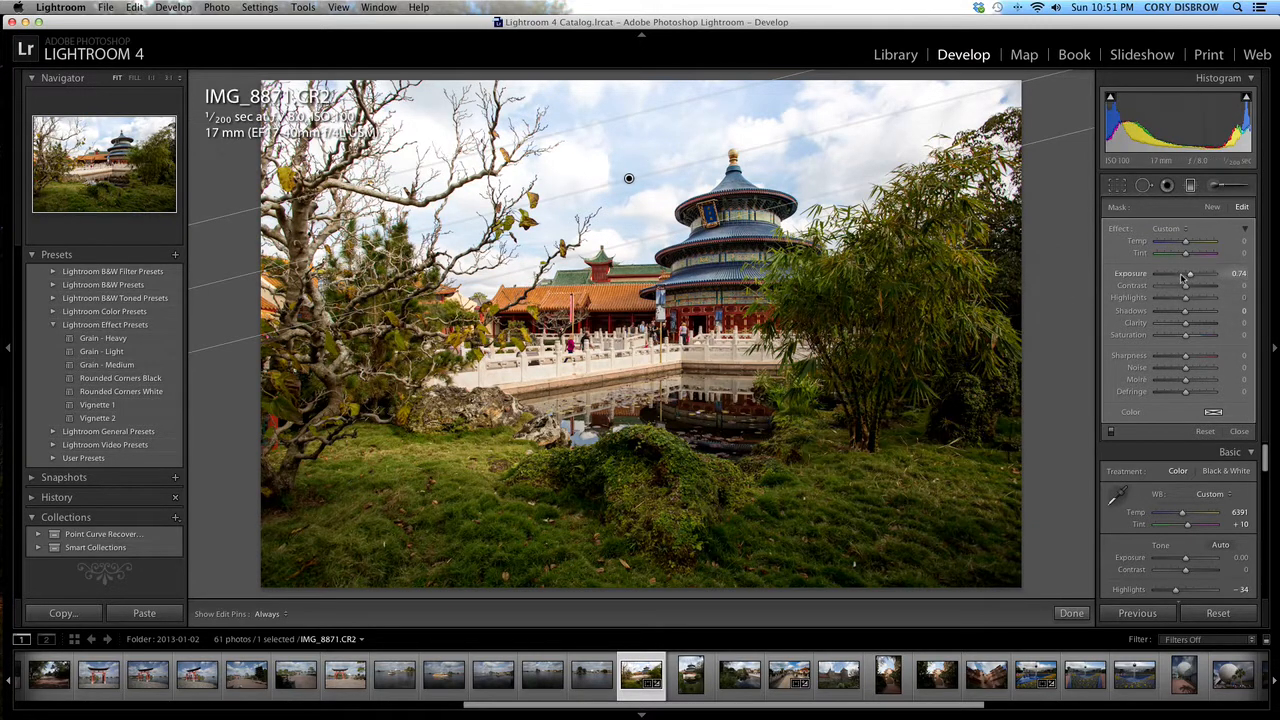
# - Lower the graduated filter's Exposure to moderately darken the sky
pyautogui.moveTo(1184, 272); pyautogui.dragTo(1196, 272)
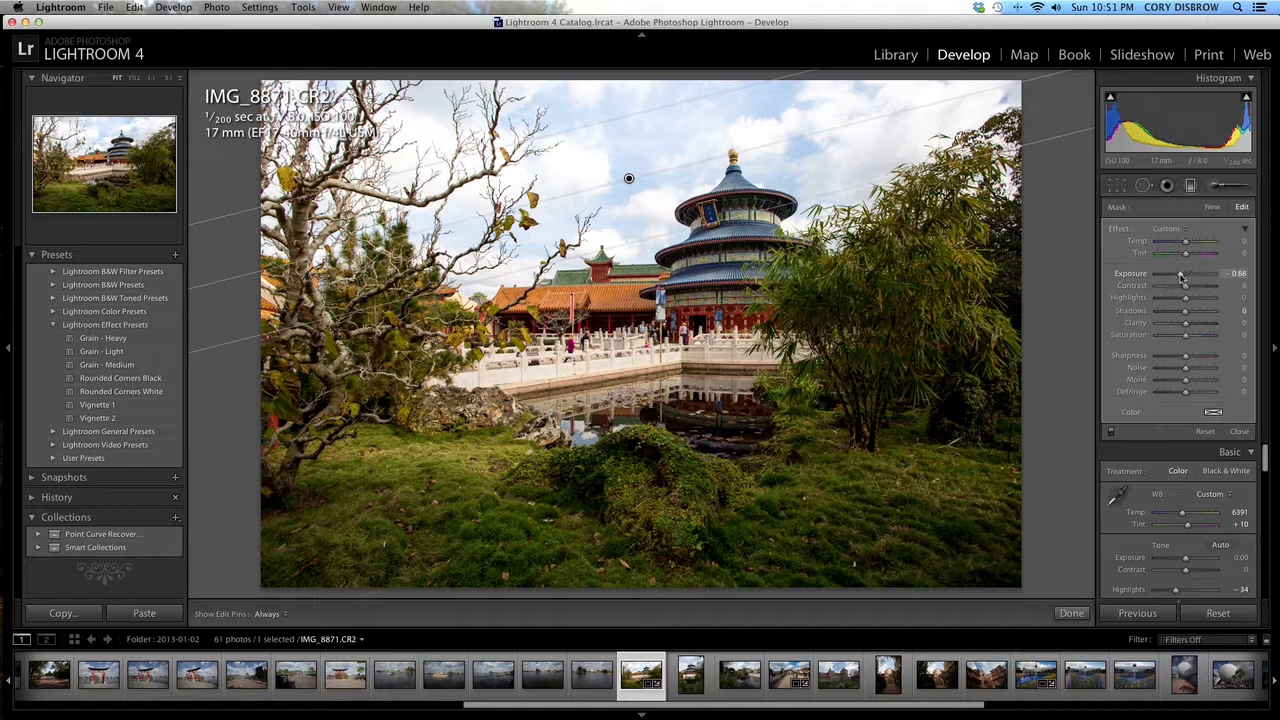
pyautogui.moveTo(1184, 272); pyautogui.dragTo(1190, 272)
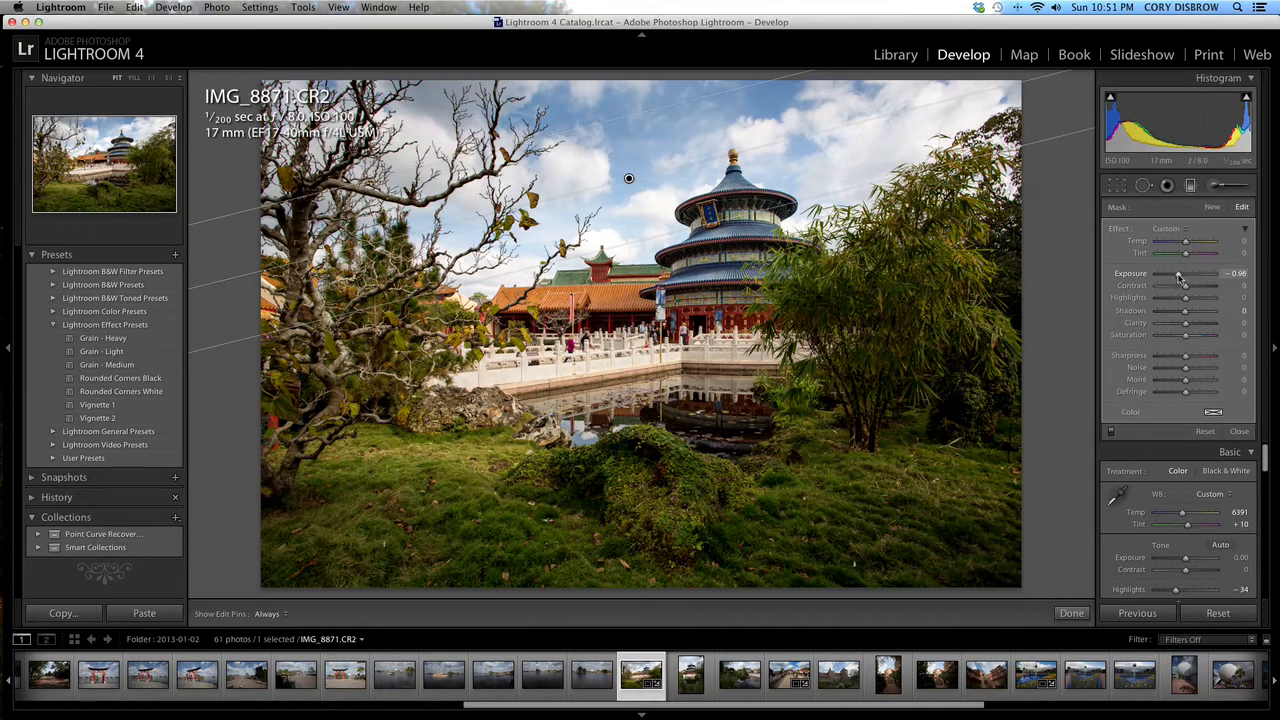
pyautogui.moveTo(1184, 272); pyautogui.dragTo(1176, 272)
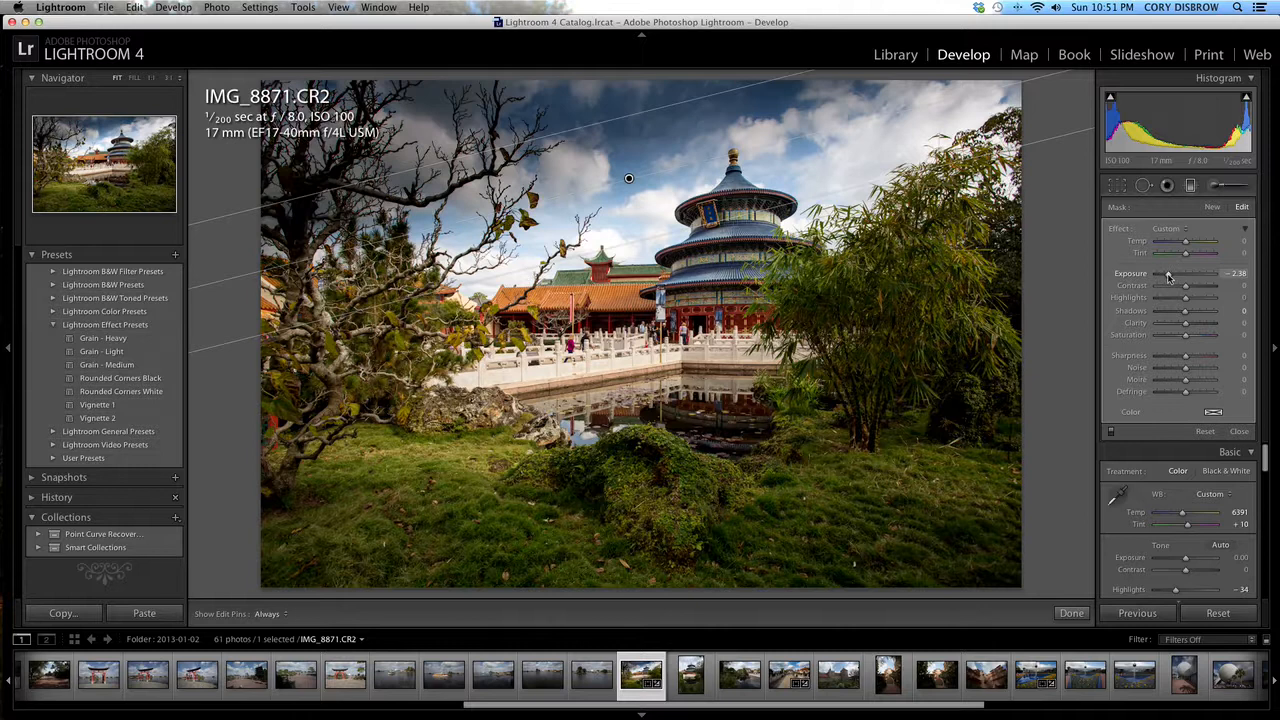
pyautogui.moveTo(1160, 272); pyautogui.dragTo(1180, 272)
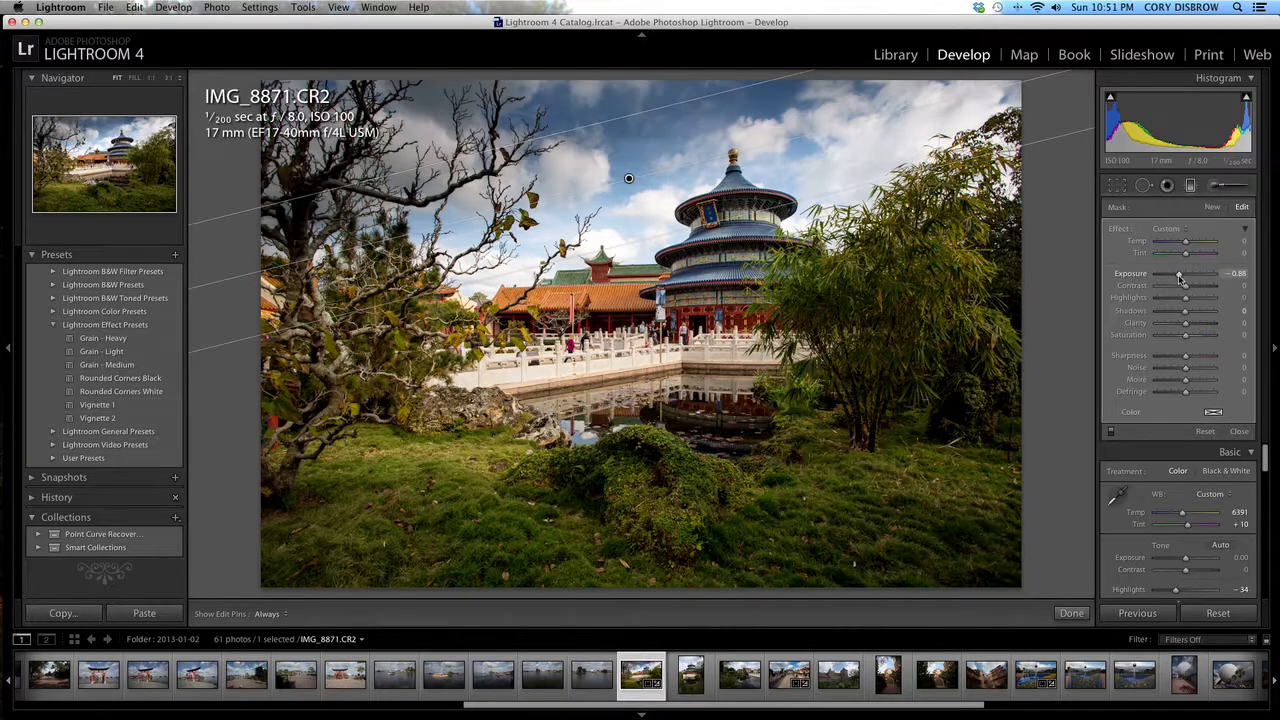
pyautogui.moveTo(1180, 272); pyautogui.dragTo(1180, 272)
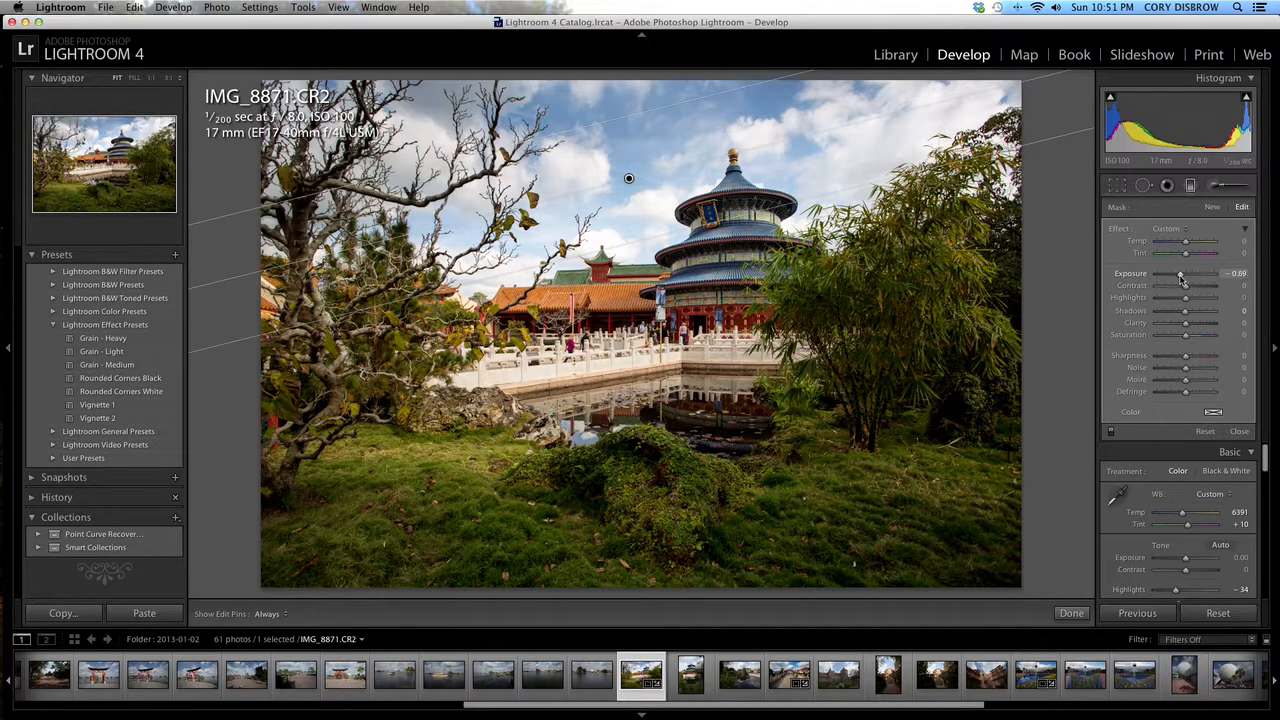
pyautogui.moveTo(1176, 272); pyautogui.dragTo(1184, 272)
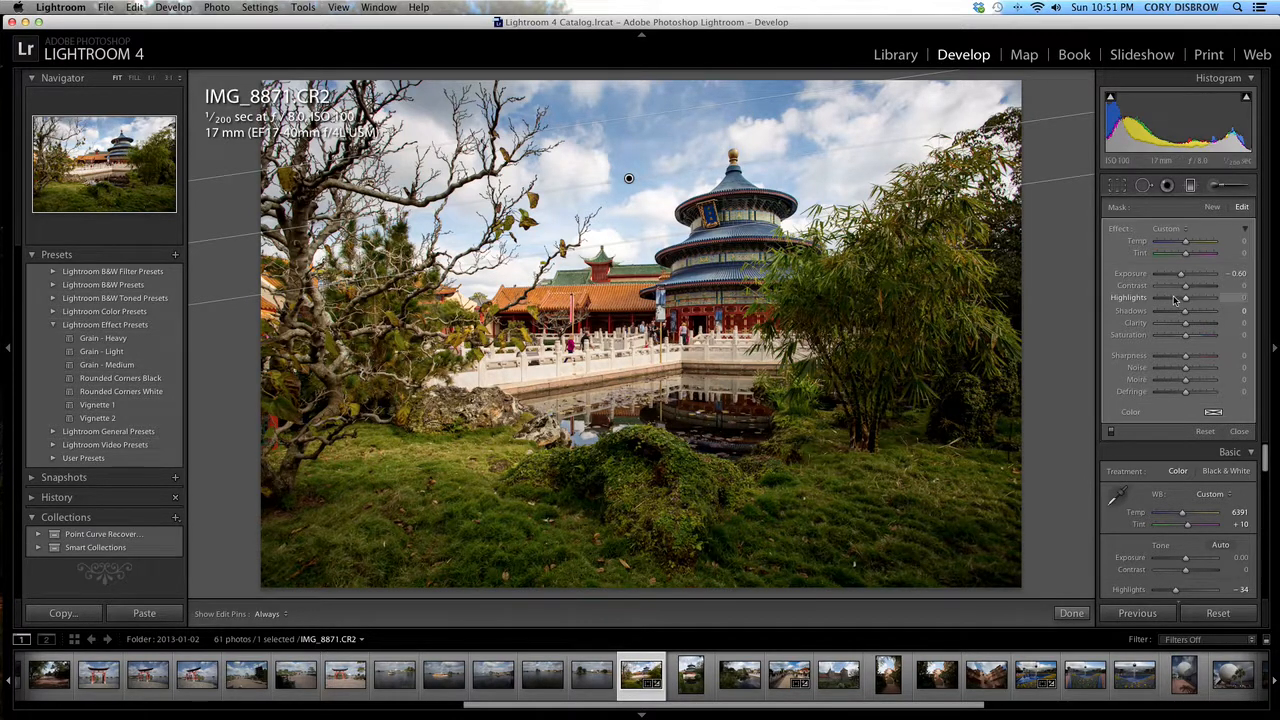
# - Reduce the graduated filter's Highlights to tone down the bright sky
pyautogui.moveTo(1184, 296); pyautogui.dragTo(1176, 296)
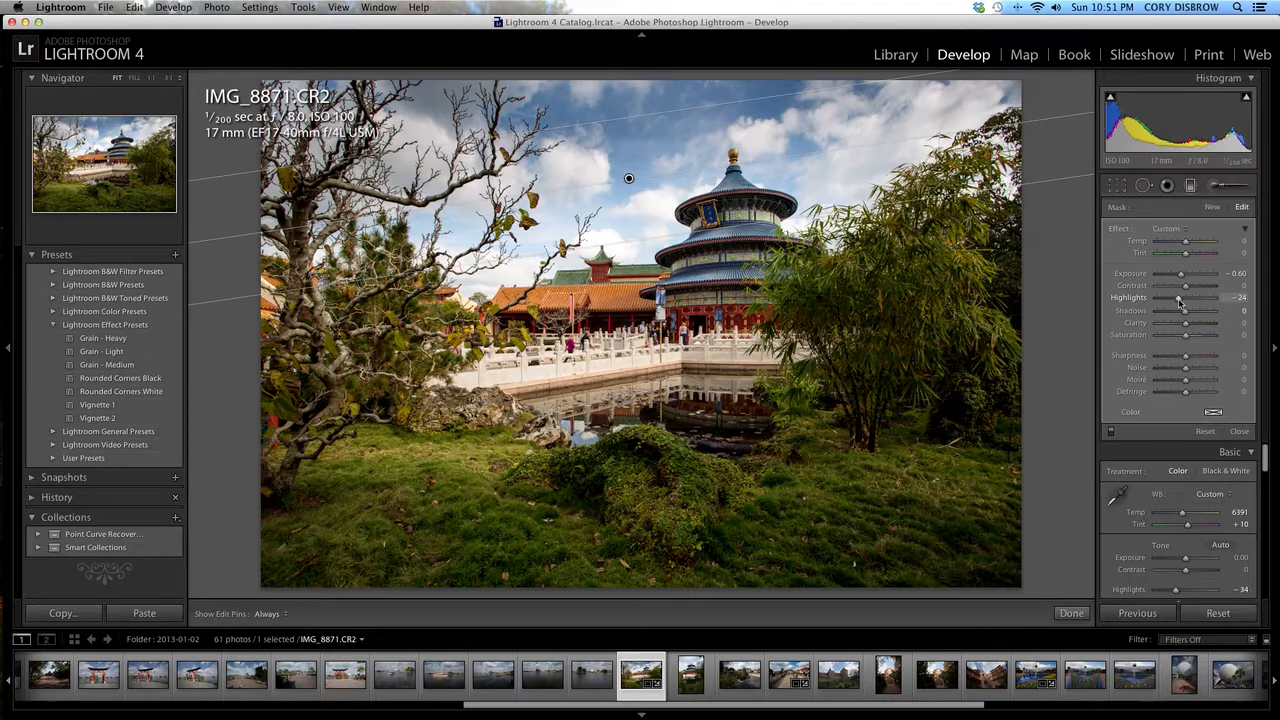
pyautogui.moveTo(1176, 296); pyautogui.dragTo(1180, 296)
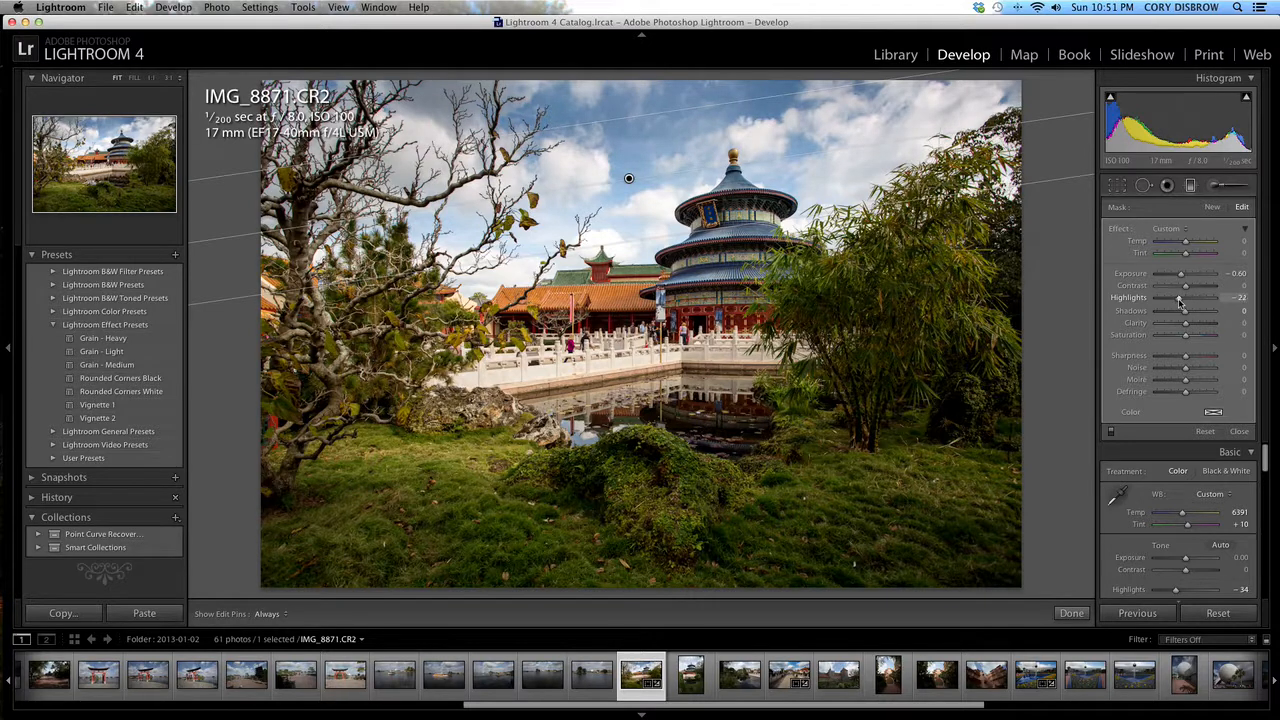
pyautogui.moveTo(1178, 298); pyautogui.dragTo(1184, 298)
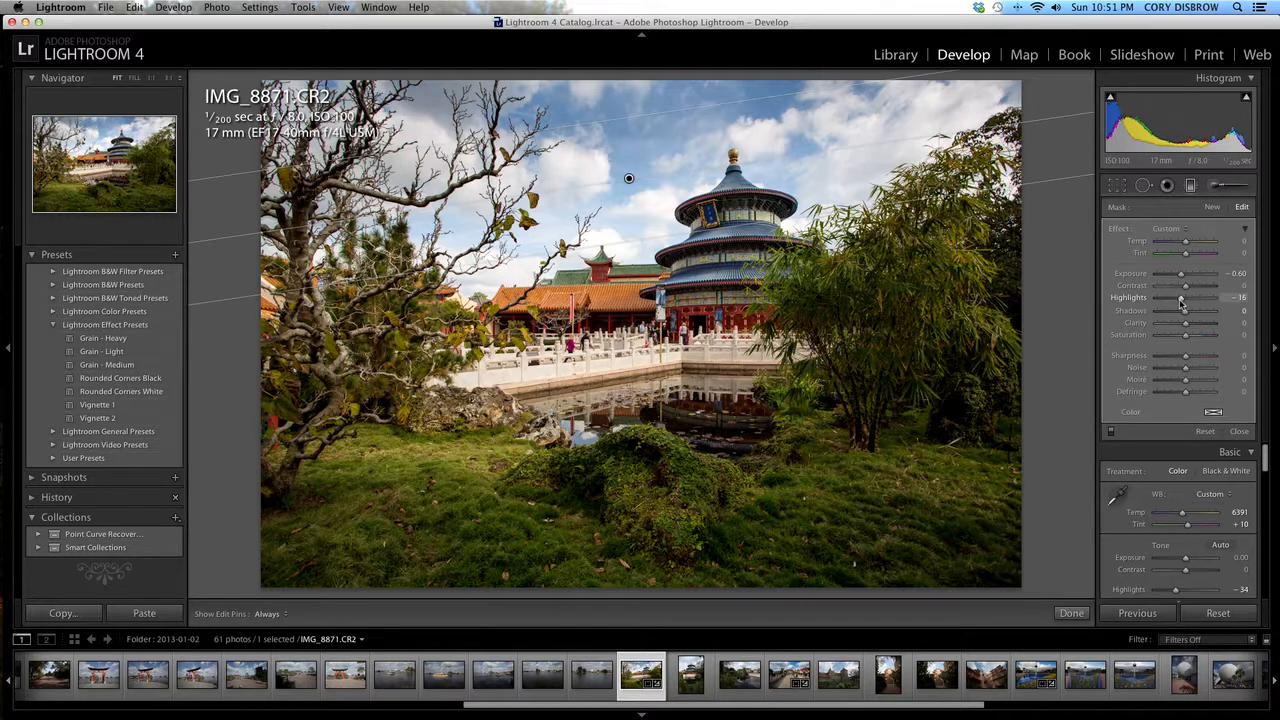
pyautogui.moveTo(1184, 296); pyautogui.dragTo(1168, 296)
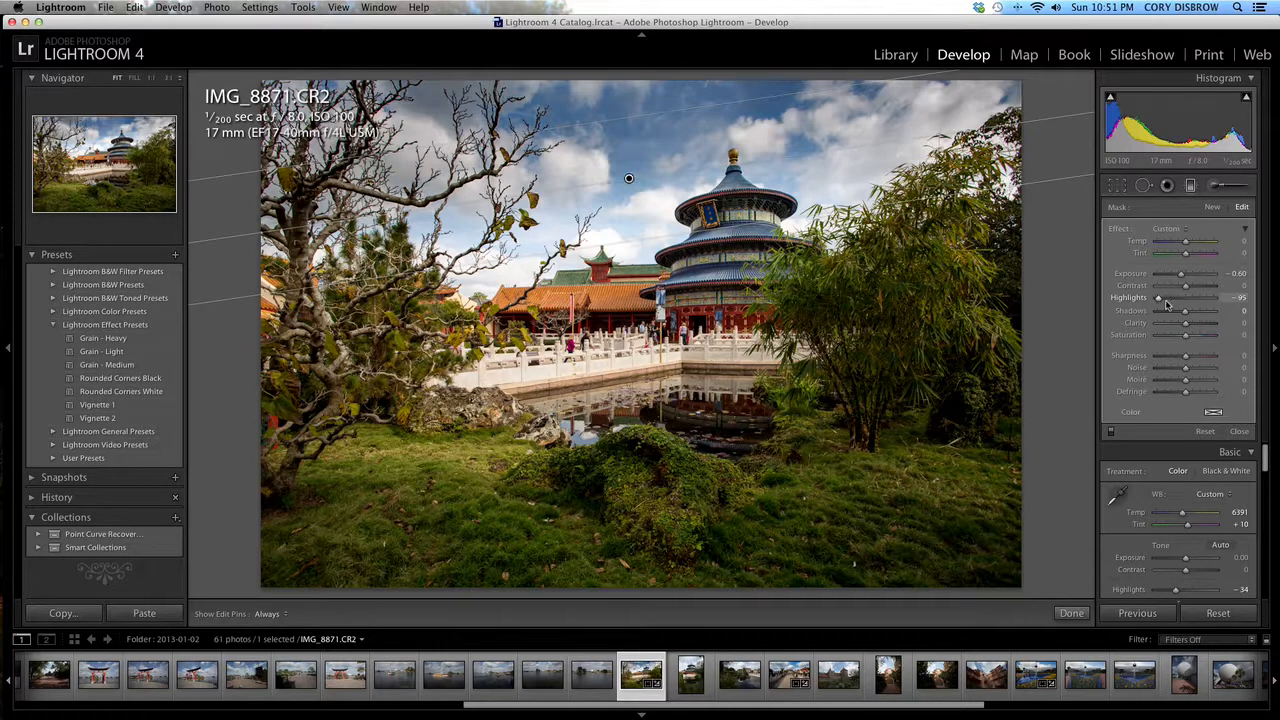
pyautogui.moveTo(1164, 298); pyautogui.dragTo(1178, 298)
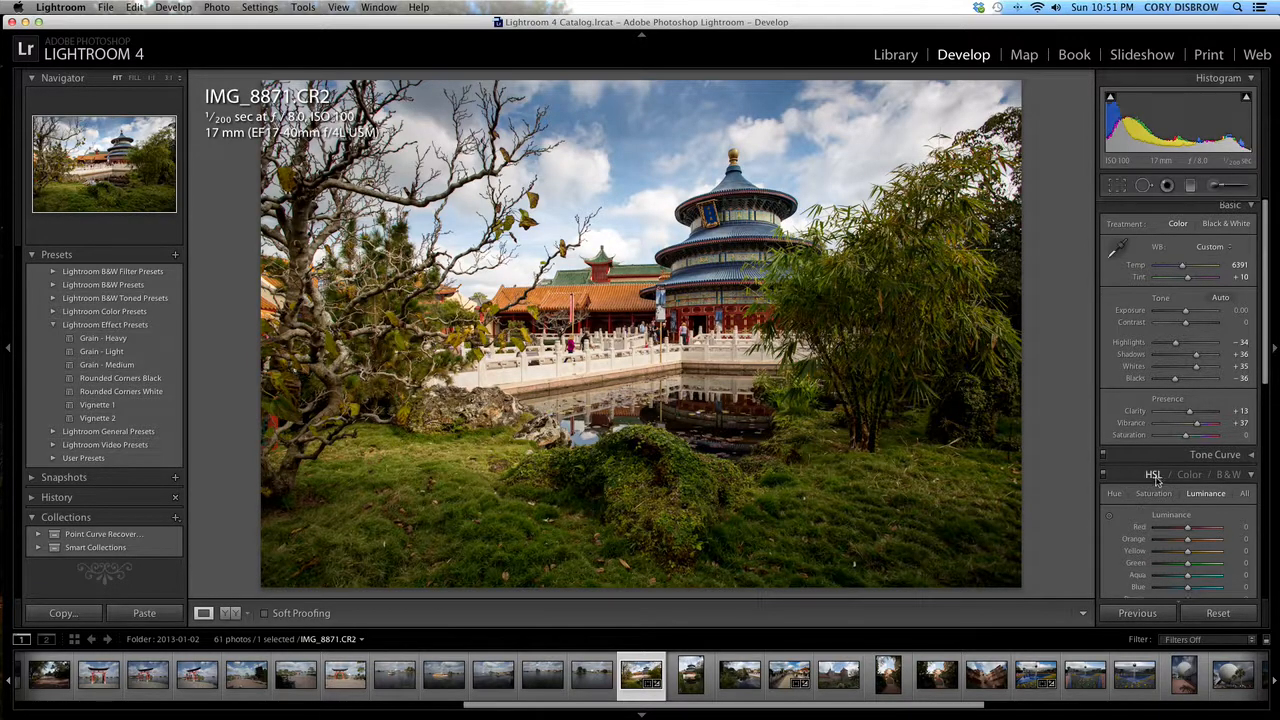
# - Boost Blue saturation in the HSL panel to deepen the sky and roof tiles
pyautogui.scroll(-3)
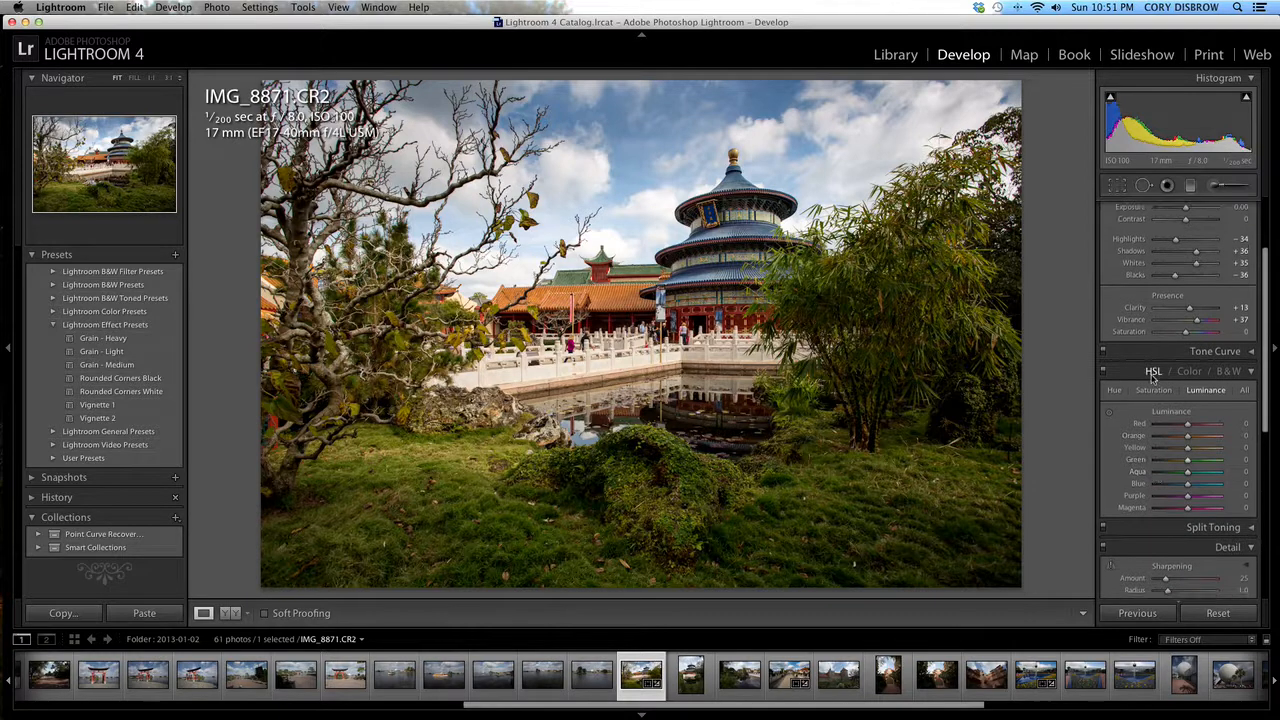
pyautogui.click(1152, 390)
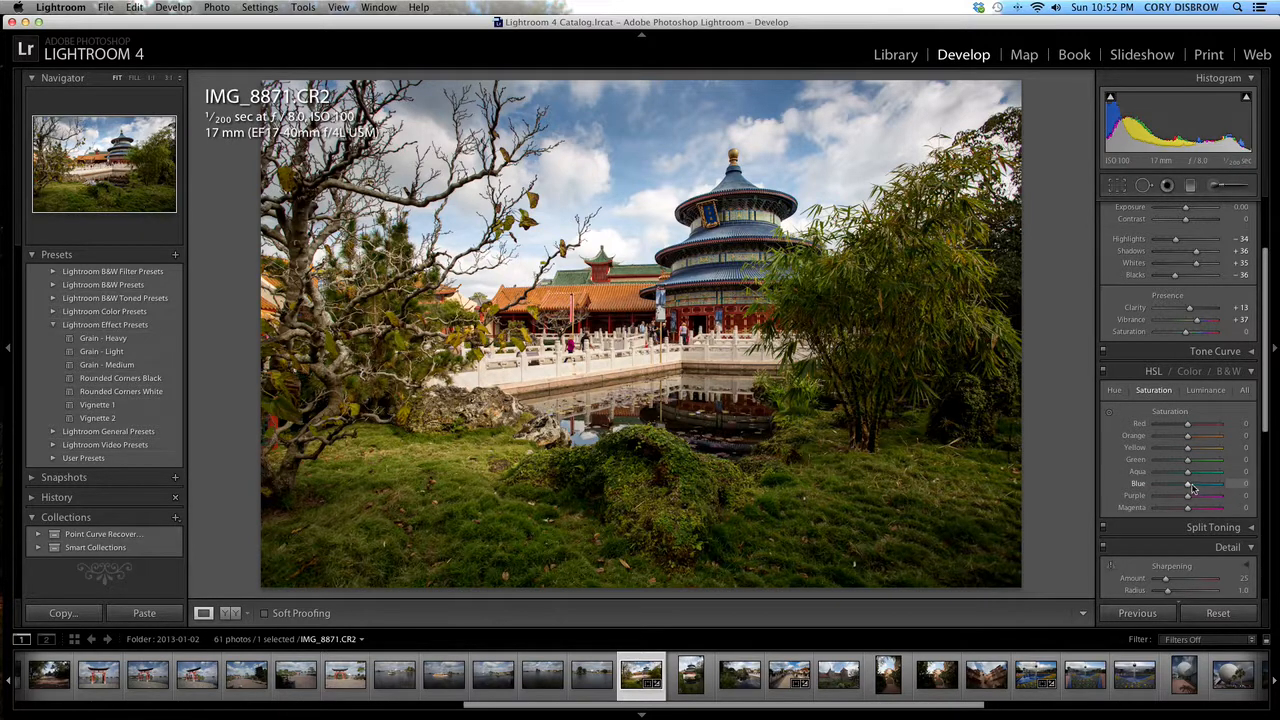
pyautogui.moveTo(1188, 482); pyautogui.dragTo(1200, 482)
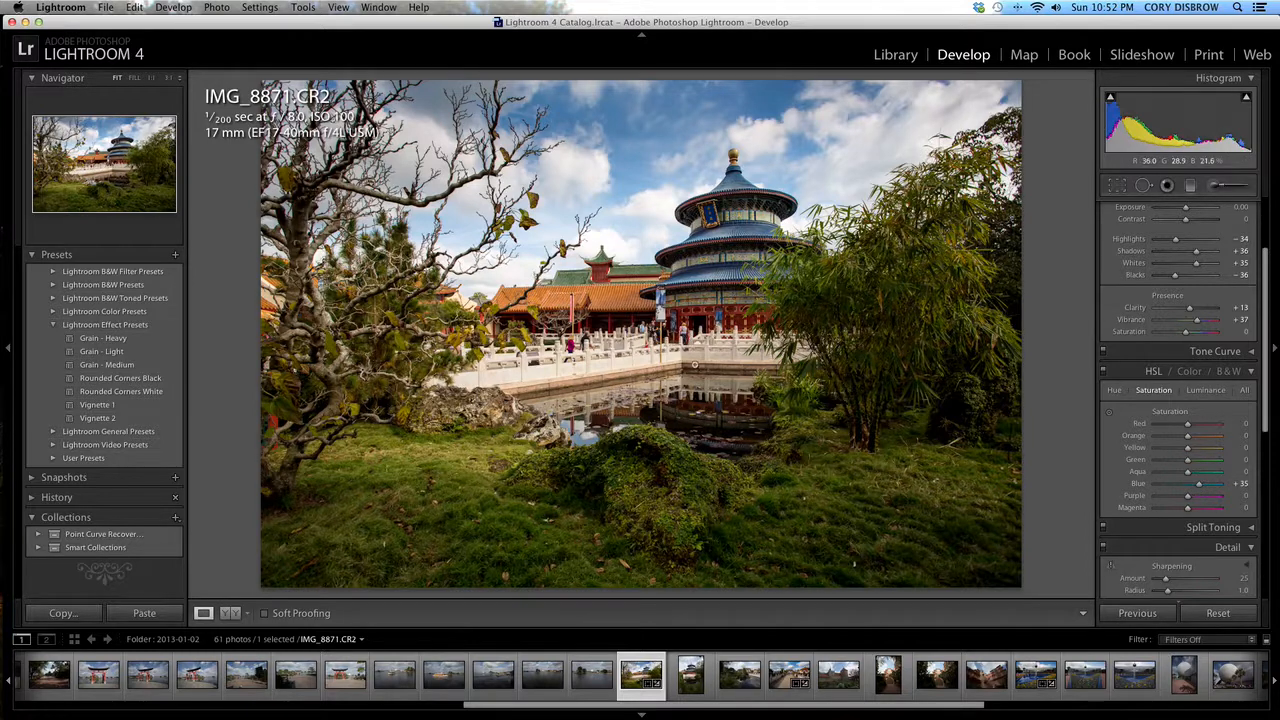
pyautogui.click(1204, 390)
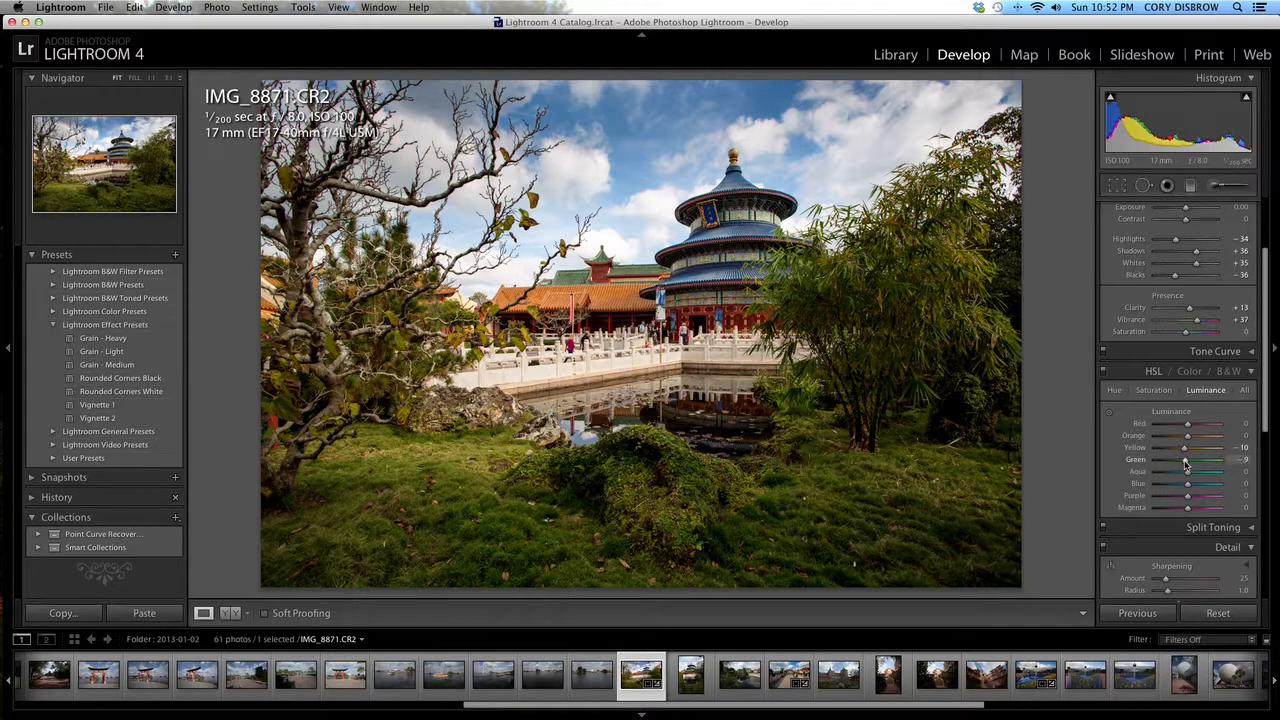
# - Adjust HSL Luminance for the greens, oranges, yellows and blues
pyautogui.moveTo(1190, 458); pyautogui.dragTo(1184, 458)
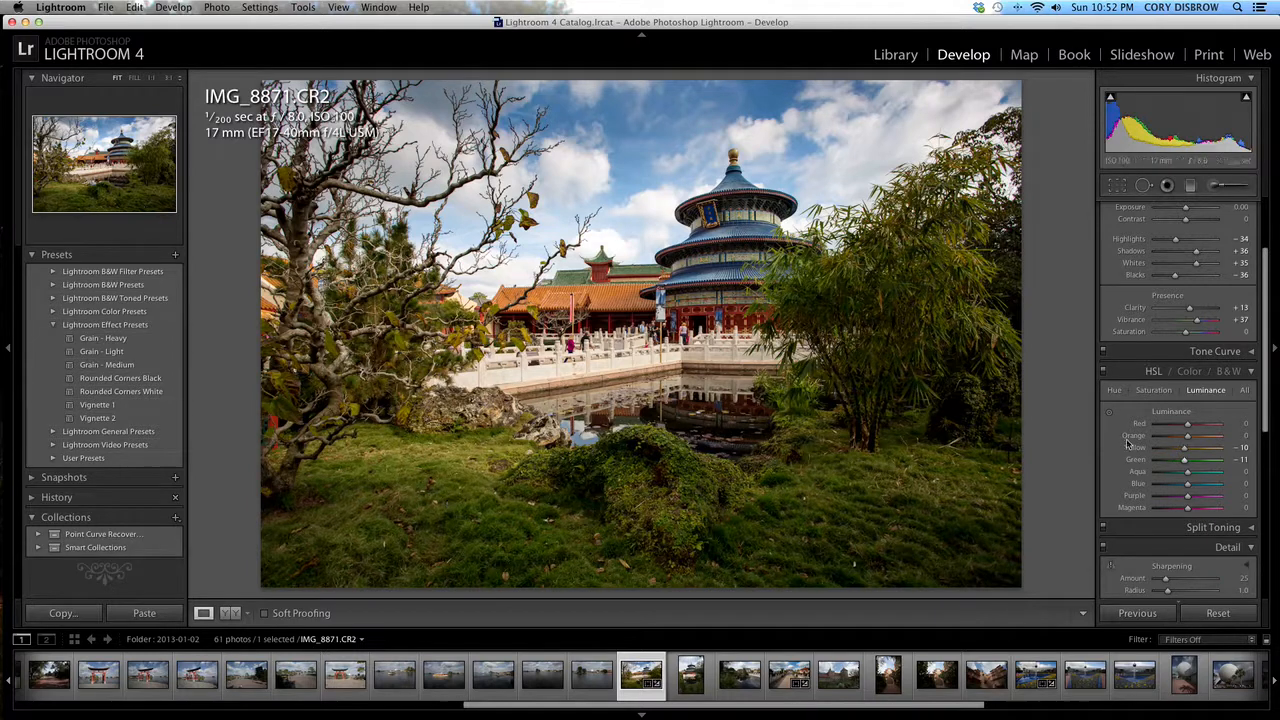
pyautogui.moveTo(1216, 448); pyautogui.dragTo(1178, 448)
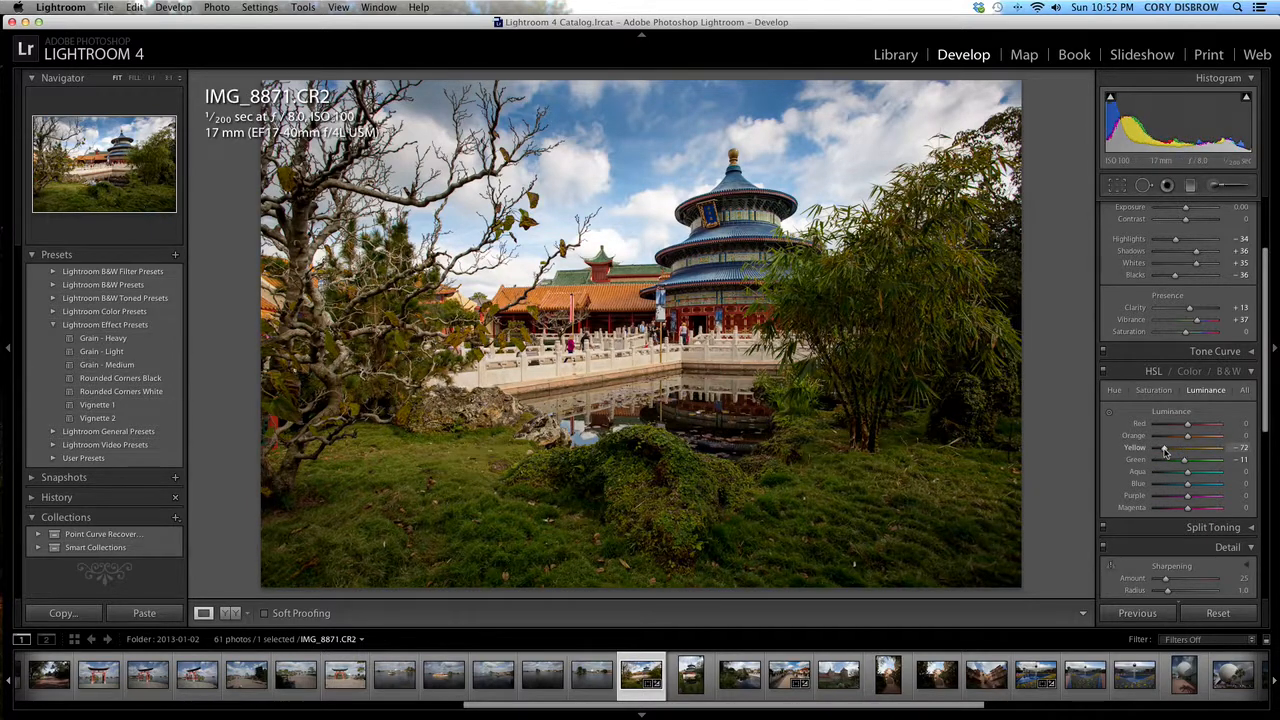
pyautogui.moveTo(1176, 448); pyautogui.dragTo(1188, 448)
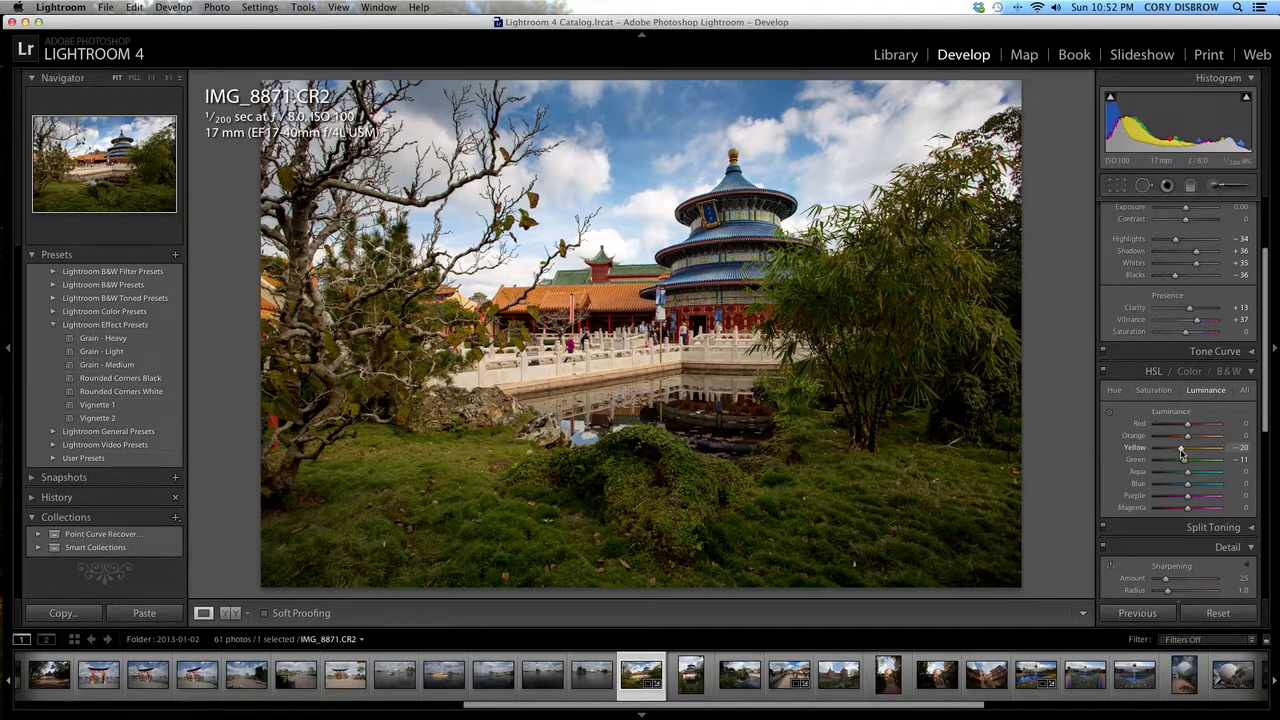
pyautogui.moveTo(1178, 448); pyautogui.dragTo(1188, 448)
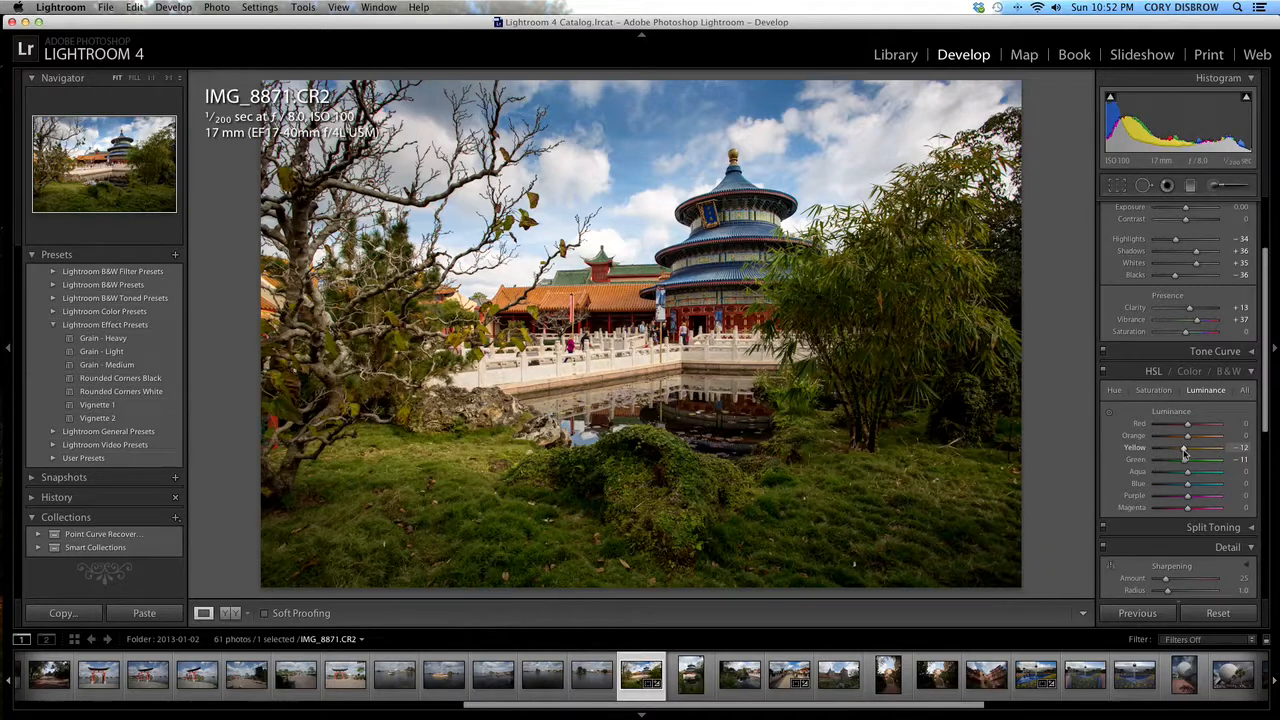
pyautogui.moveTo(1186, 486)
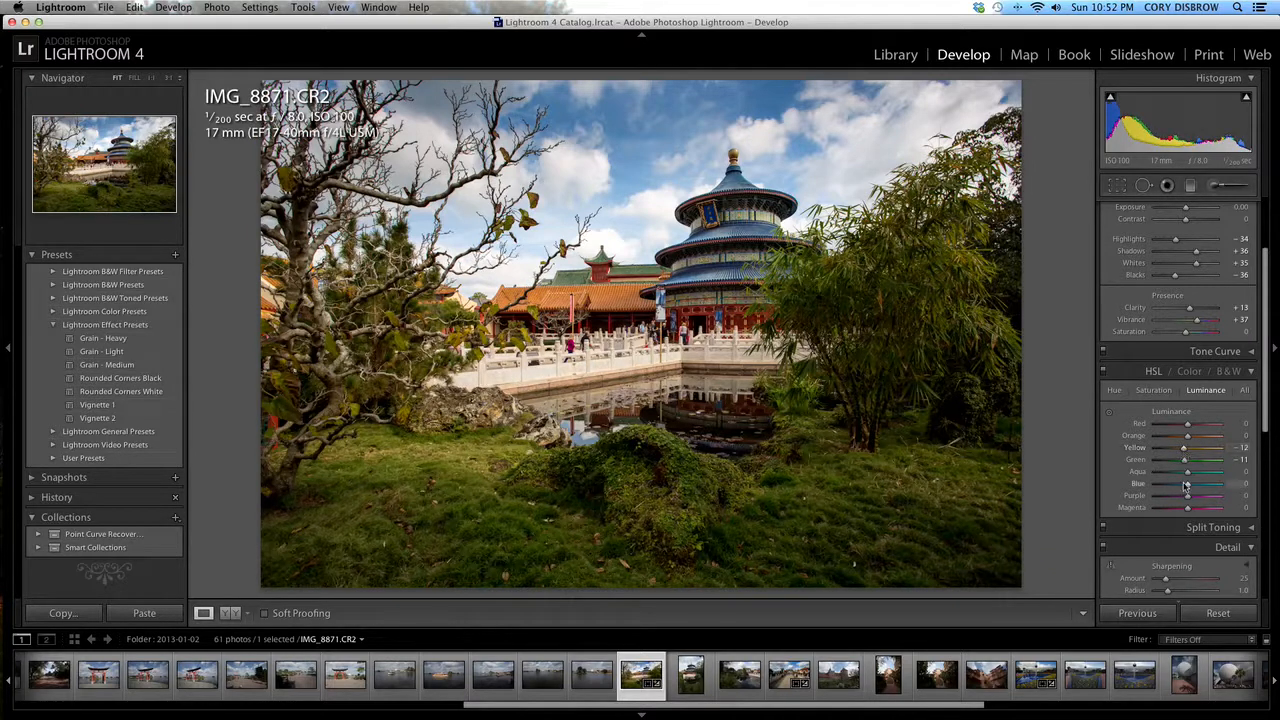
pyautogui.moveTo(1188, 482); pyautogui.dragTo(1216, 482)
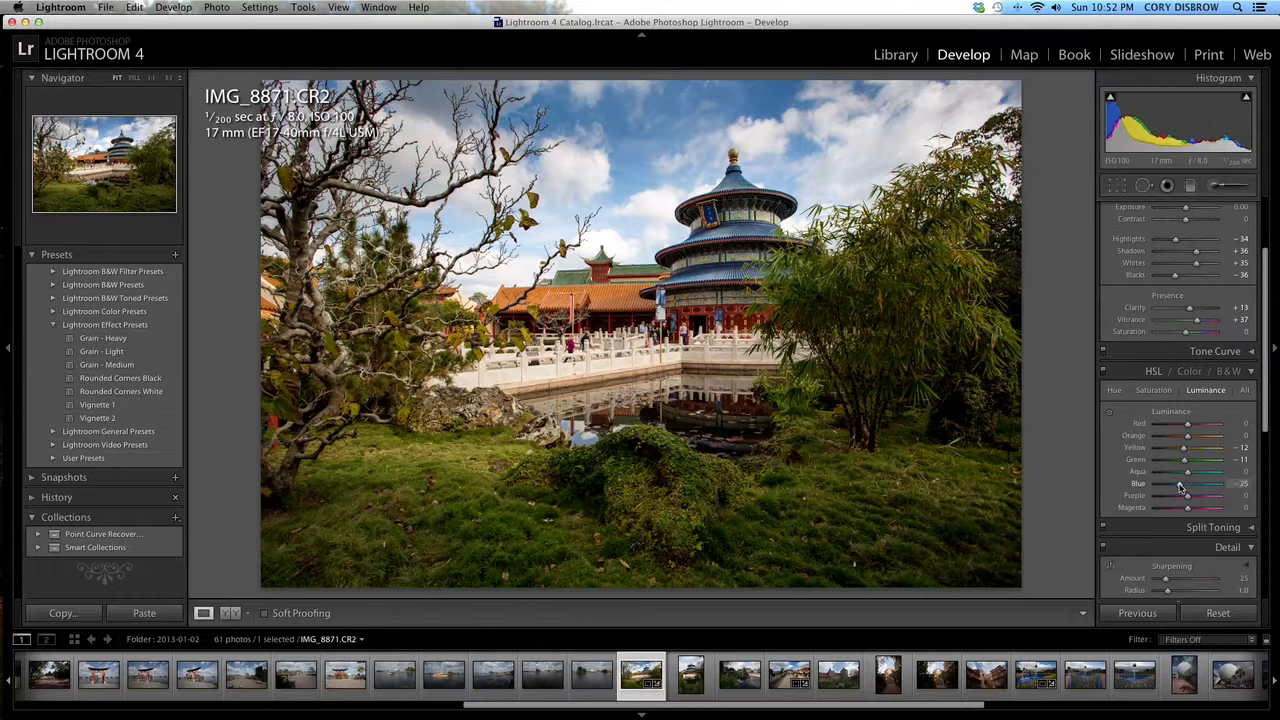
pyautogui.moveTo(1180, 496); pyautogui.dragTo(1188, 496)
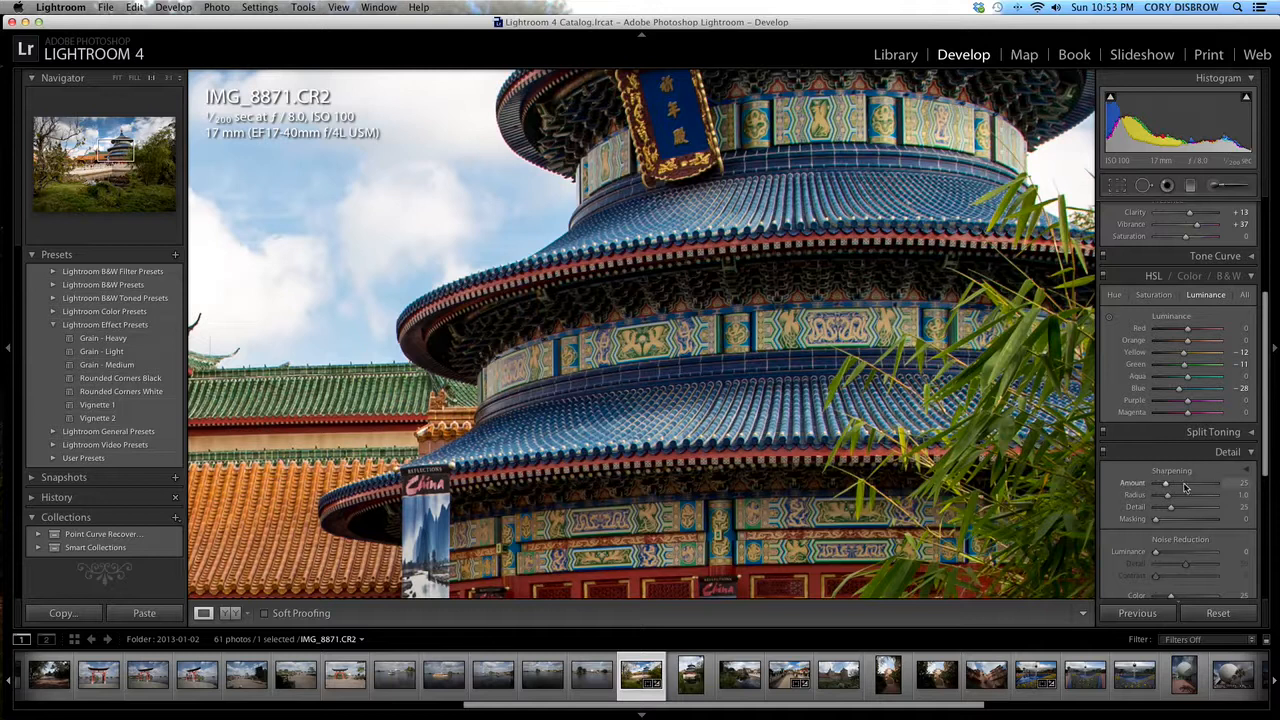
# - Raise the Sharpening Amount and refine the Radius while viewing the temple at 1:1
pyautogui.moveTo(1164, 482); pyautogui.dragTo(1204, 482)
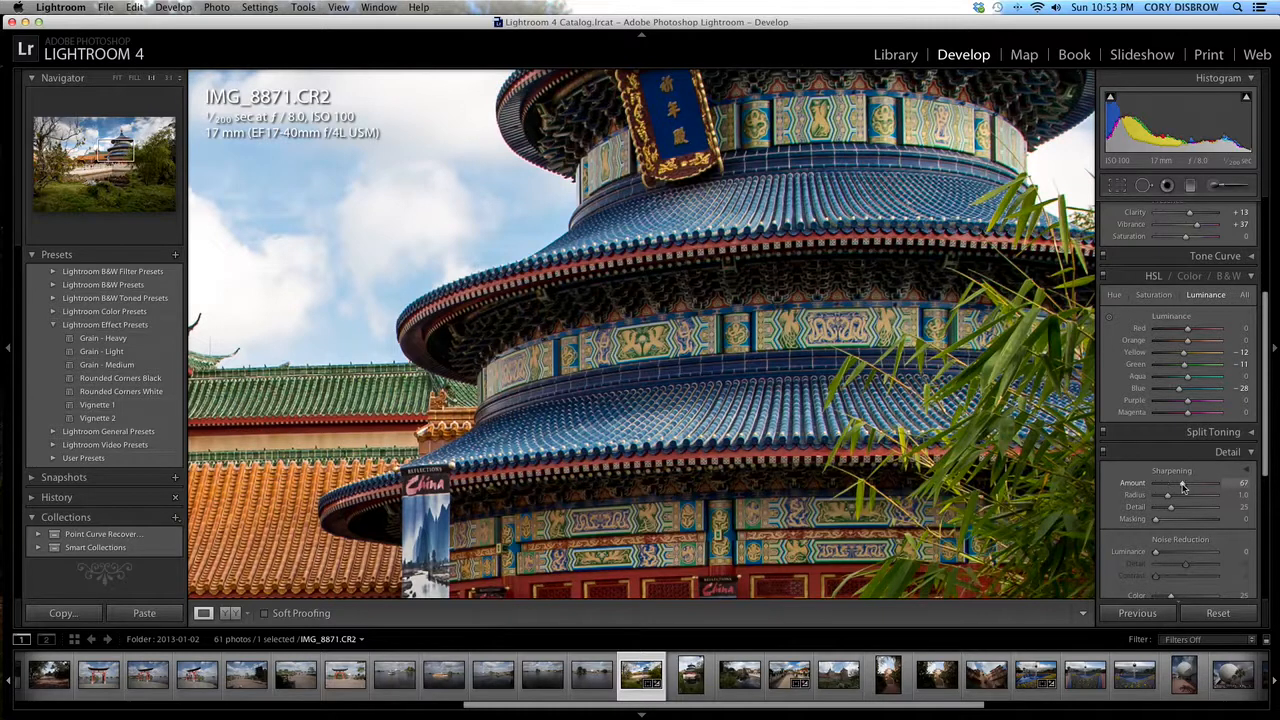
pyautogui.moveTo(1184, 482); pyautogui.dragTo(1168, 482)
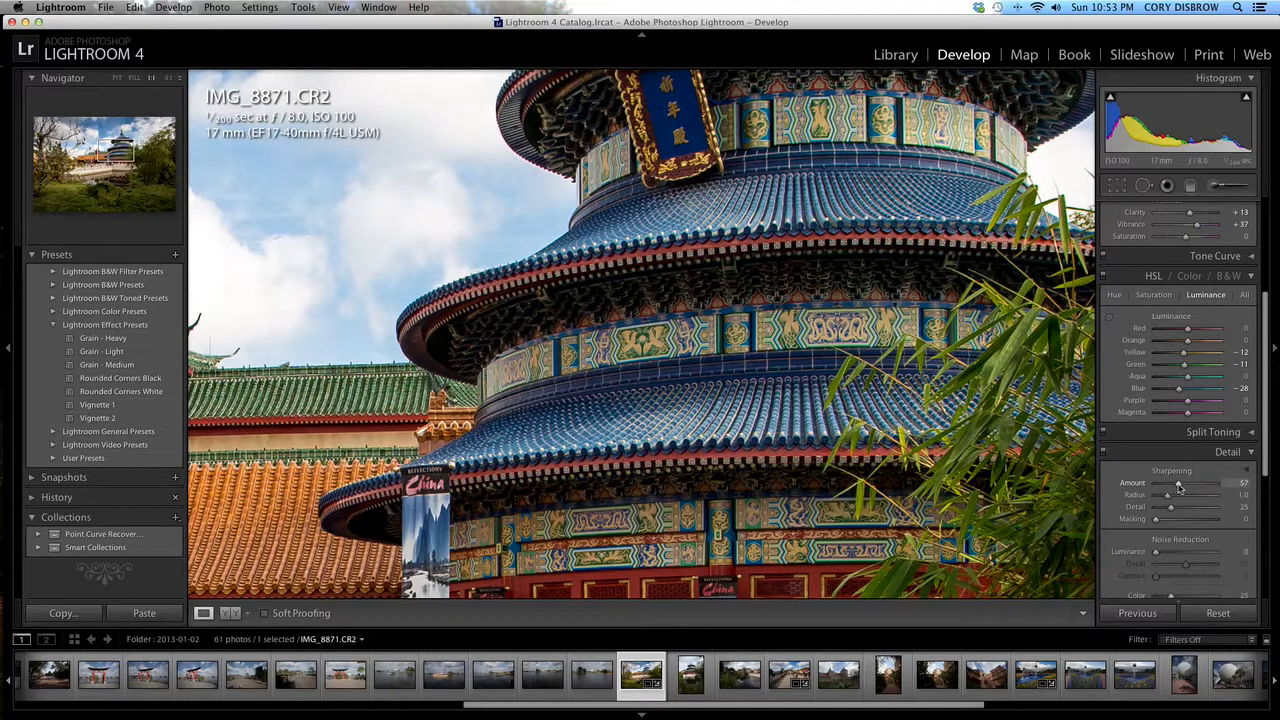
pyautogui.moveTo(1170, 482); pyautogui.dragTo(1200, 482)
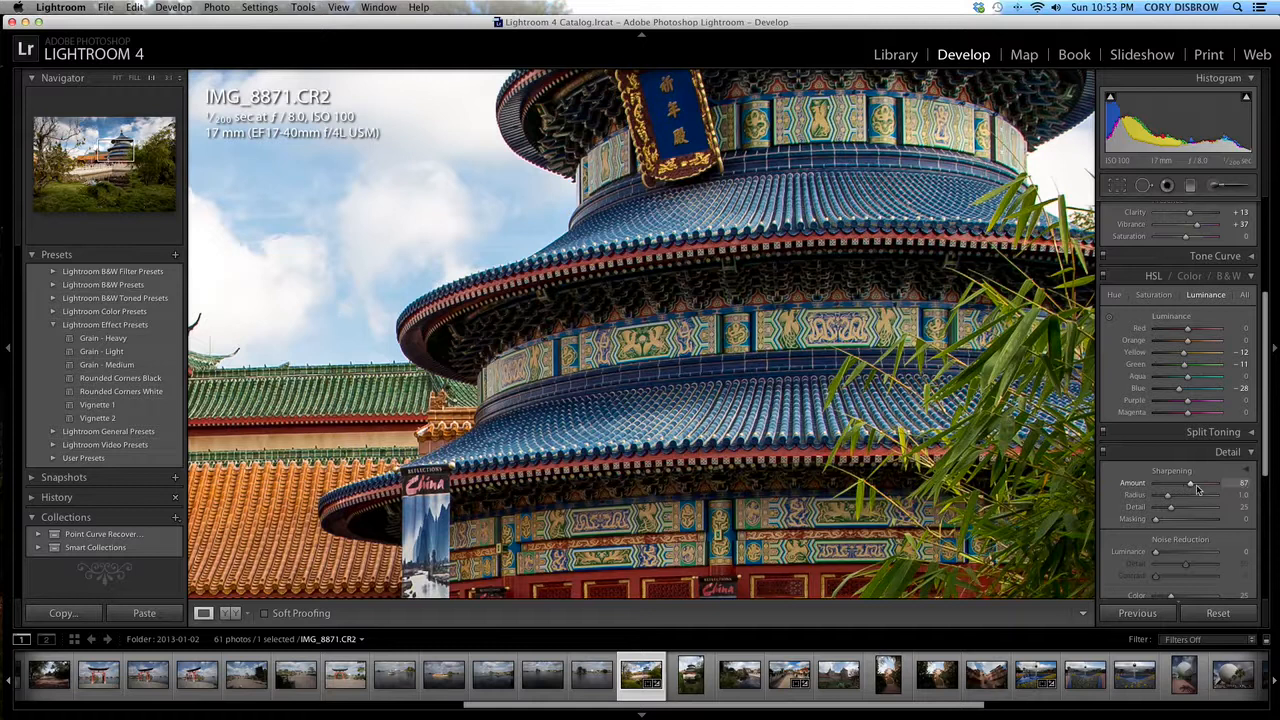
pyautogui.moveTo(1196, 482); pyautogui.dragTo(1210, 482)
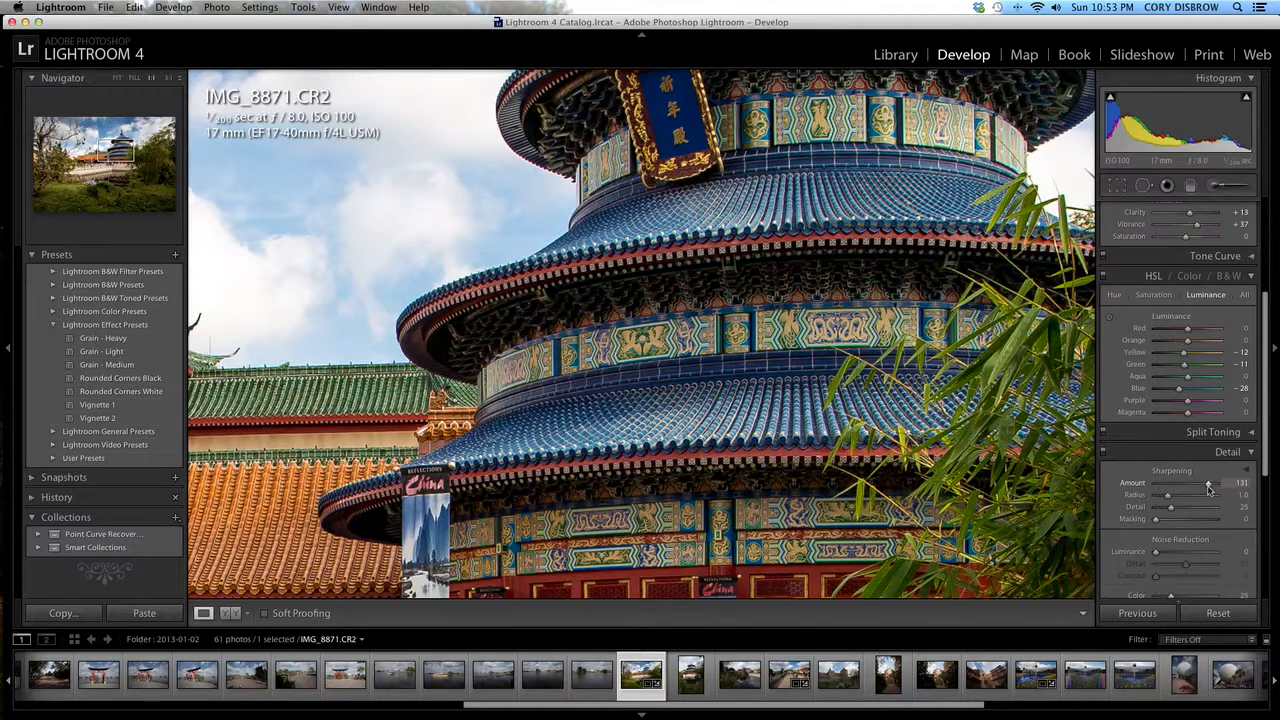
pyautogui.moveTo(1210, 482); pyautogui.dragTo(1184, 482)
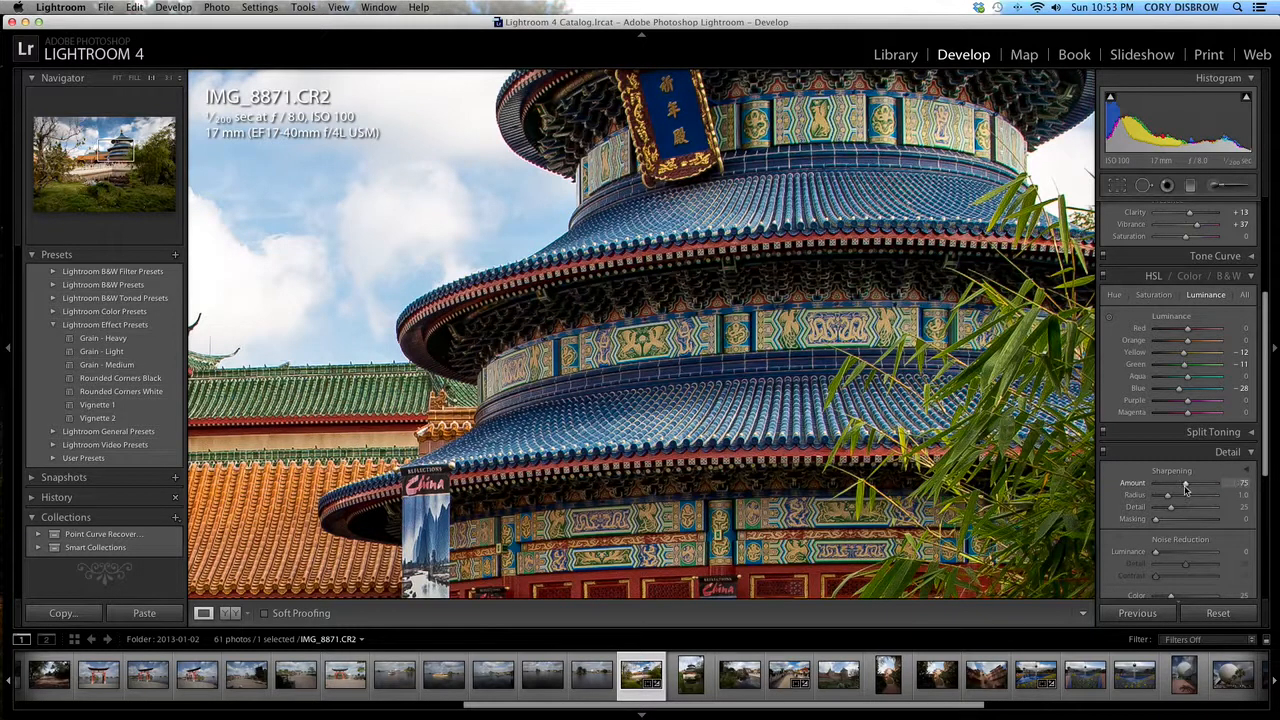
pyautogui.moveTo(1184, 482); pyautogui.dragTo(1190, 482)
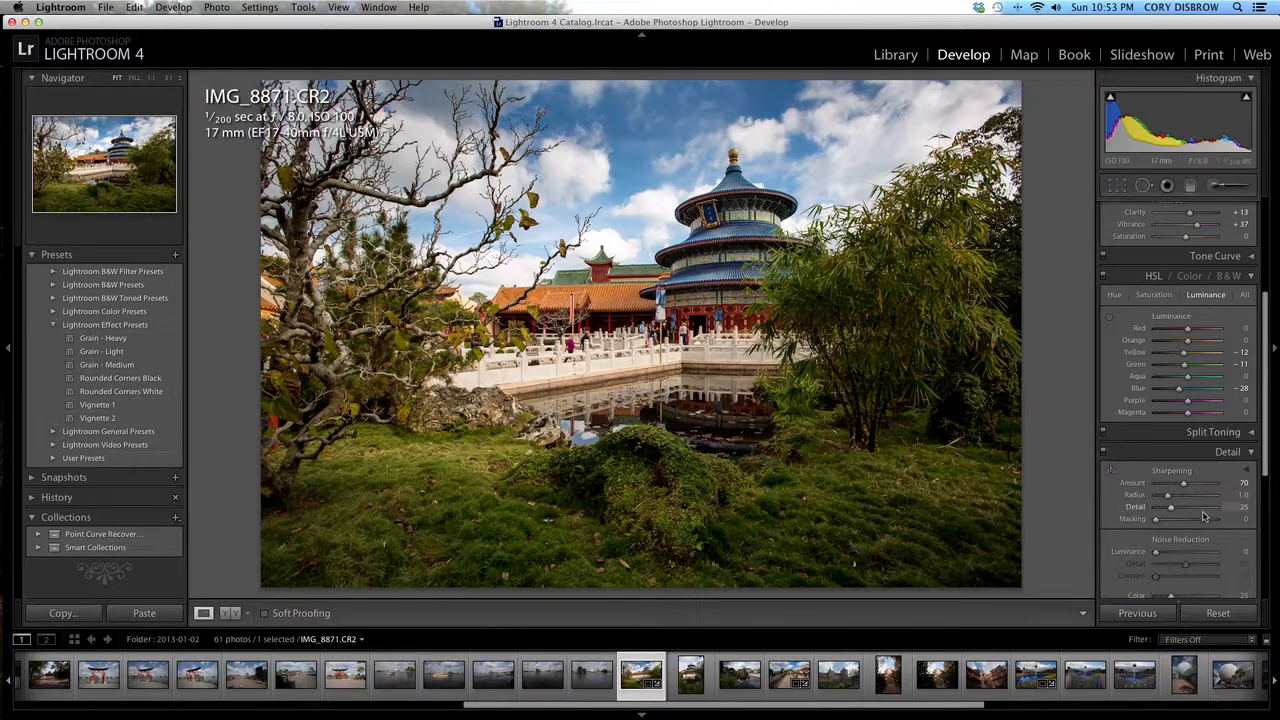
# - Raise the Sharpening Masking with the mask preview so only strong edges are sharpened
pyautogui.moveTo(1156, 518); pyautogui.dragTo(1184, 518)
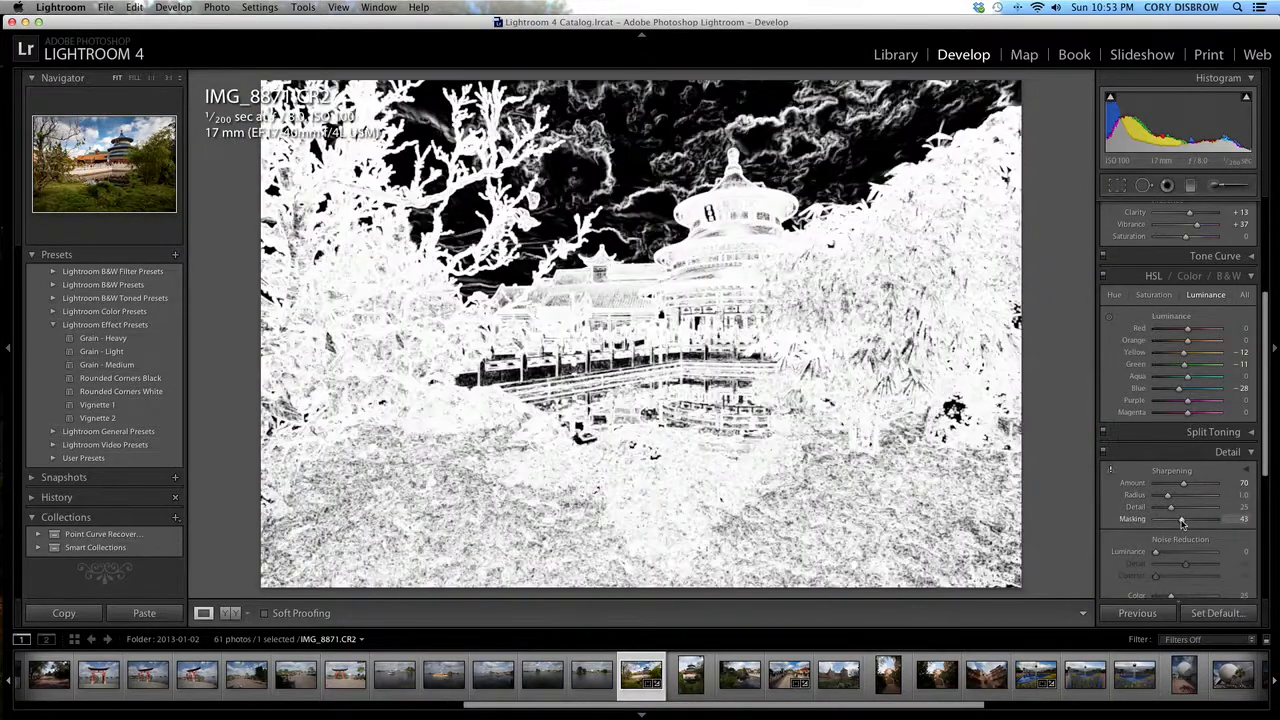
pyautogui.moveTo(1180, 520); pyautogui.dragTo(1192, 520)
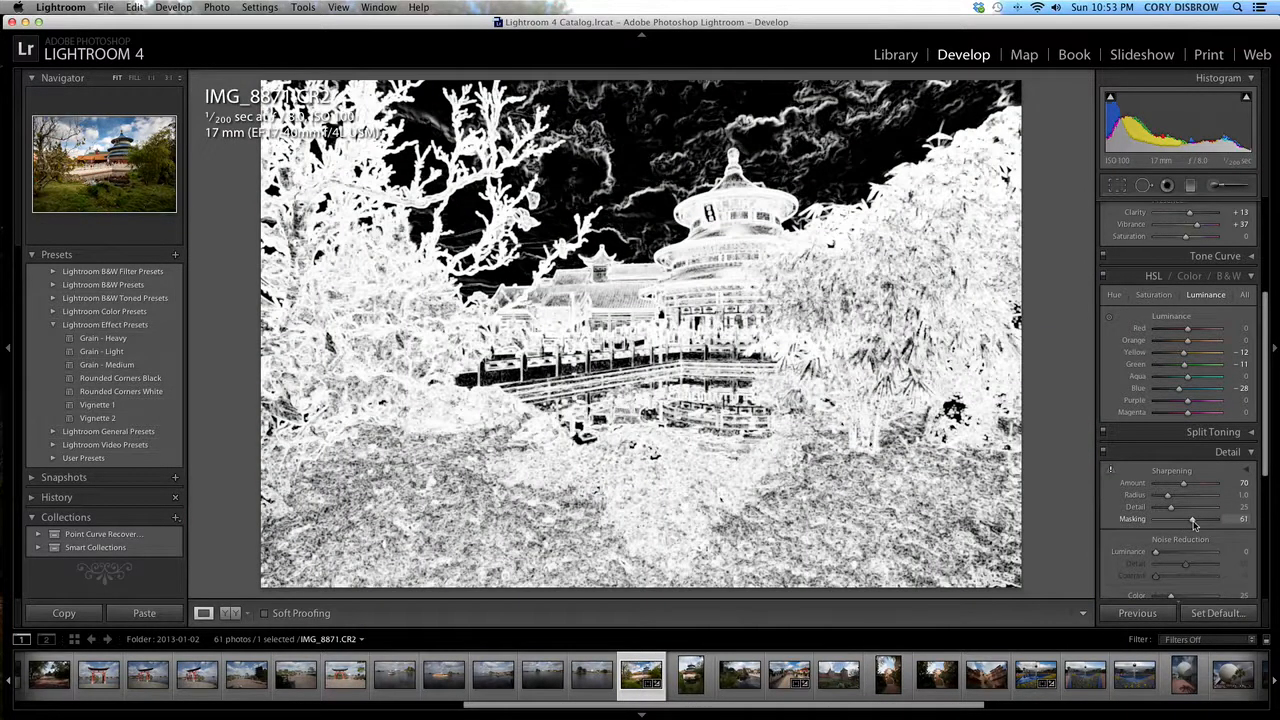
pyautogui.moveTo(1192, 520); pyautogui.dragTo(1196, 520)
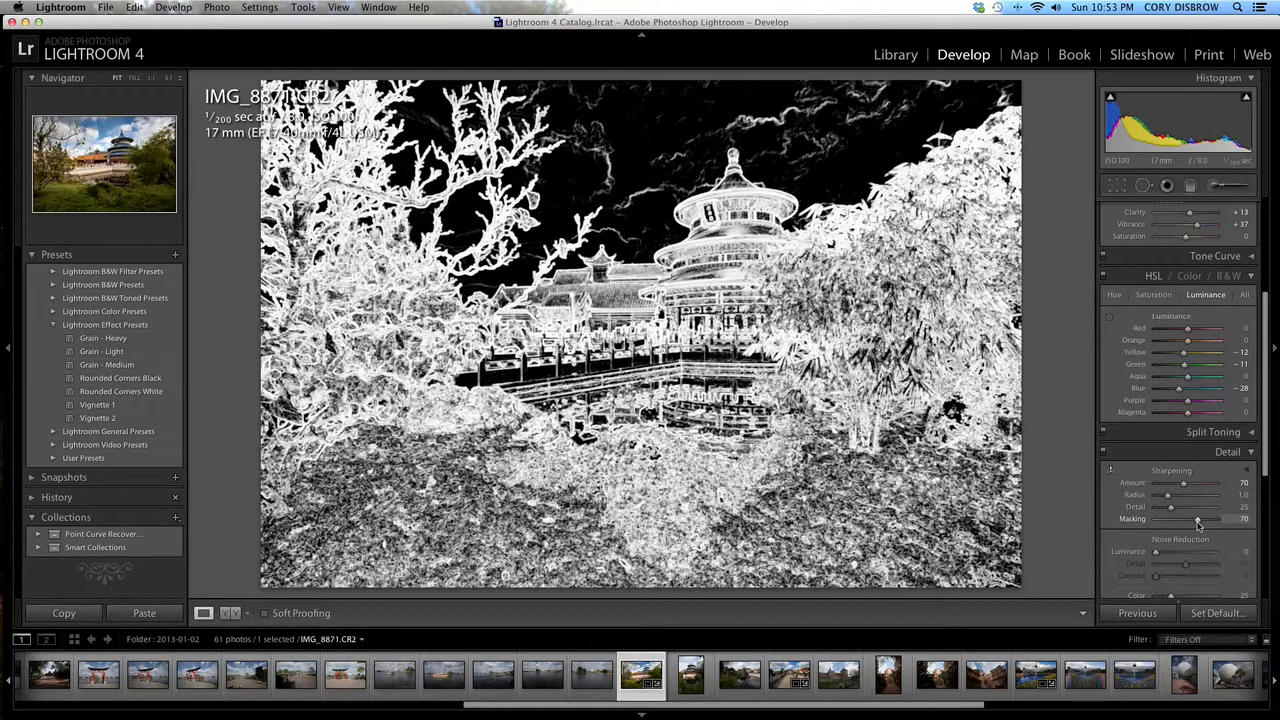
pyautogui.moveTo(1170, 518); pyautogui.dragTo(1200, 518)
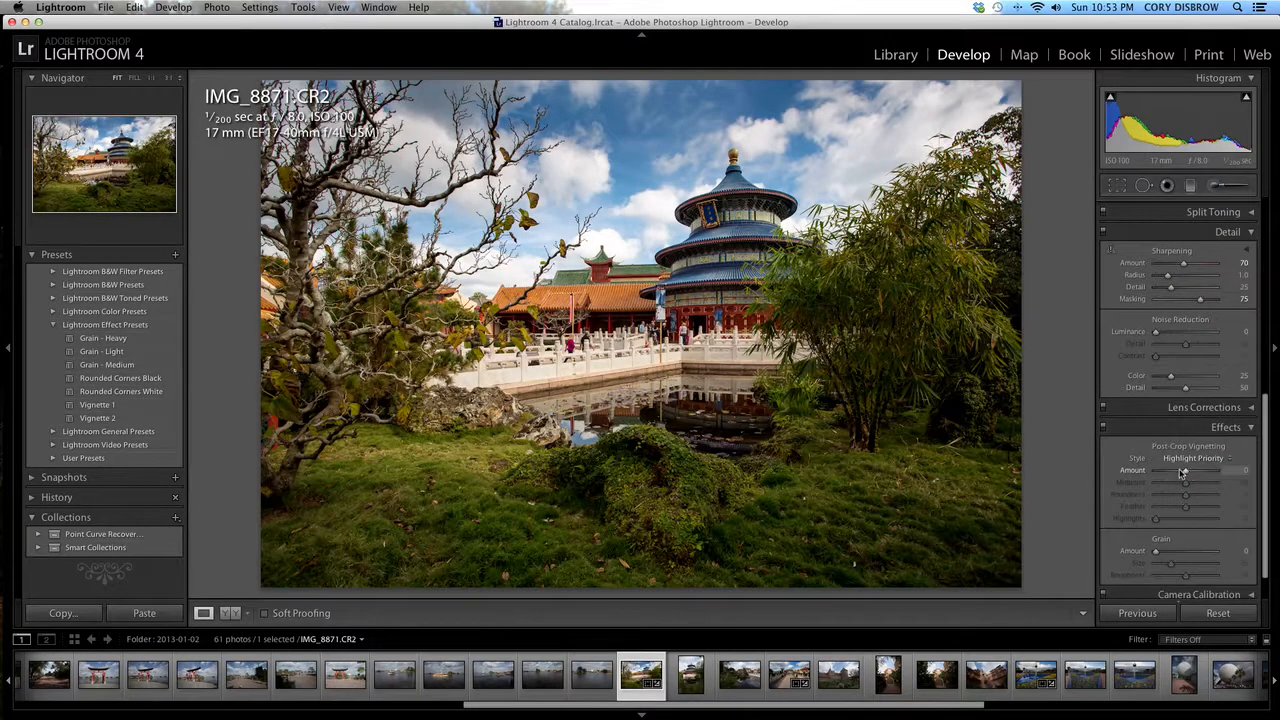
# - Set a small negative Post-Crop Vignette Amount and adjust its Midpoint for subtle edge darkening
pyautogui.moveTo(1184, 470); pyautogui.dragTo(1160, 470)
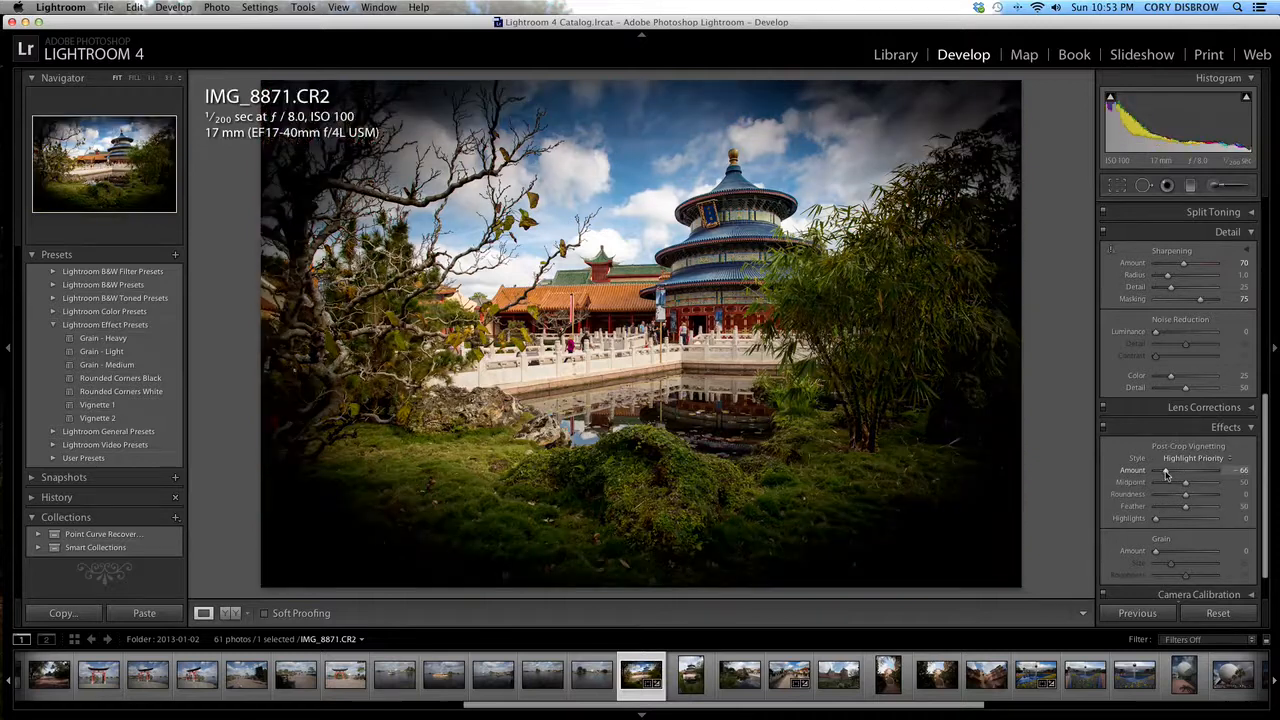
pyautogui.moveTo(1164, 470); pyautogui.dragTo(1184, 470)
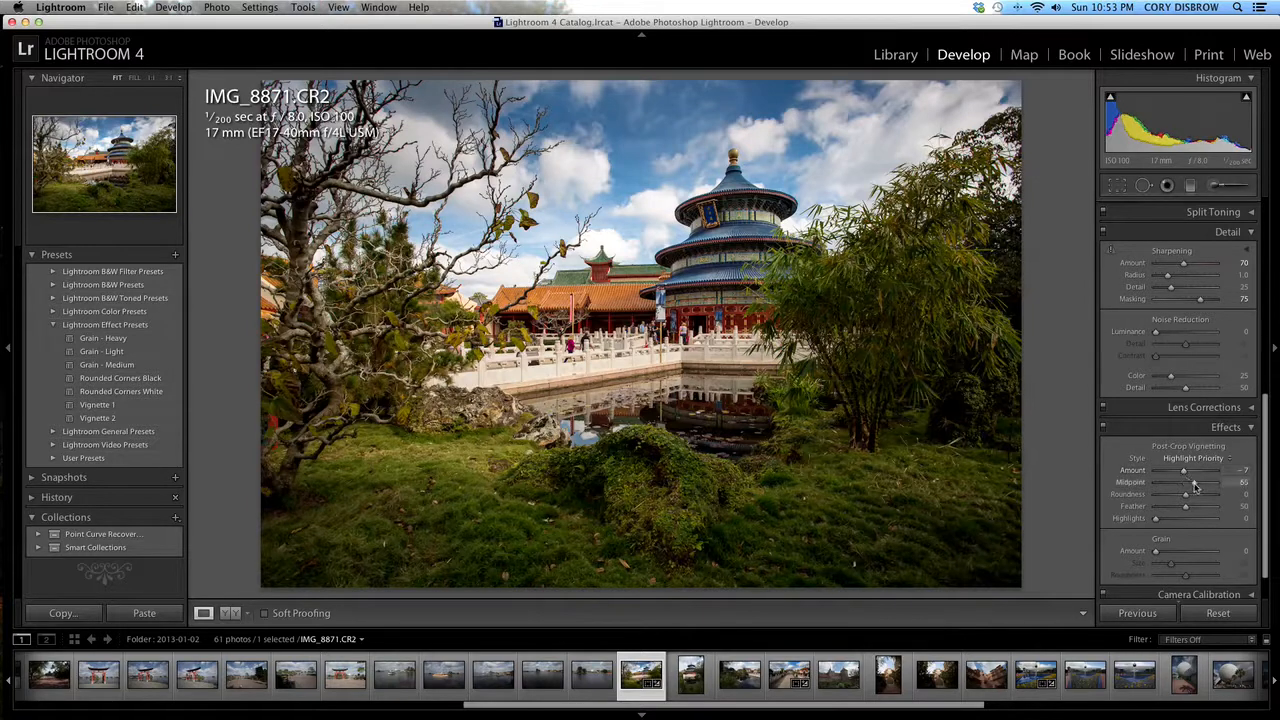
pyautogui.moveTo(1184, 482); pyautogui.dragTo(1196, 482)
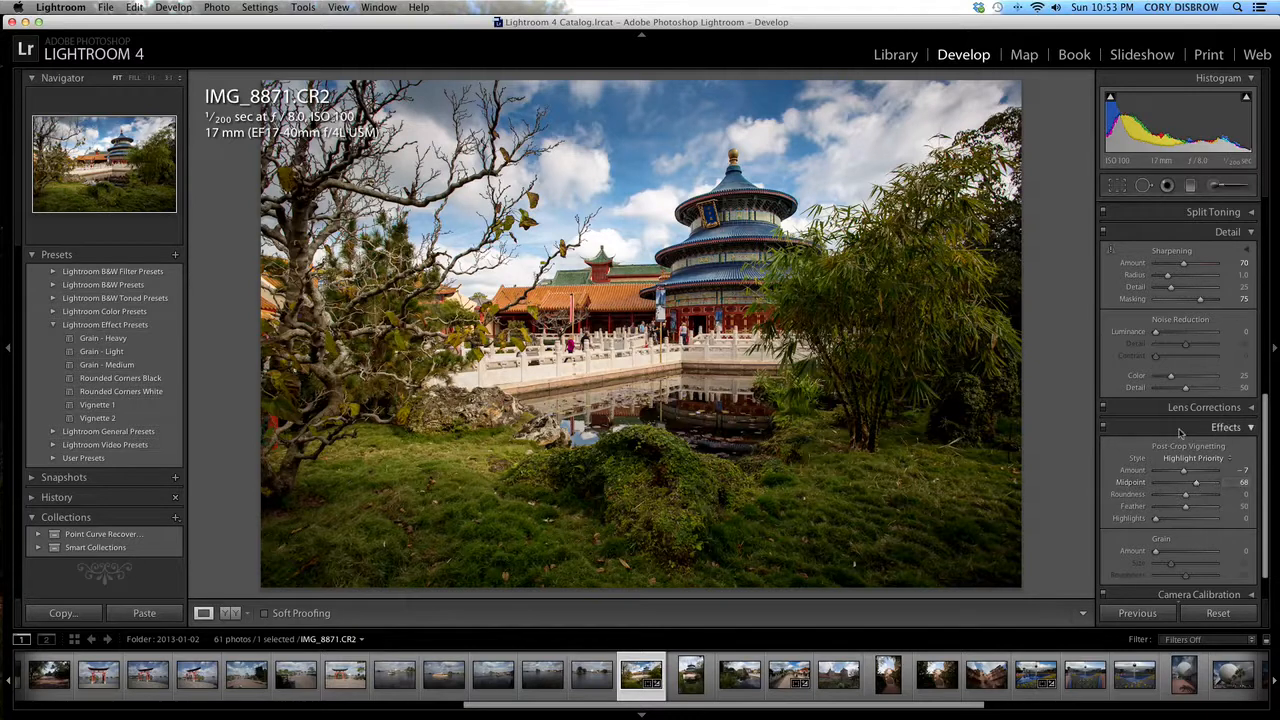
pyautogui.moveTo(1118, 488)
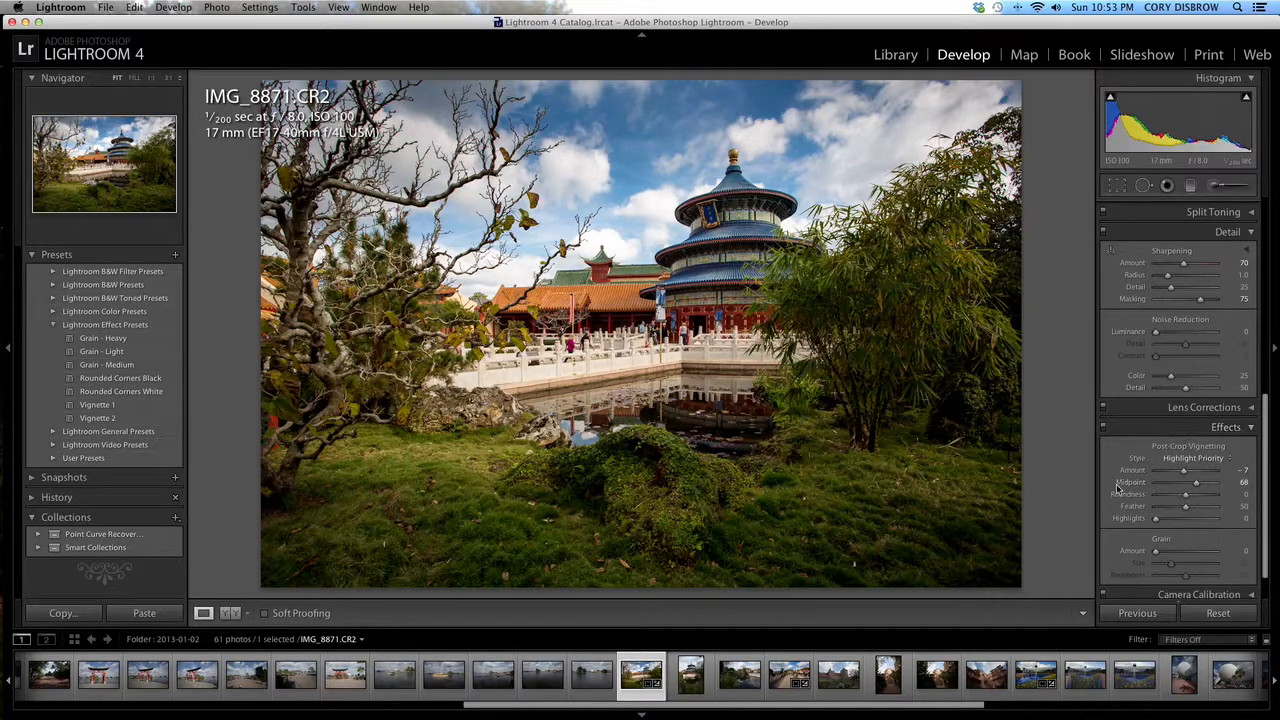